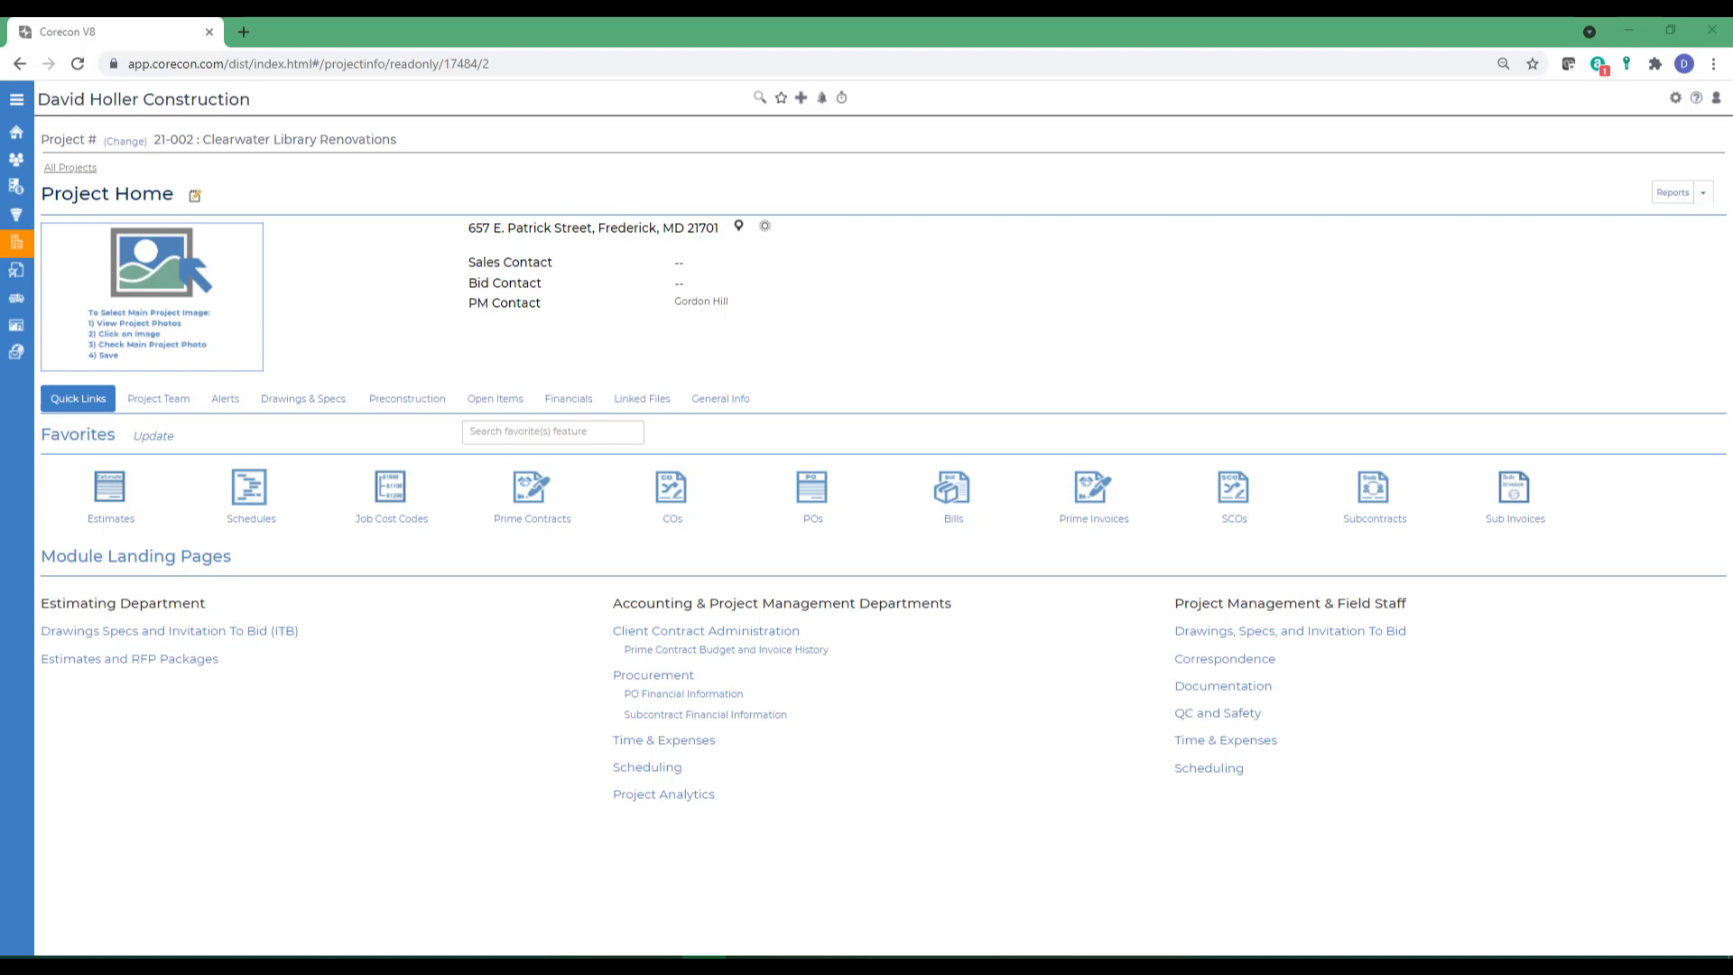
Step: Navigate via Projects to Client Contract Administration for project 21-002, Clearwater Library Renovations
click(17, 99)
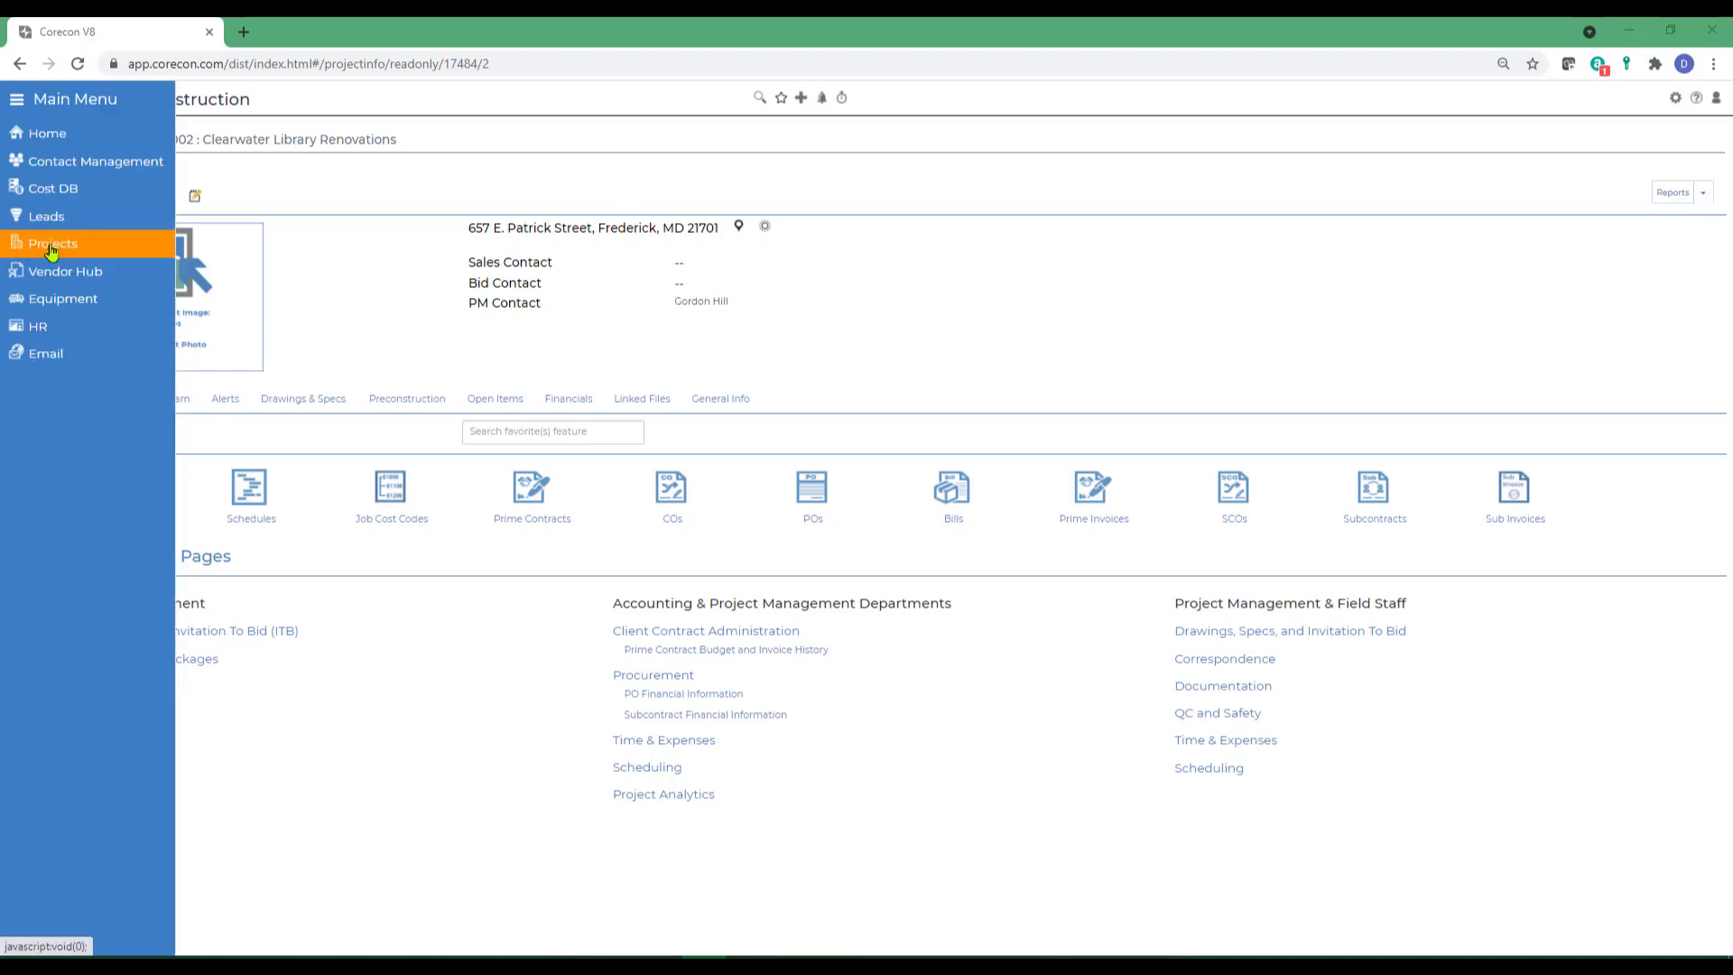
click(16, 99)
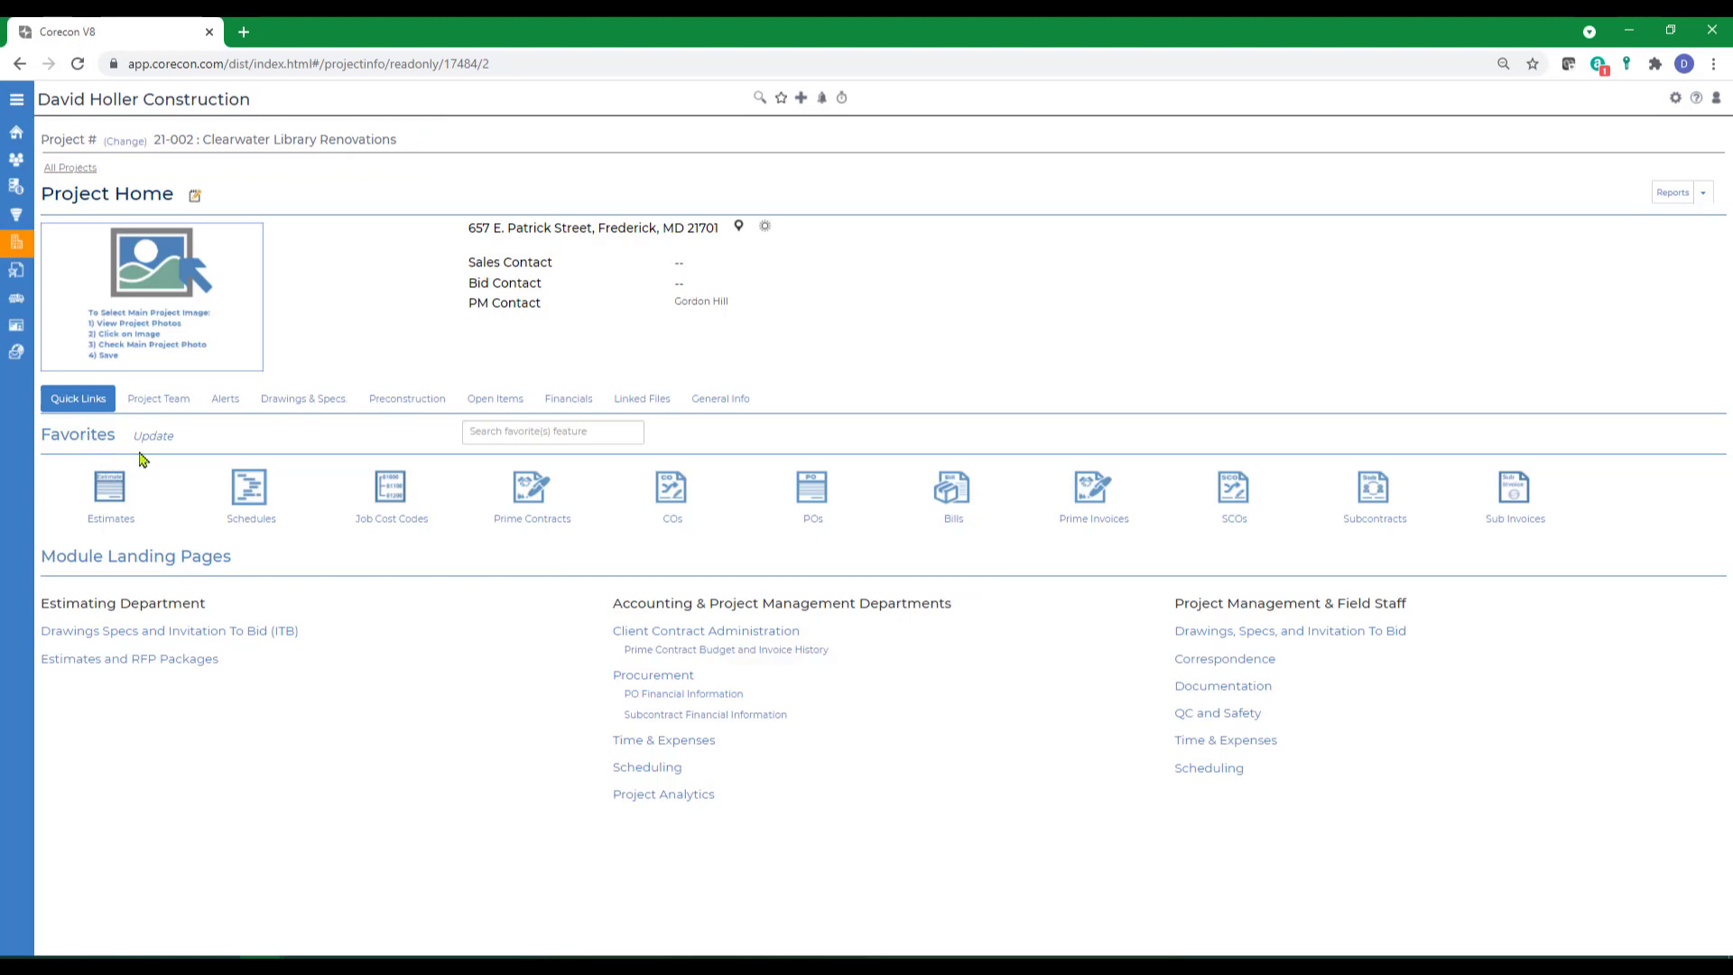
mouse_move(671, 526)
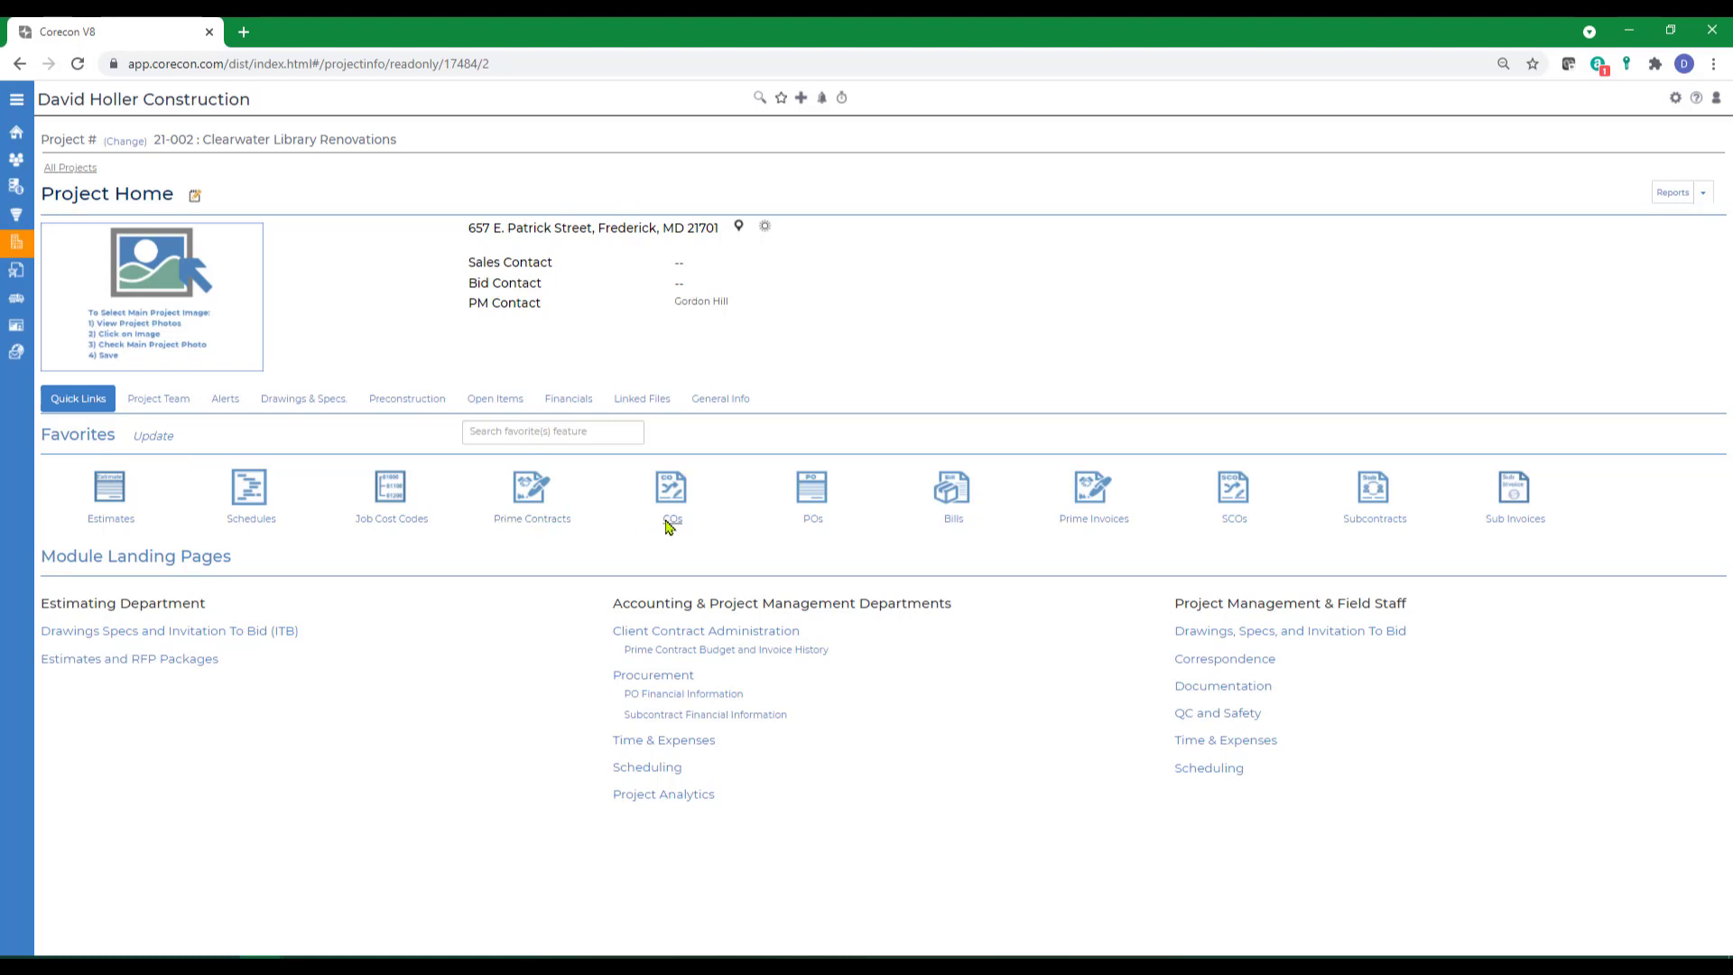
mouse_move(645, 530)
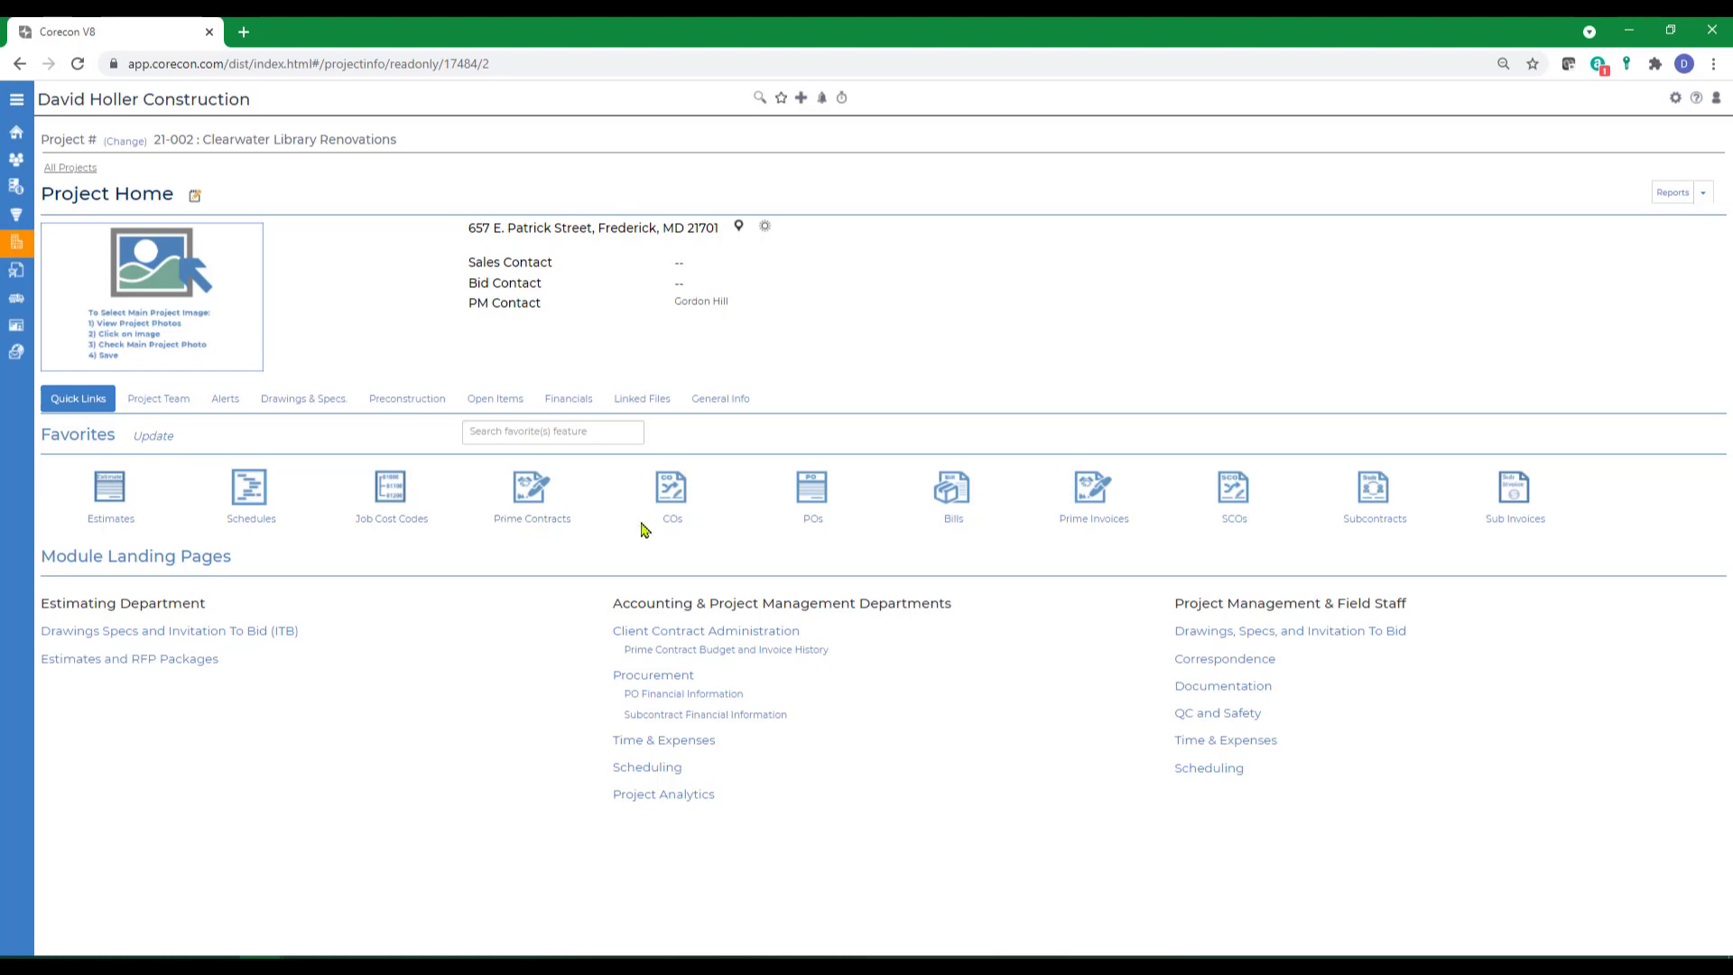
mouse_move(684, 538)
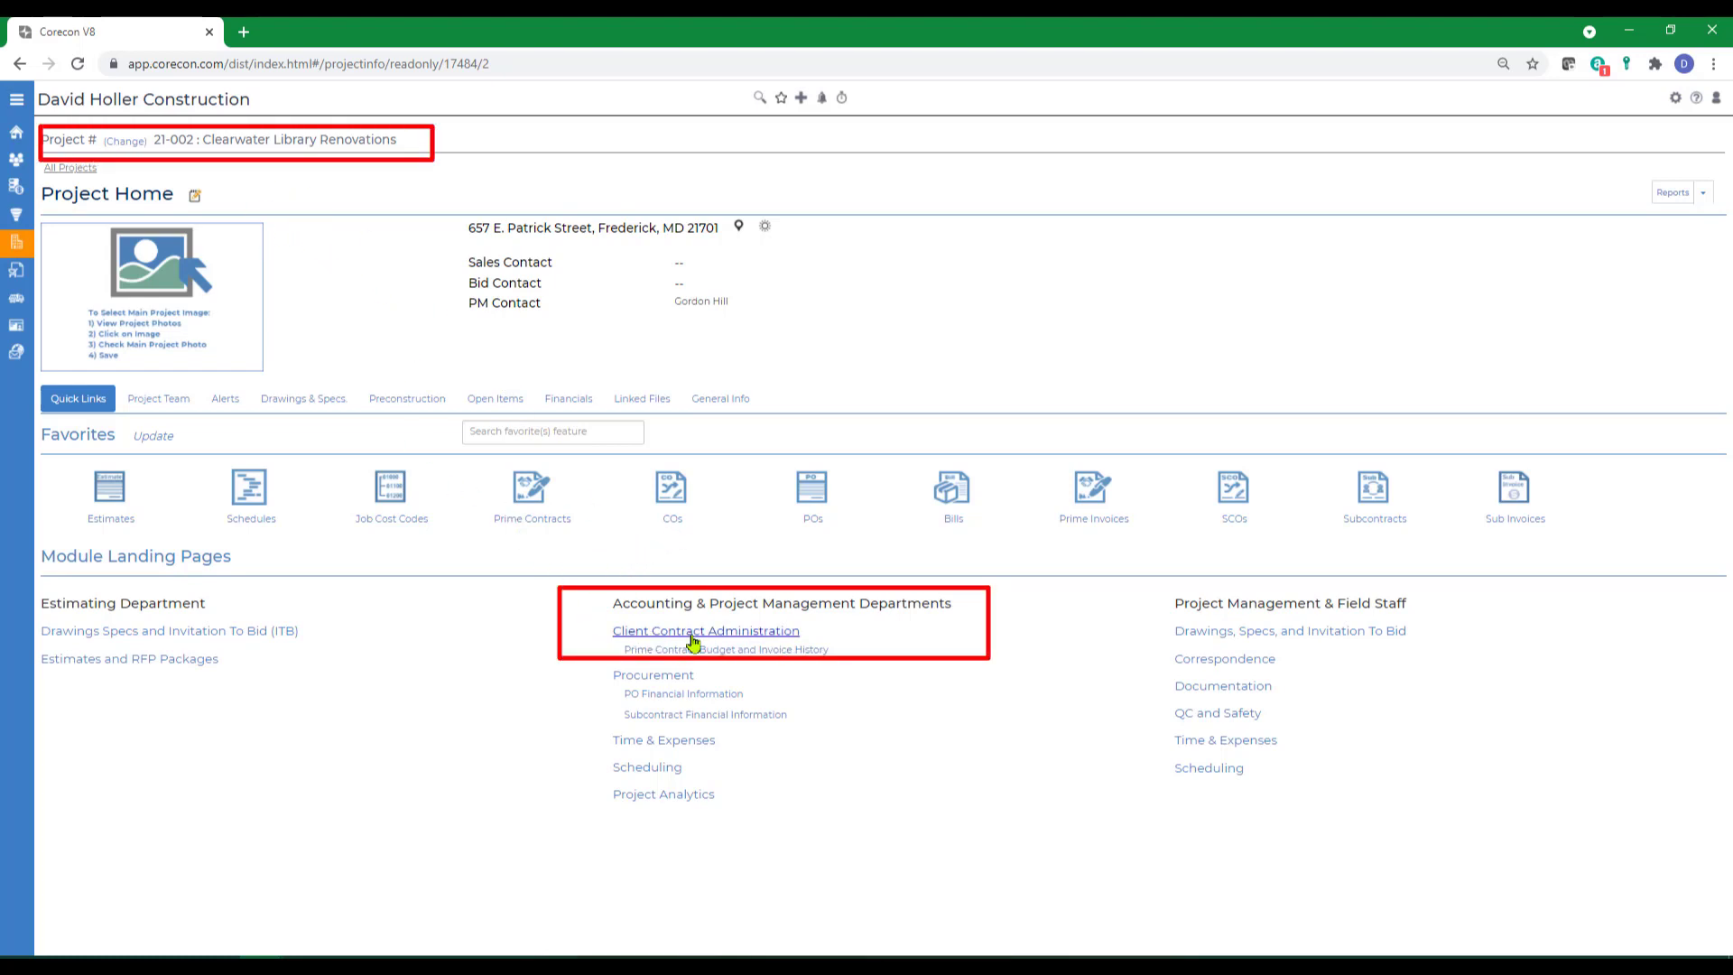
mouse_move(695, 643)
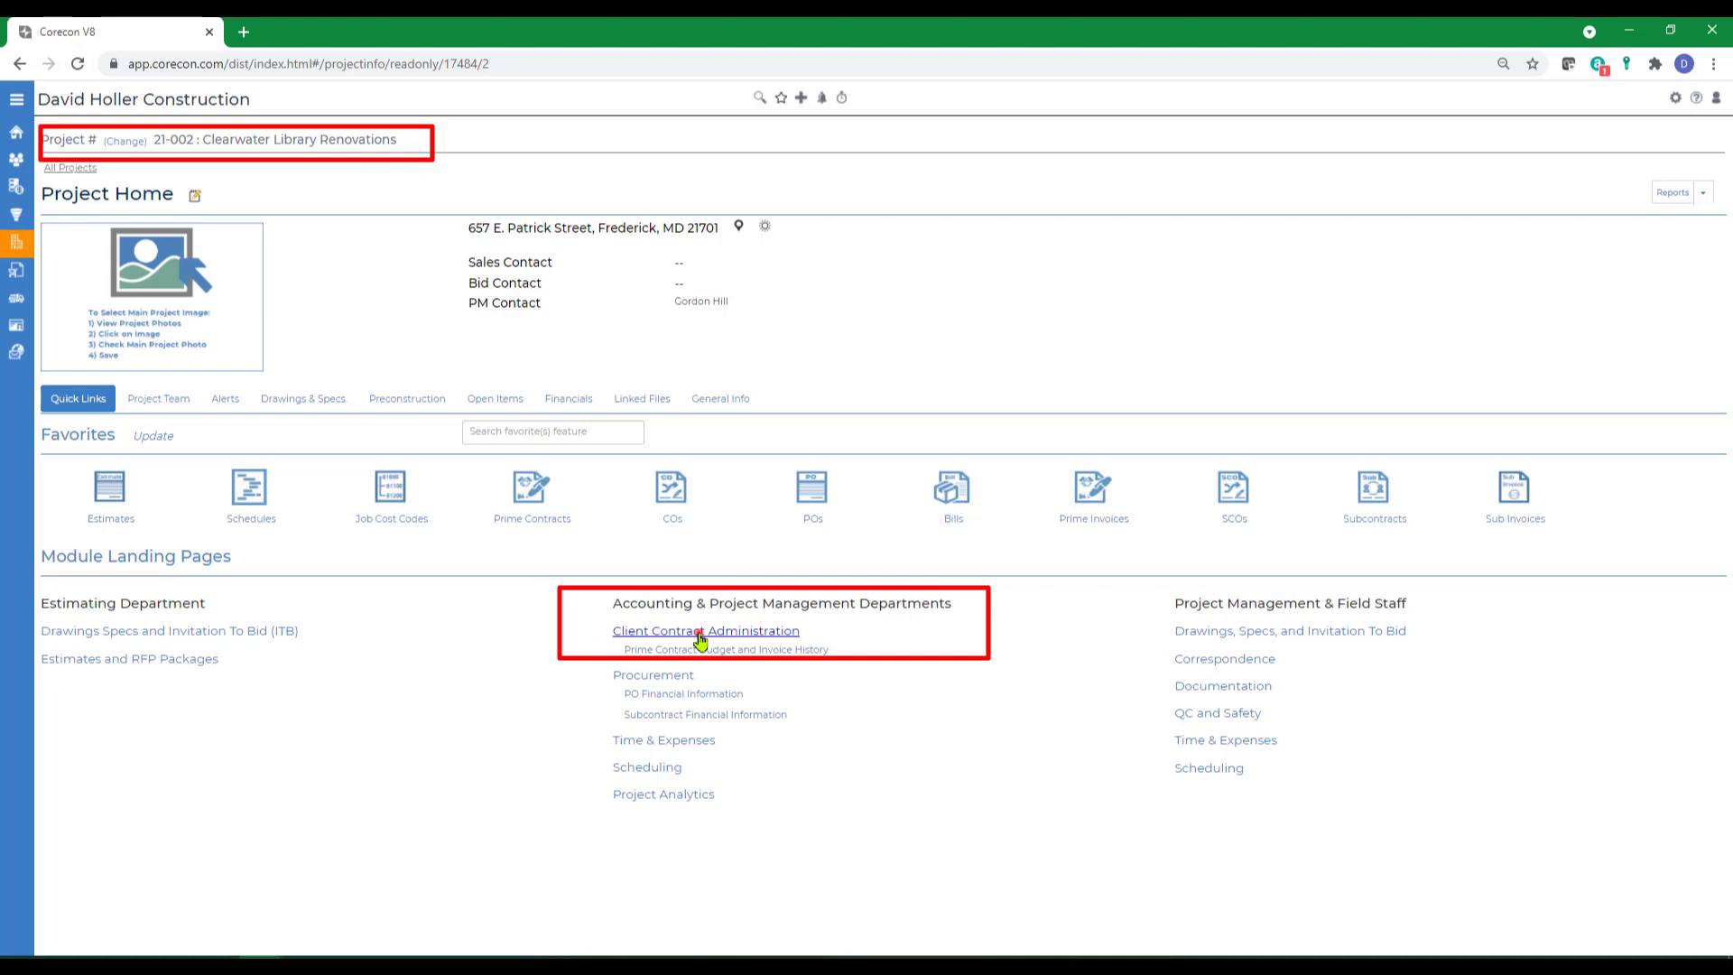
click(704, 630)
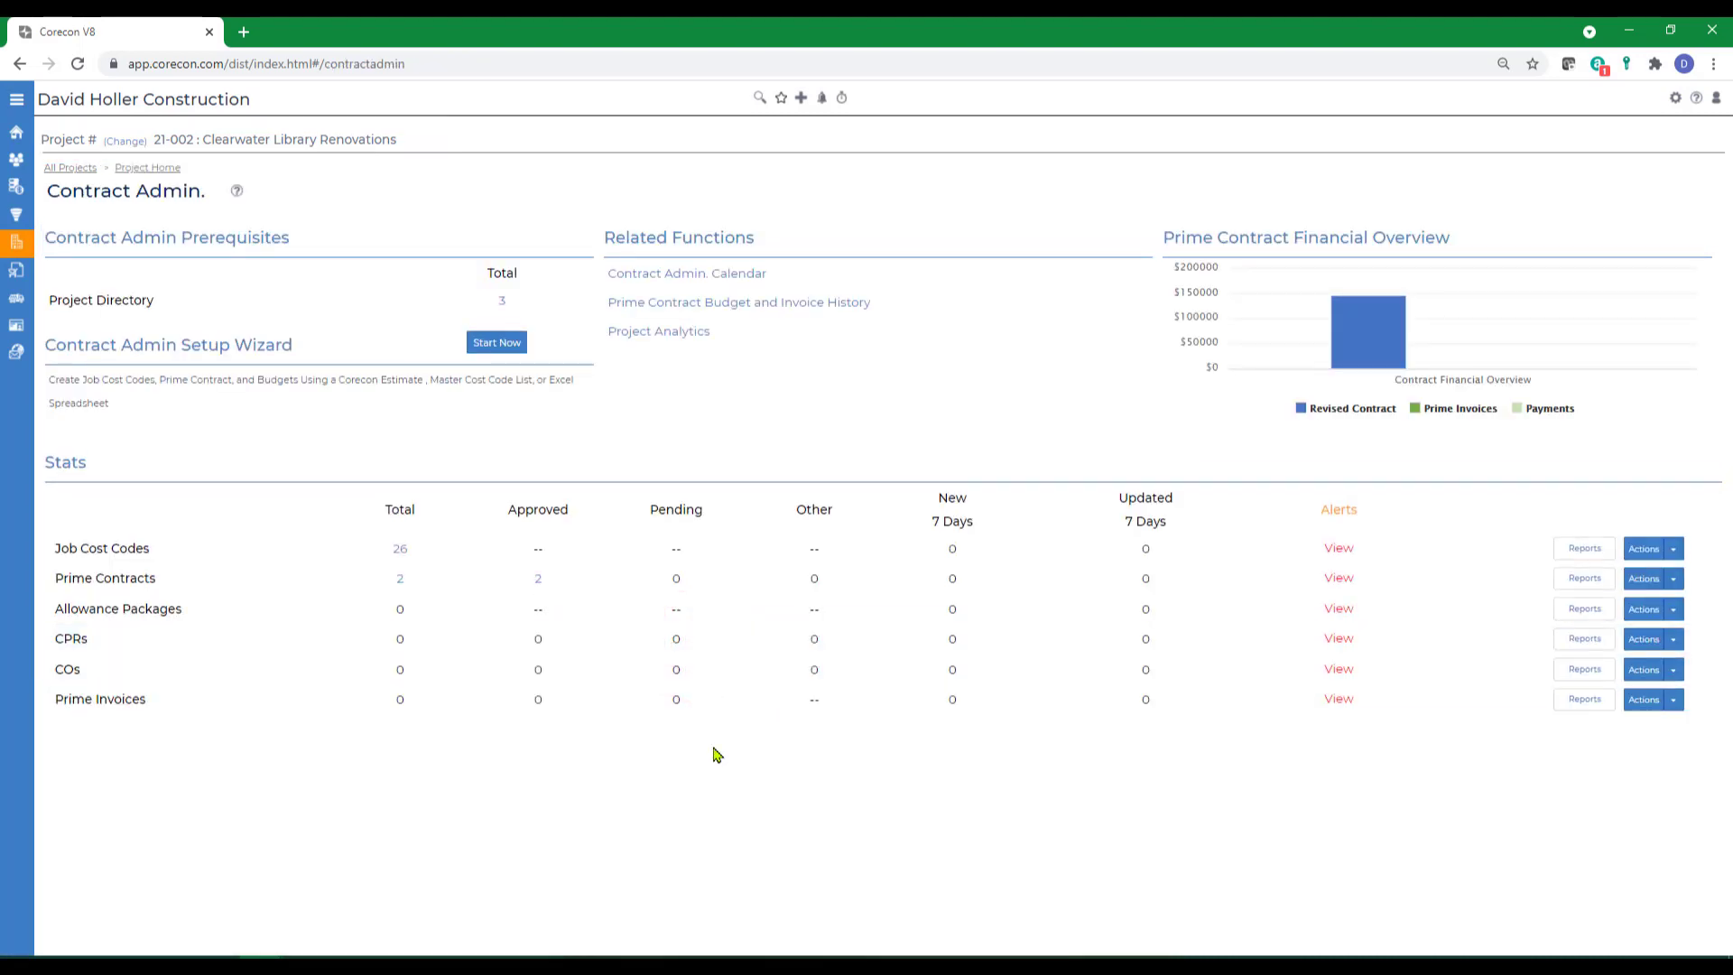
mouse_move(468, 843)
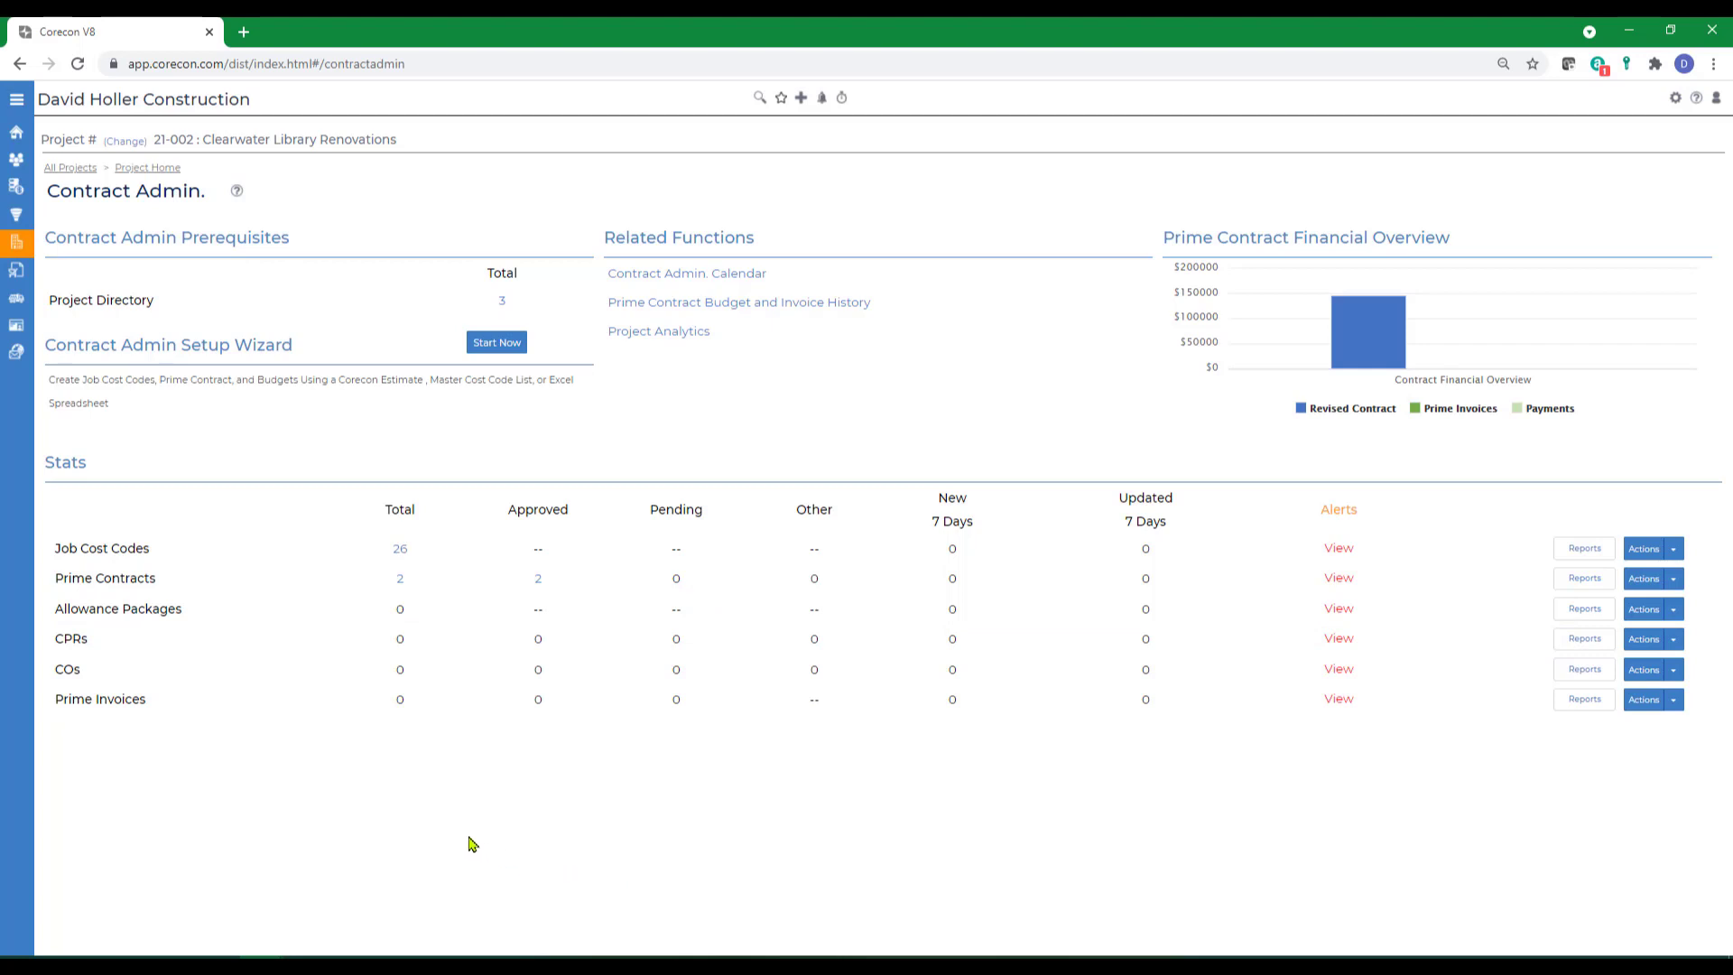
mouse_move(449, 842)
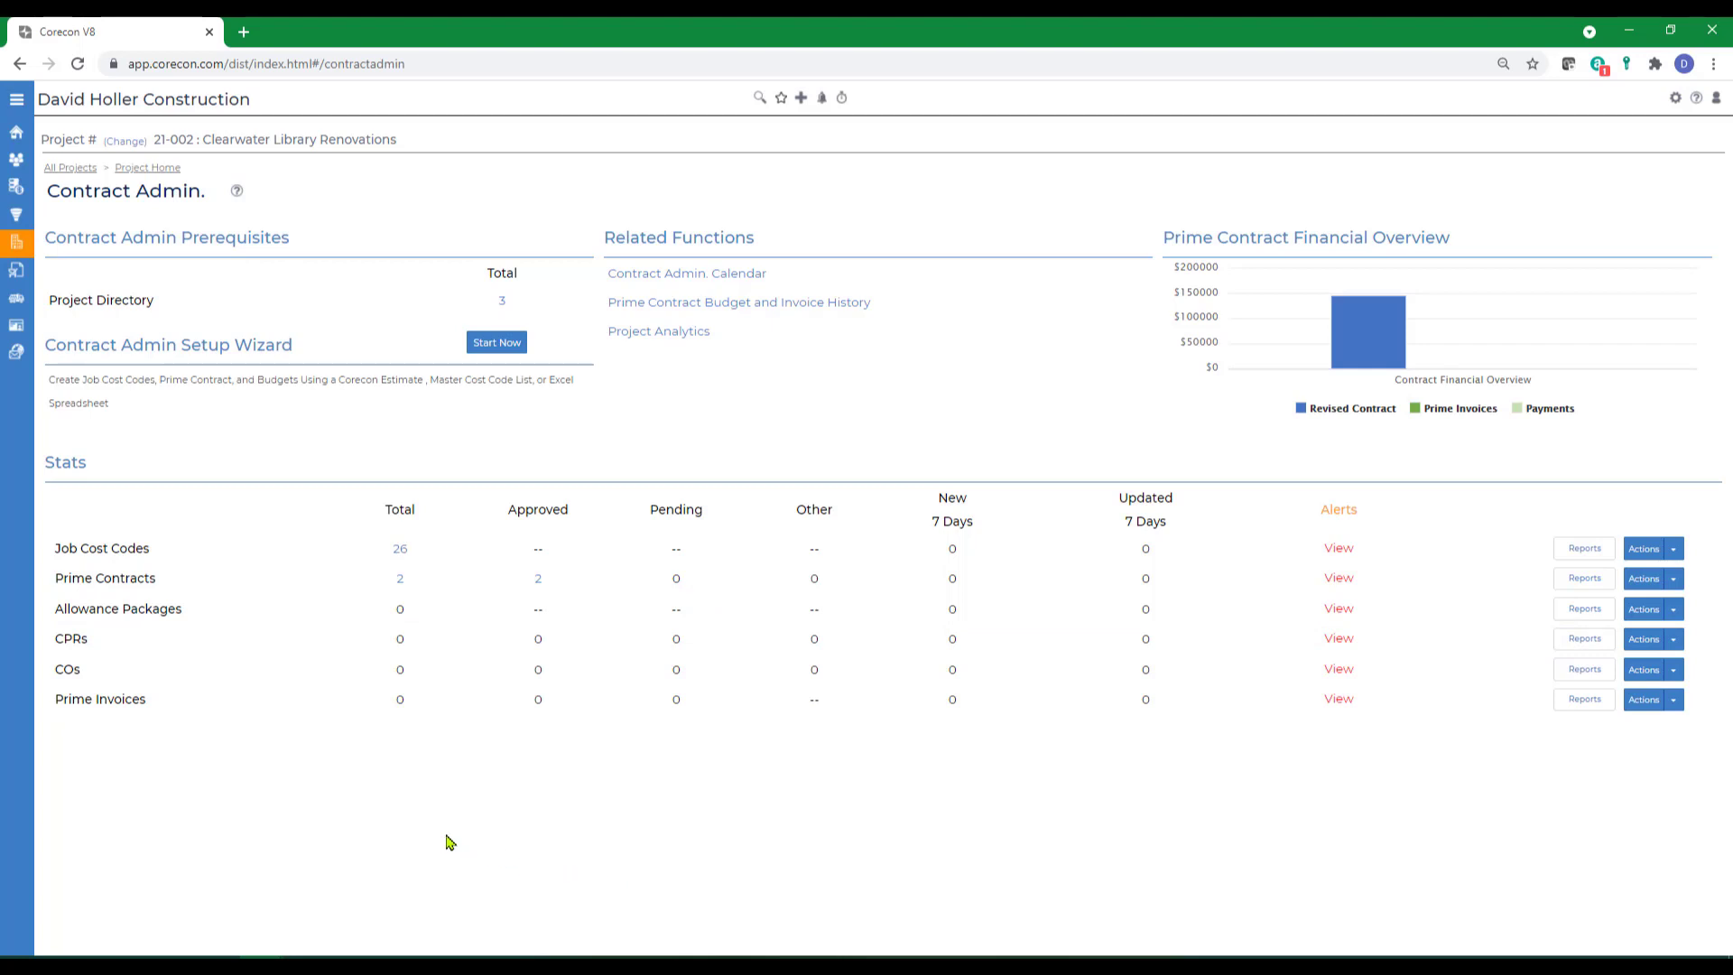
mouse_move(378, 777)
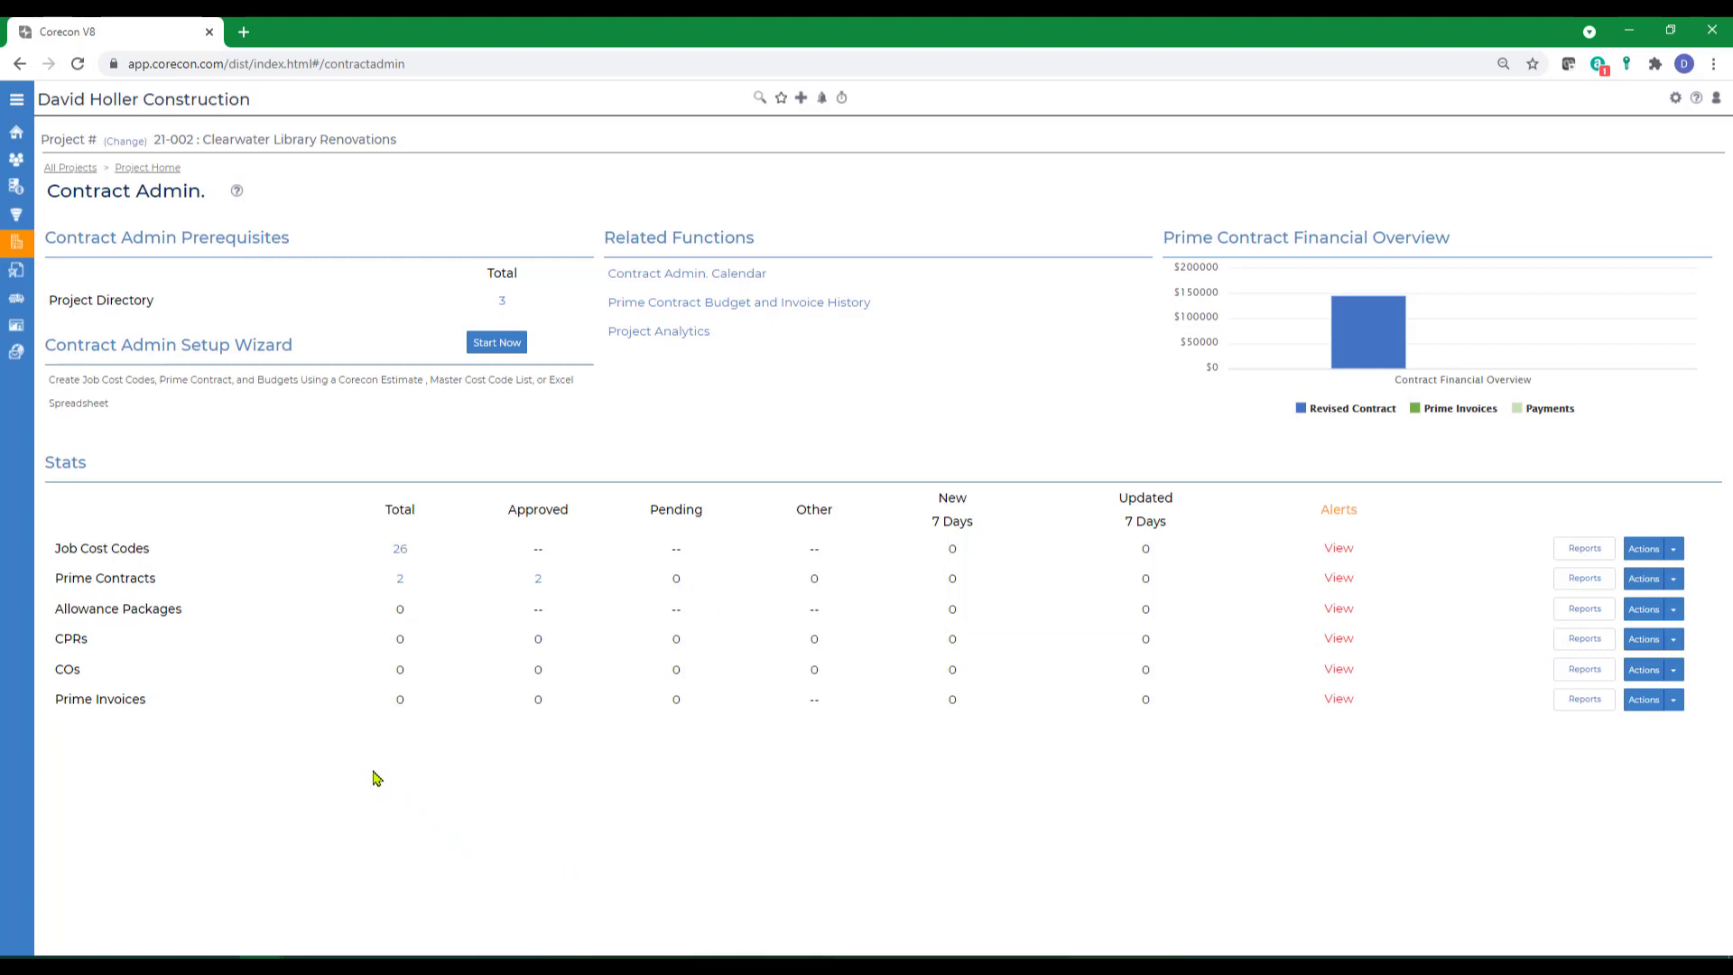
mouse_move(361, 773)
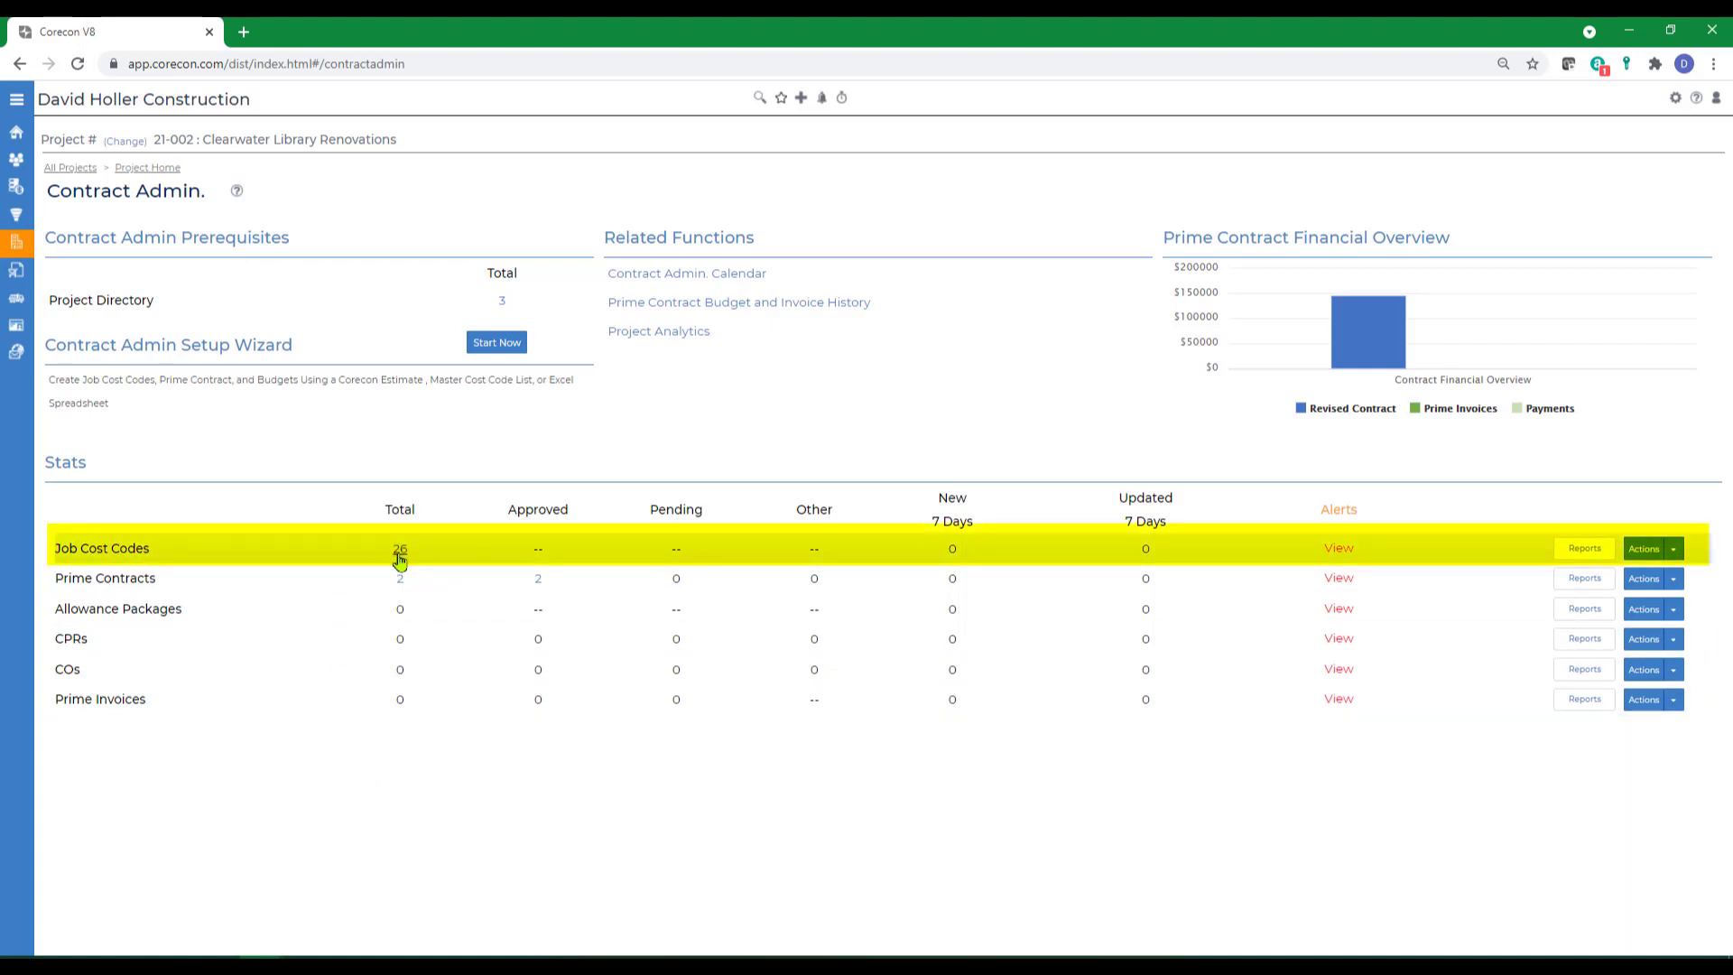
mouse_move(399, 558)
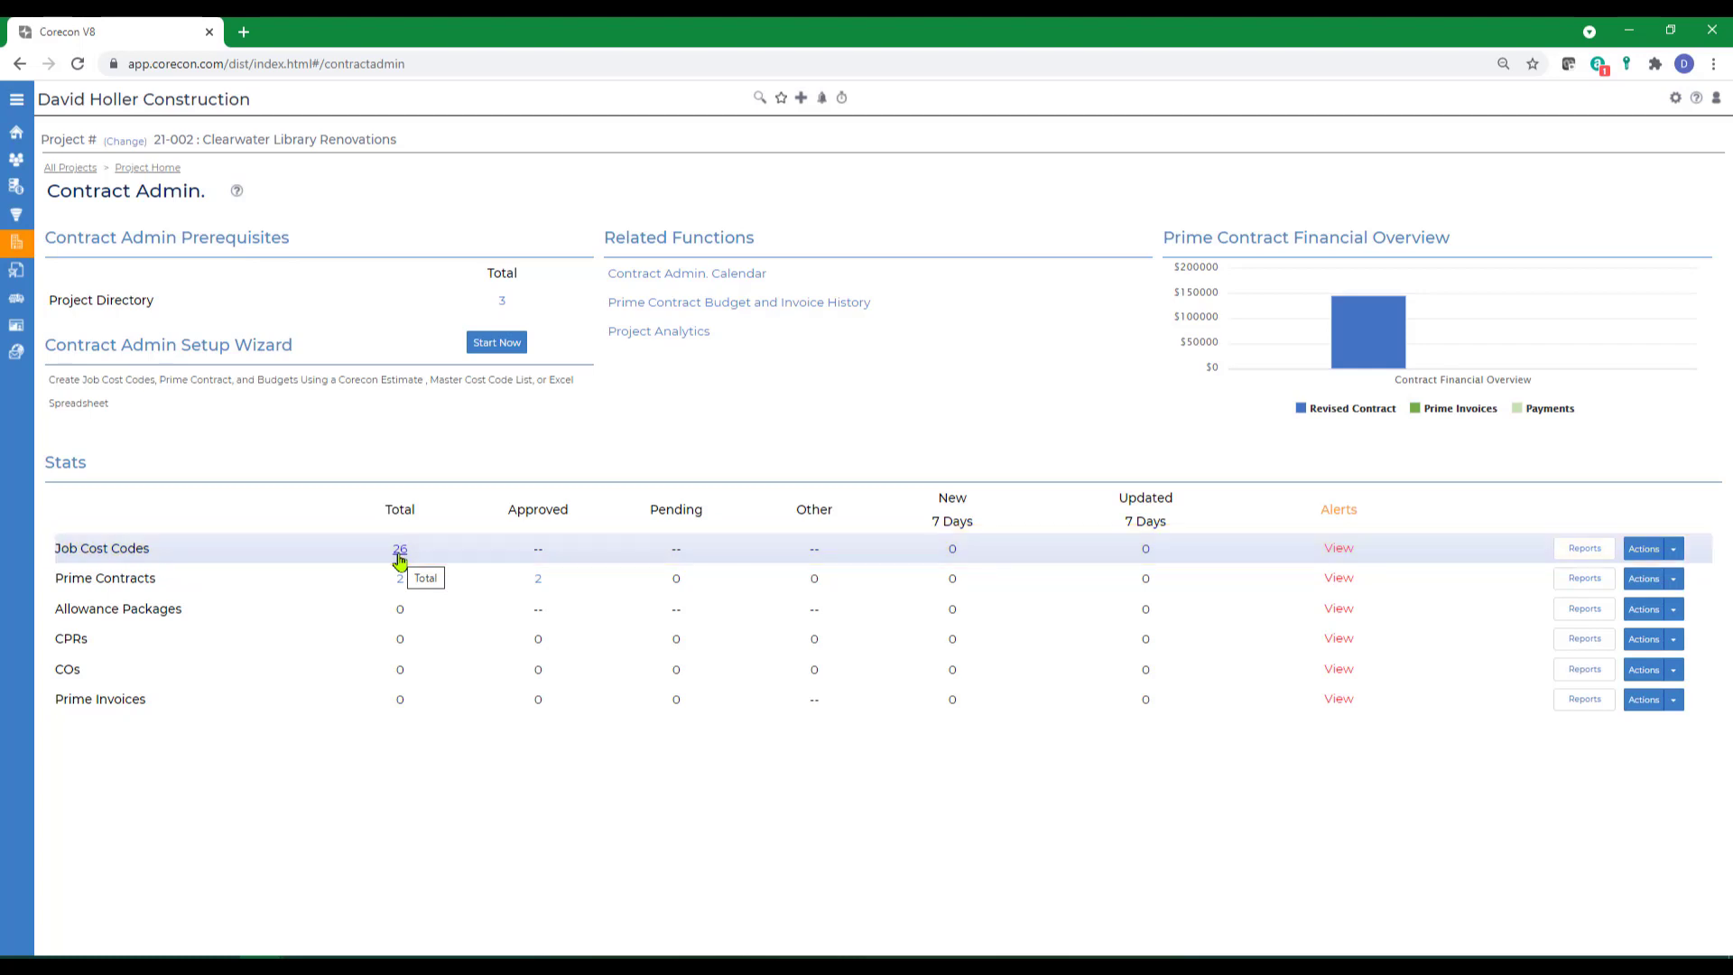
mouse_move(381, 585)
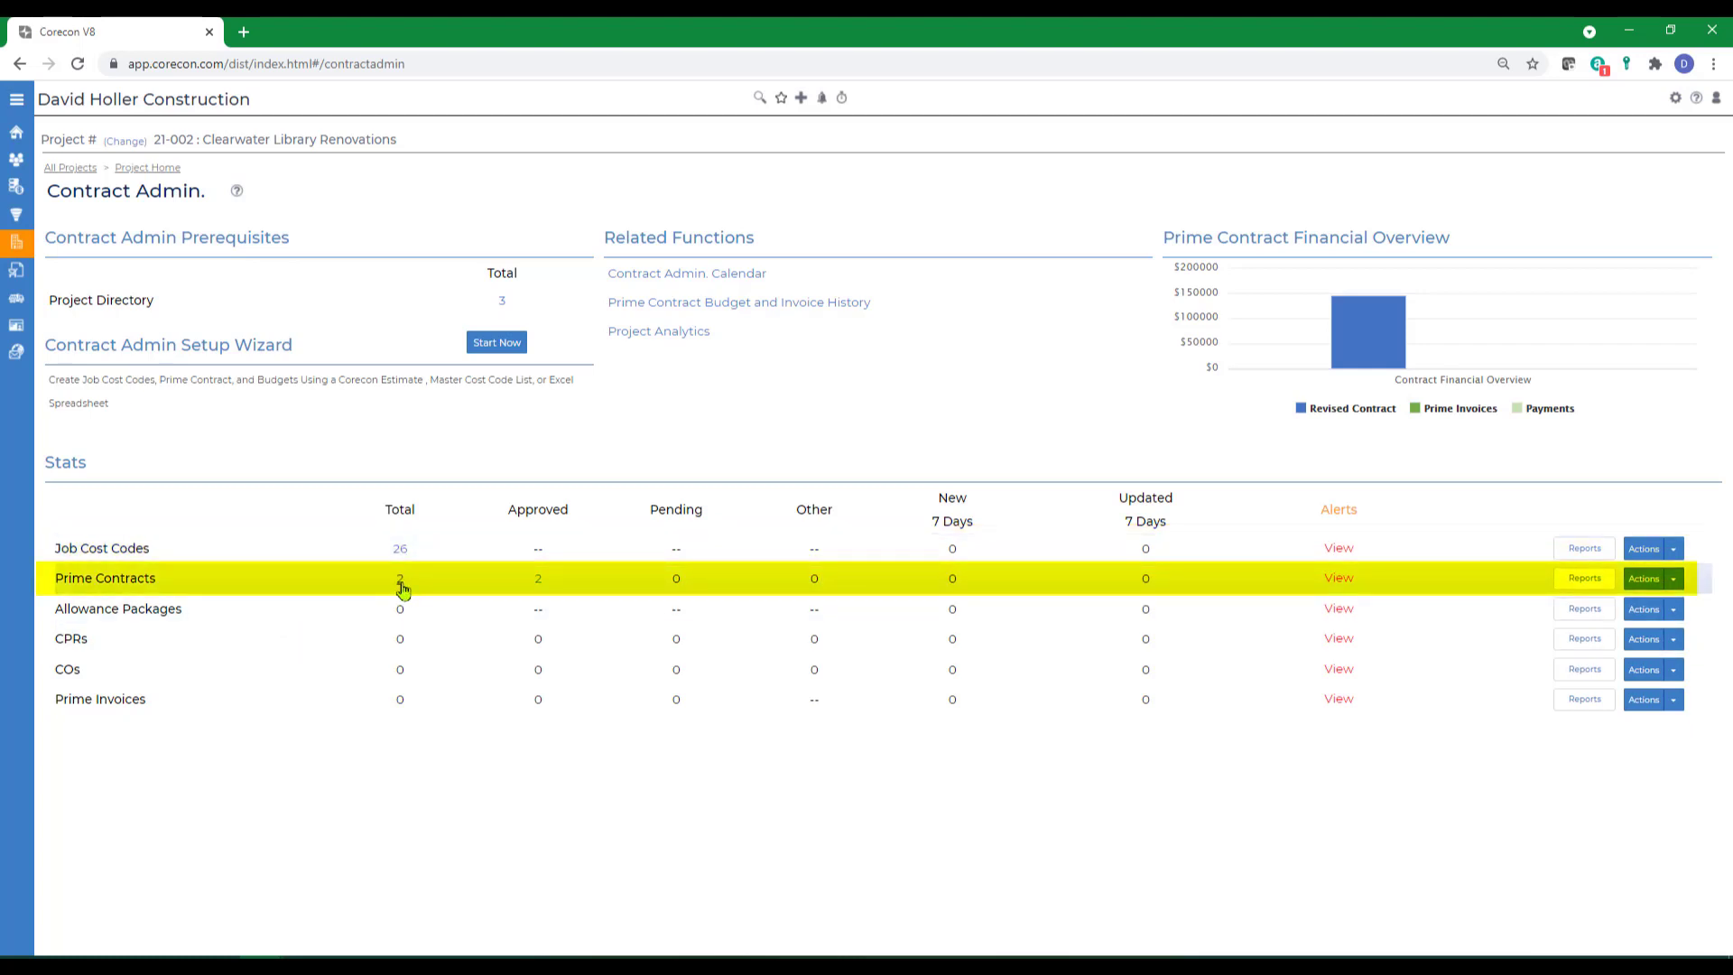
mouse_move(419, 596)
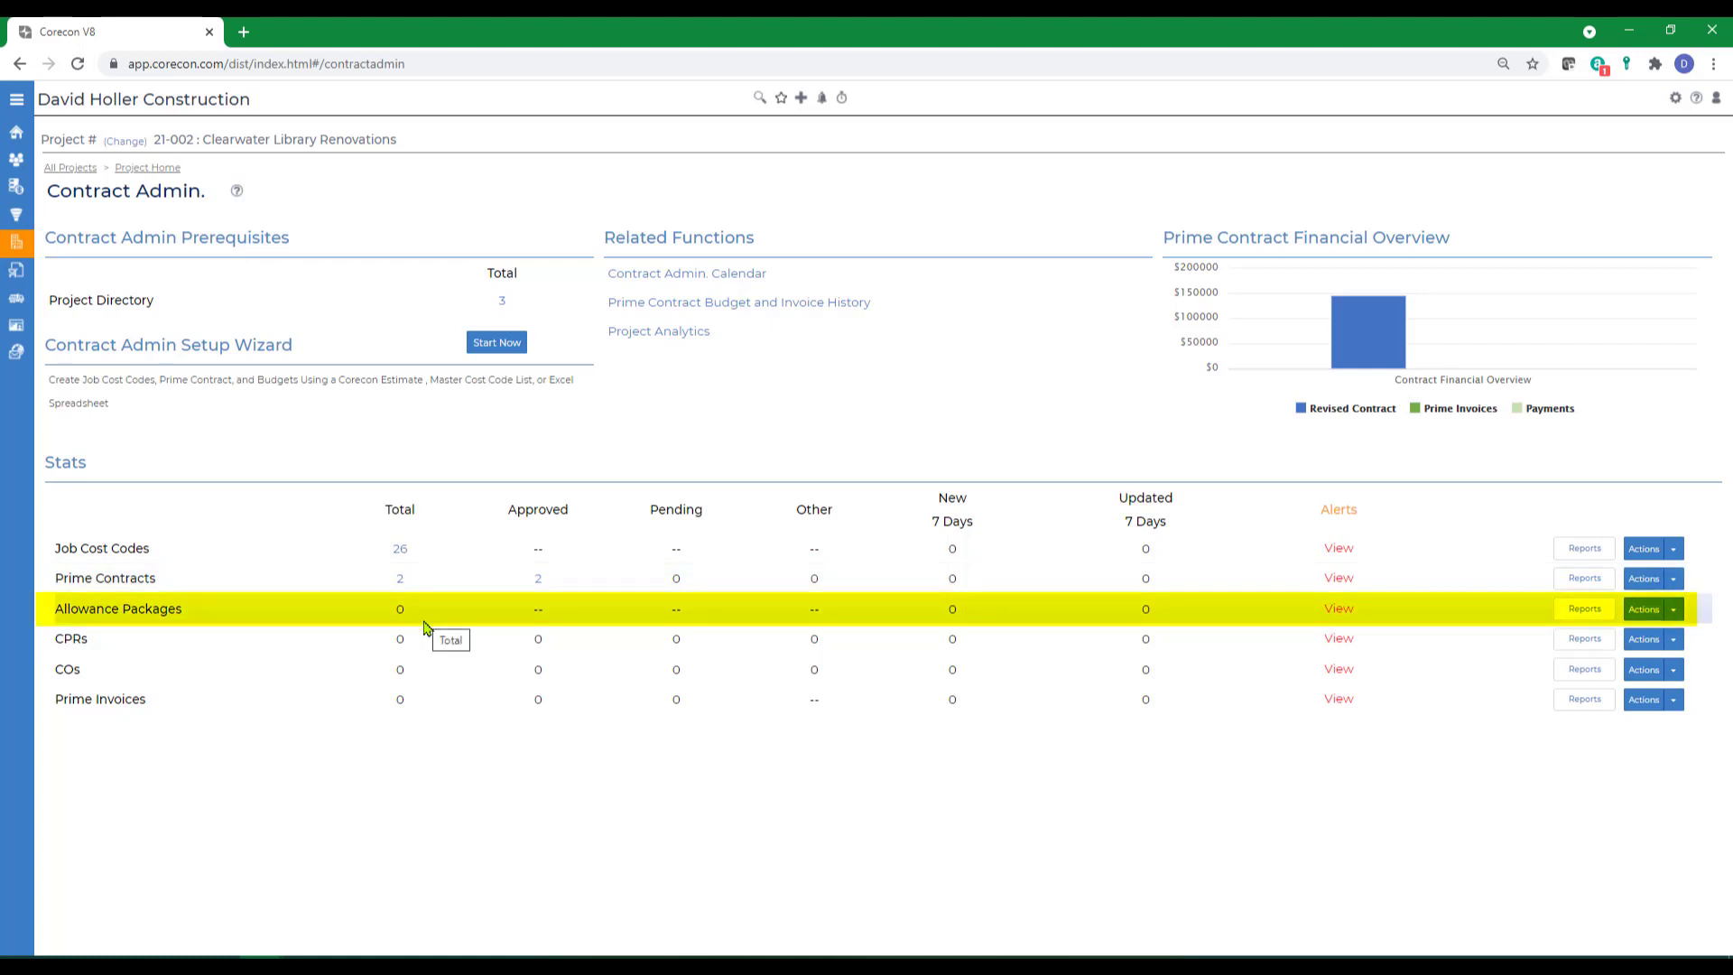
mouse_move(417, 685)
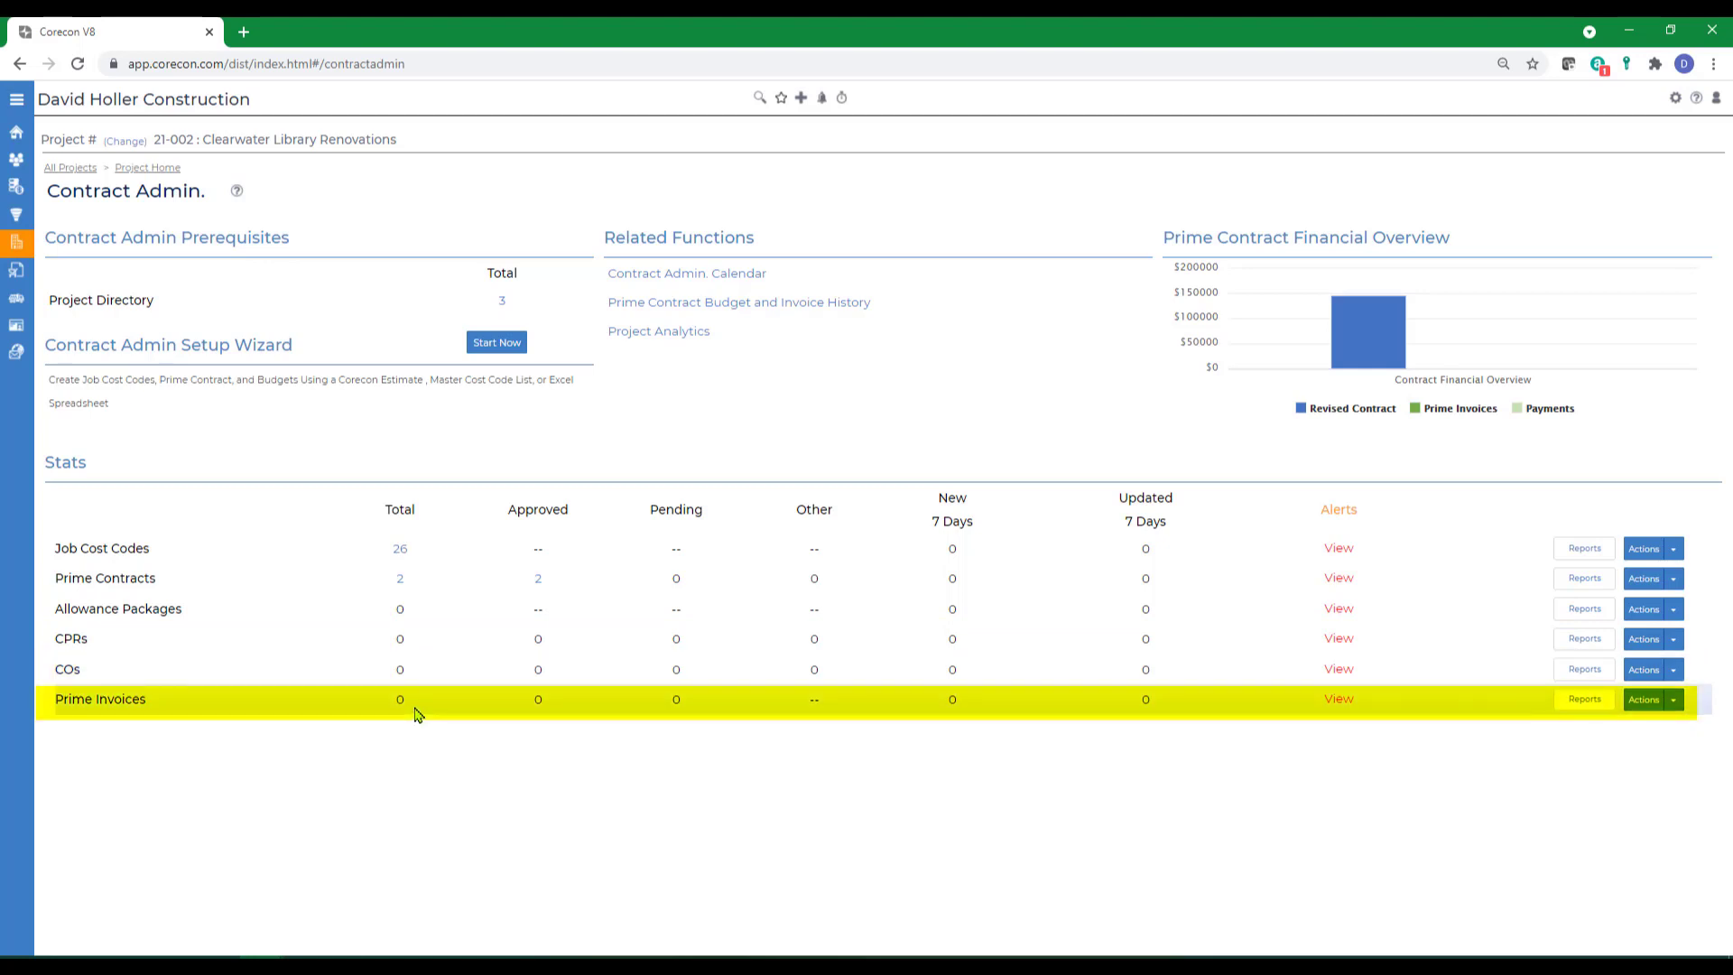
mouse_move(414, 713)
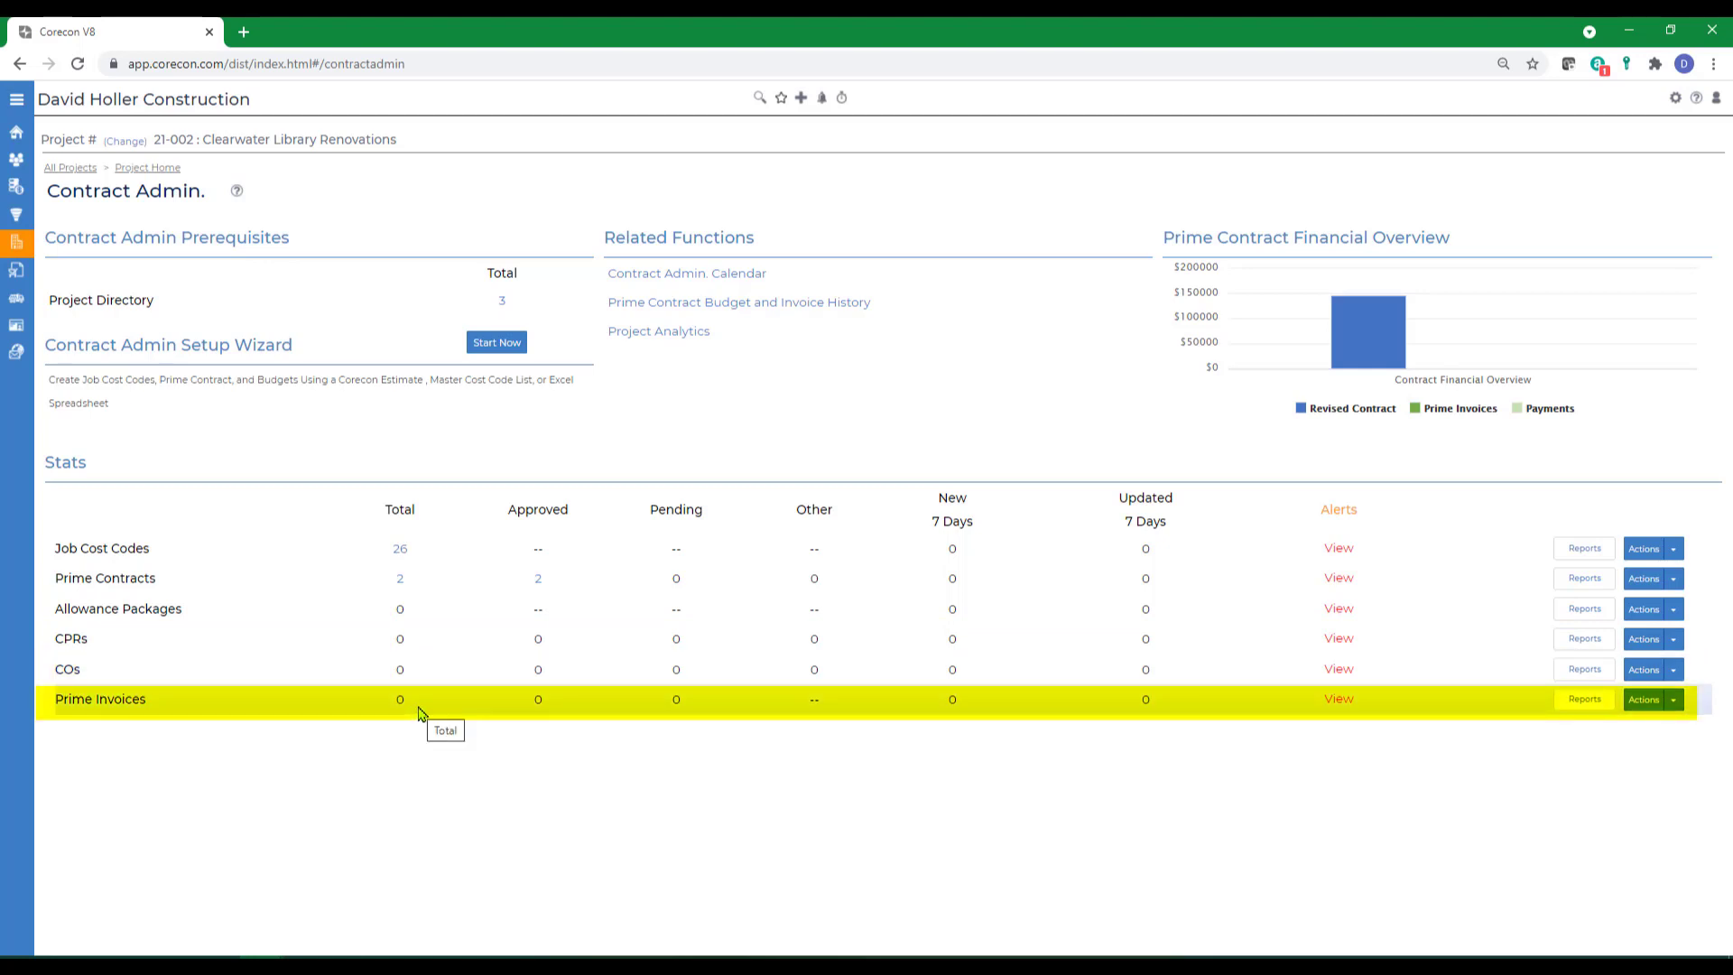
mouse_move(431, 669)
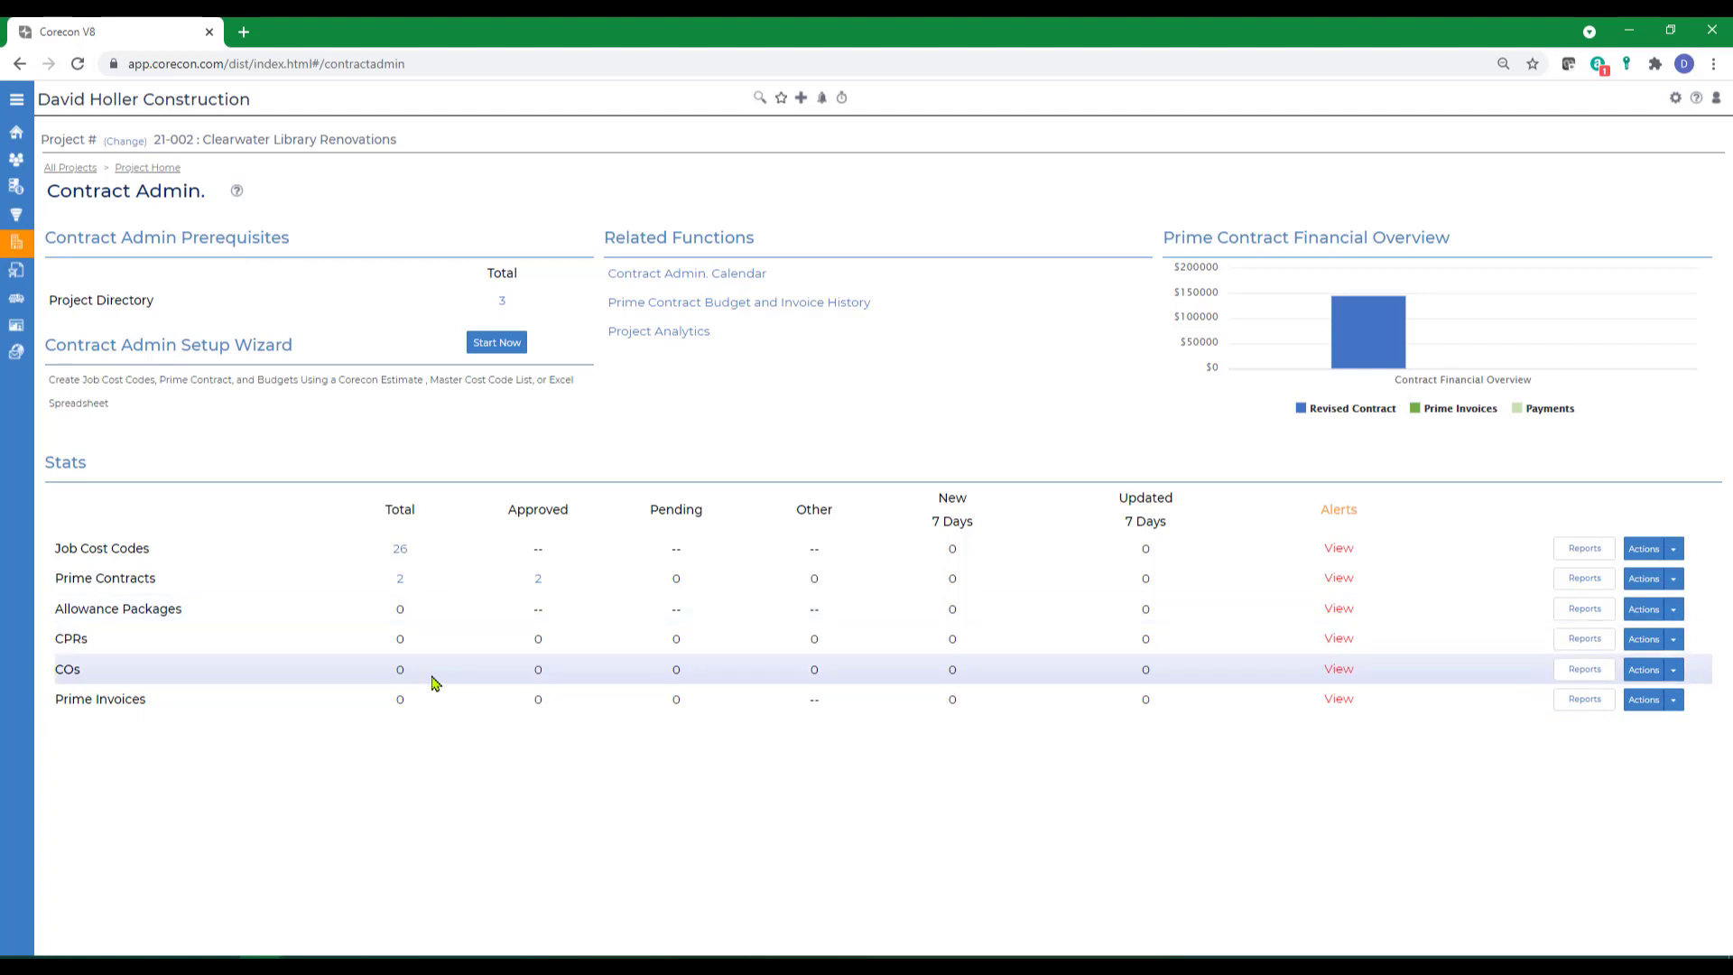
mouse_move(431, 699)
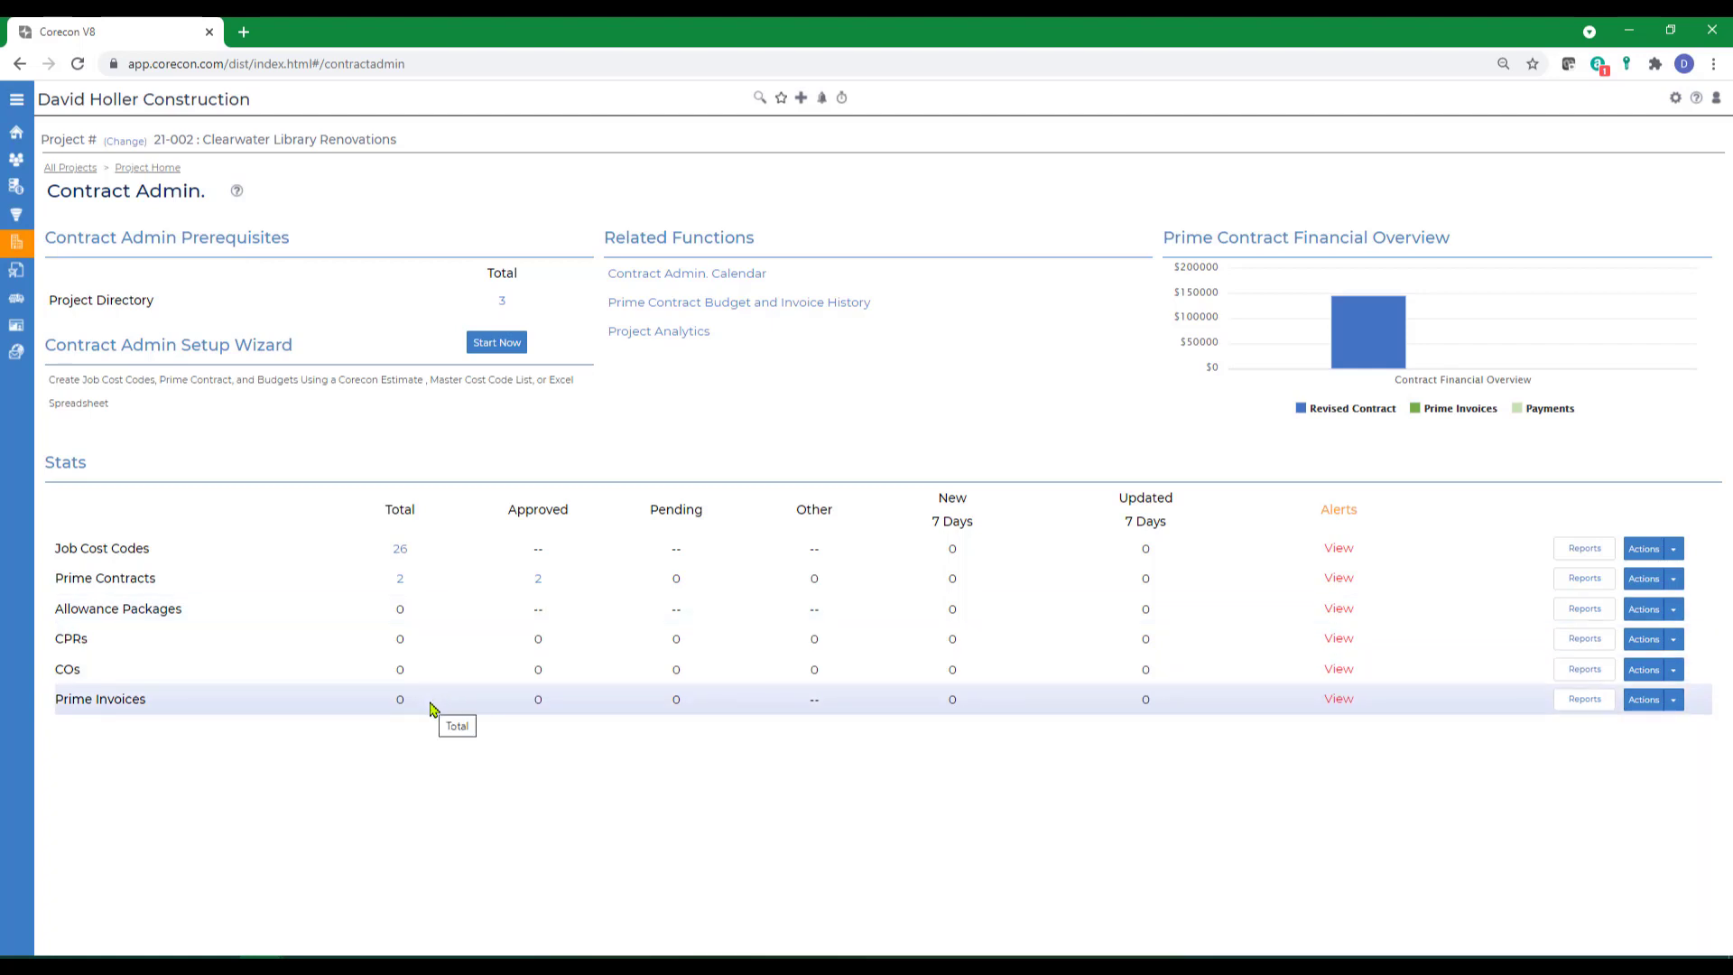
mouse_move(472, 497)
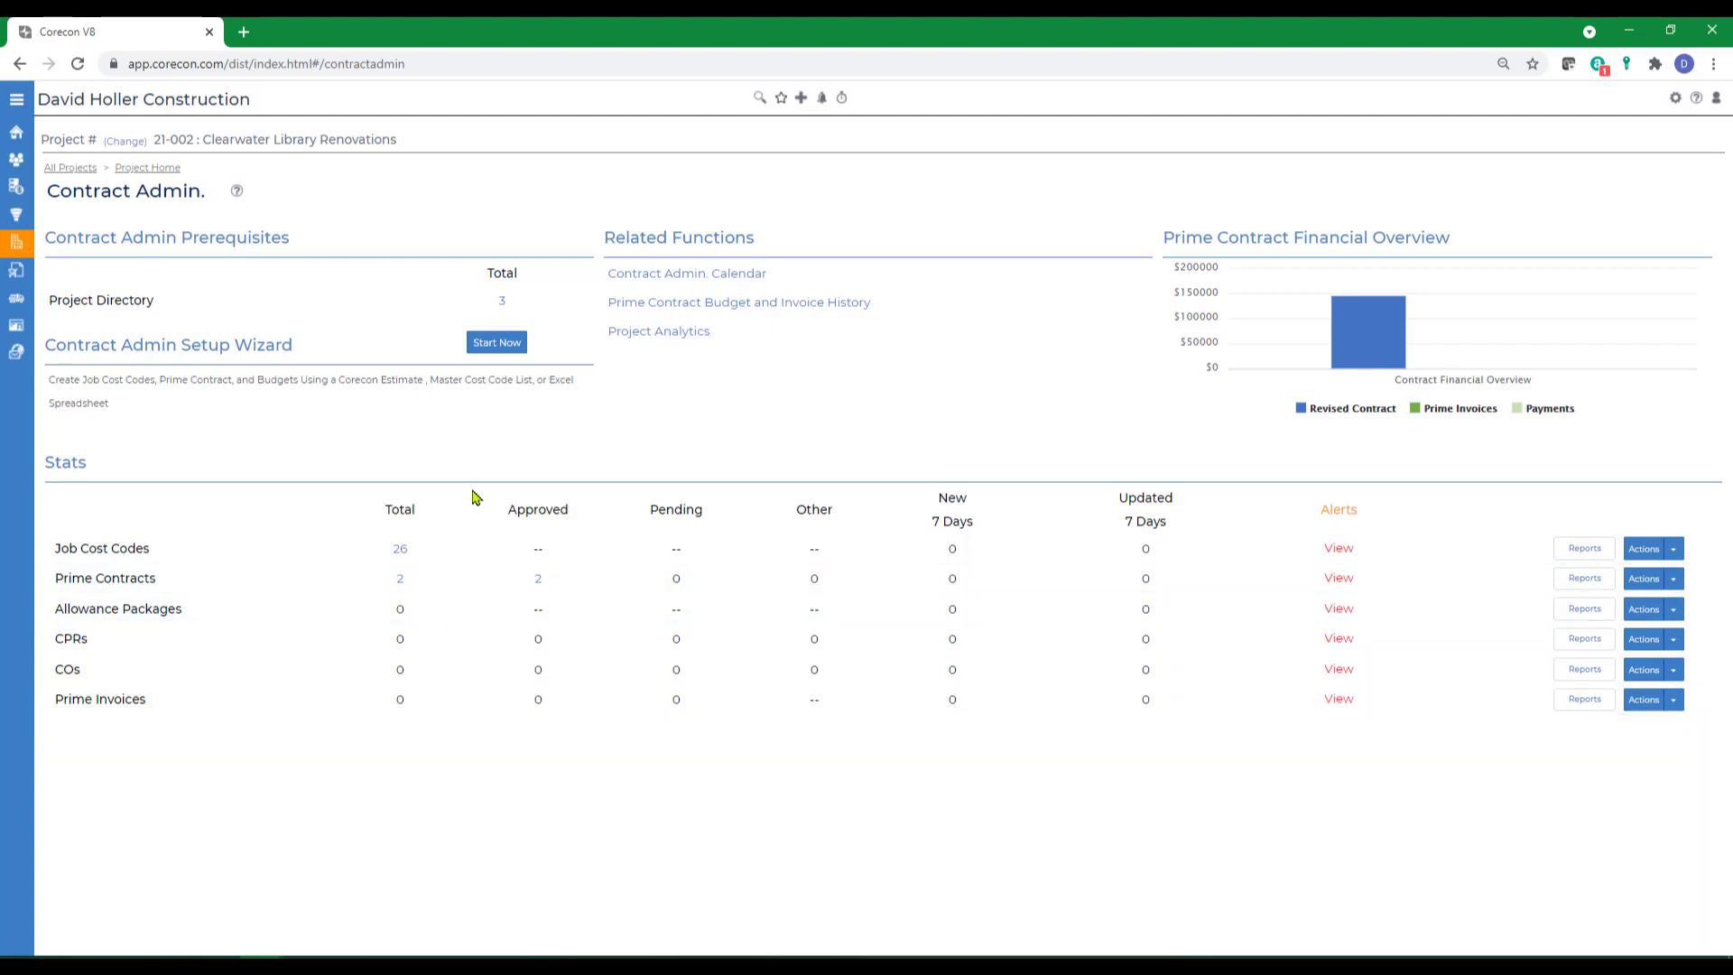
mouse_move(502, 309)
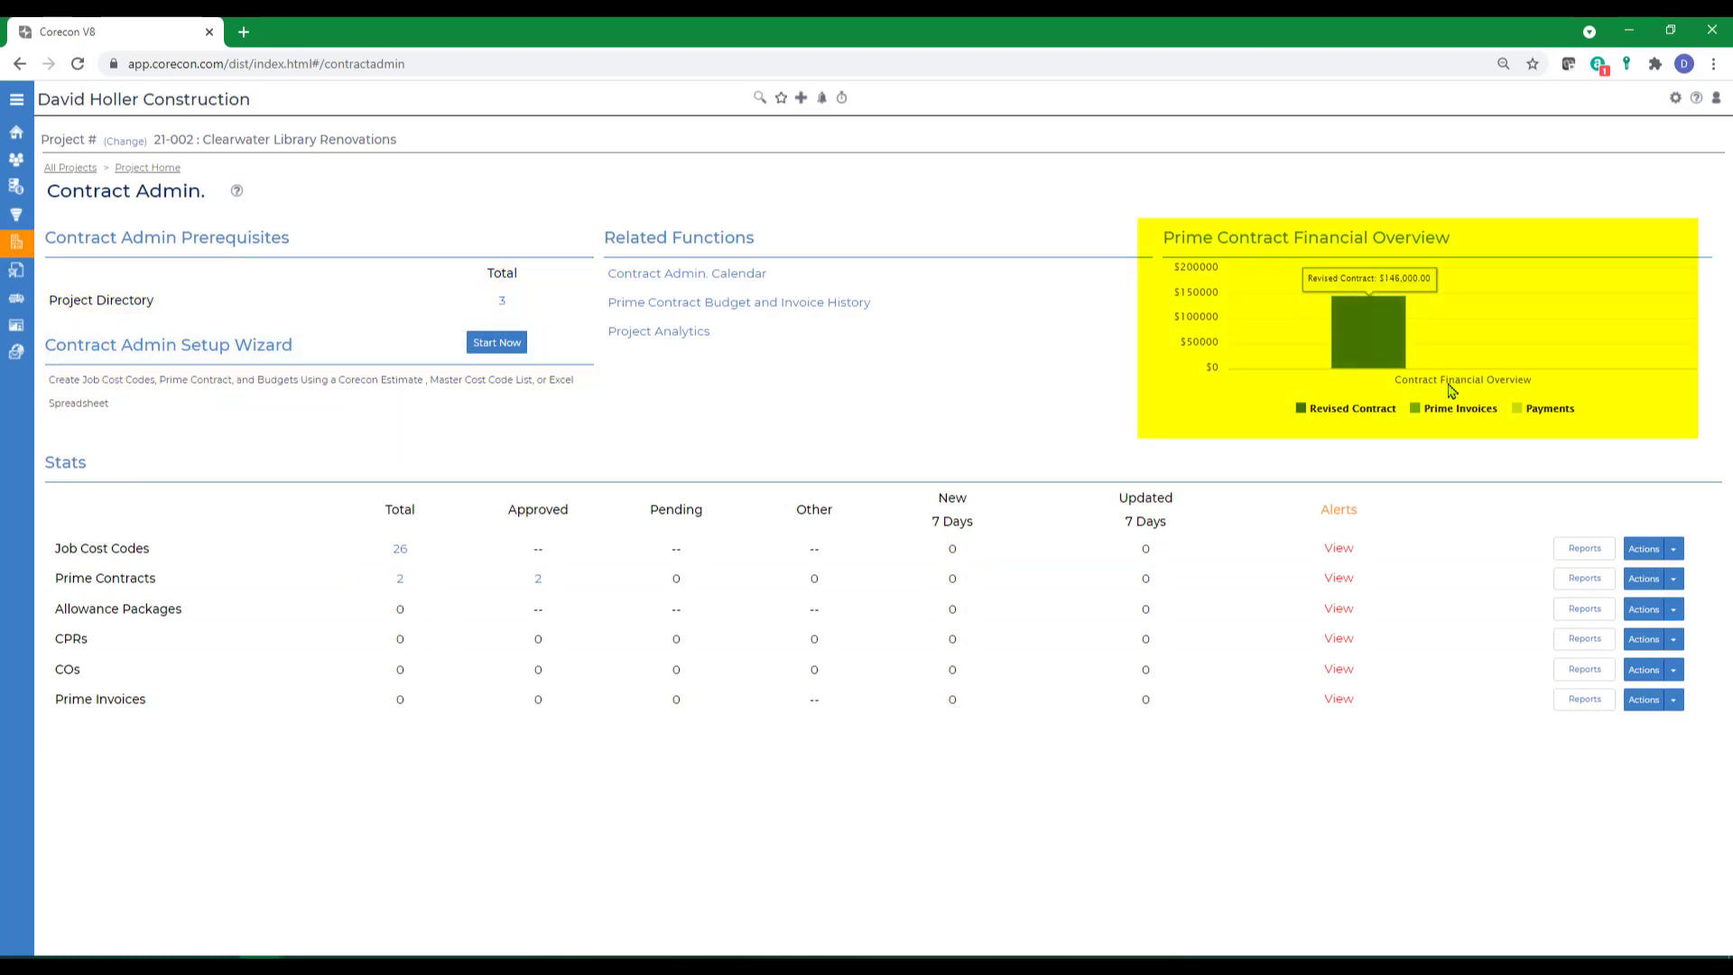
mouse_move(822, 408)
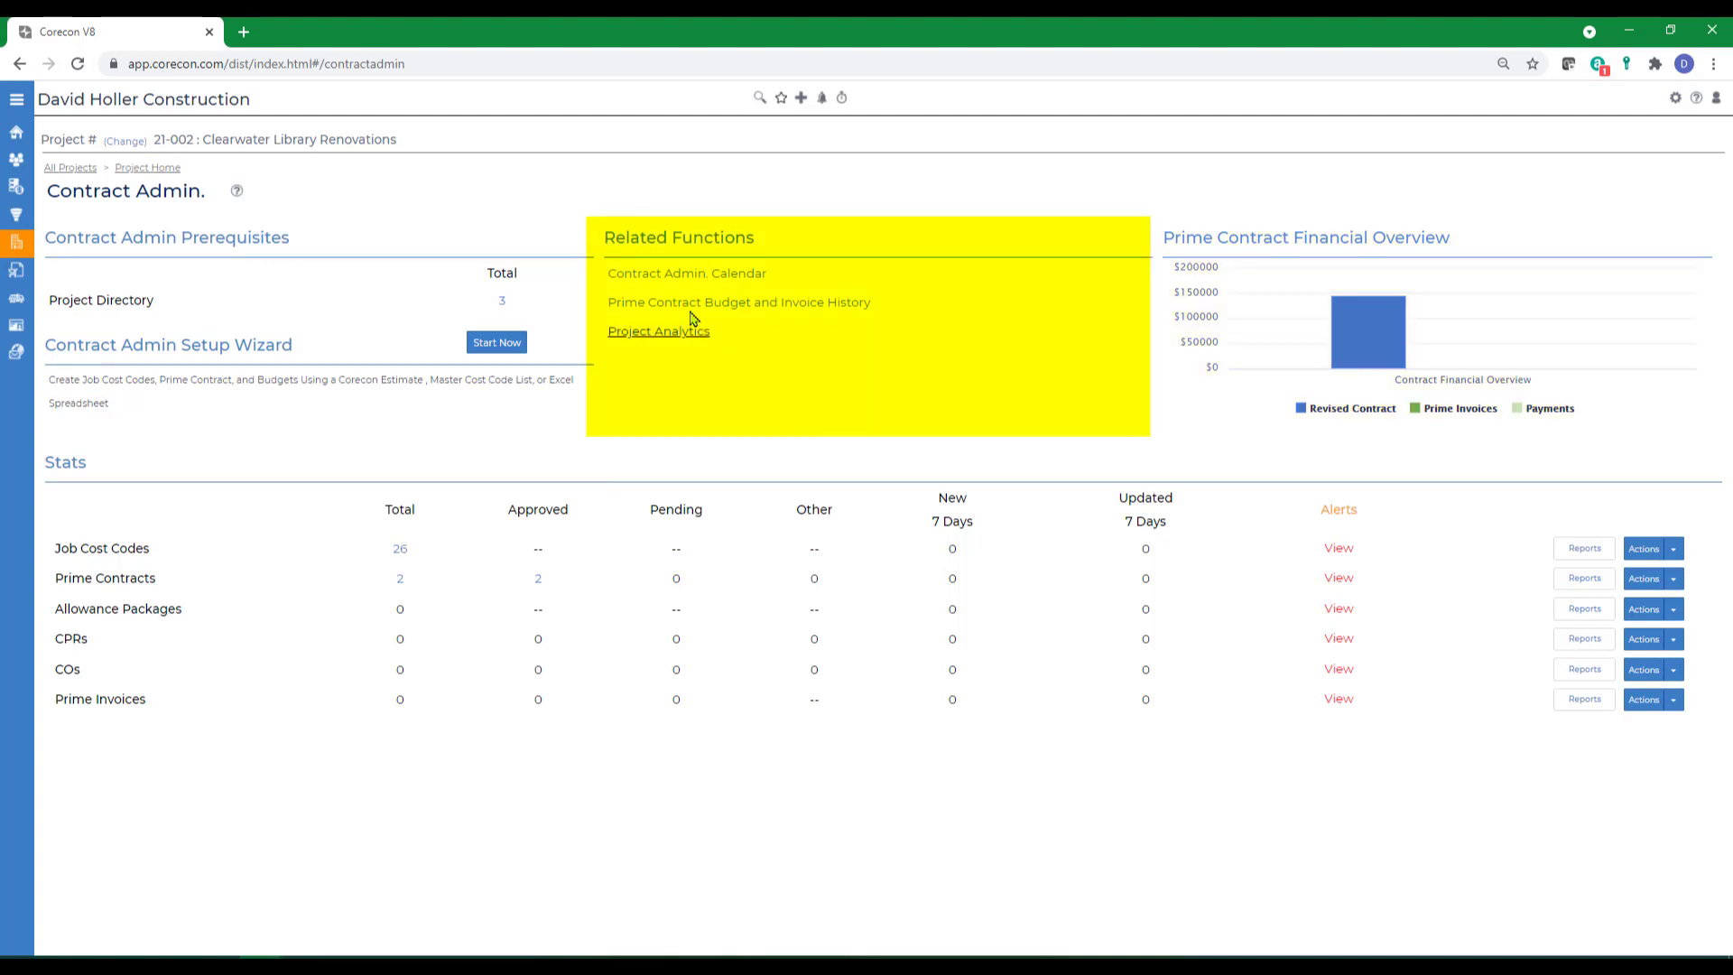
mouse_move(760, 287)
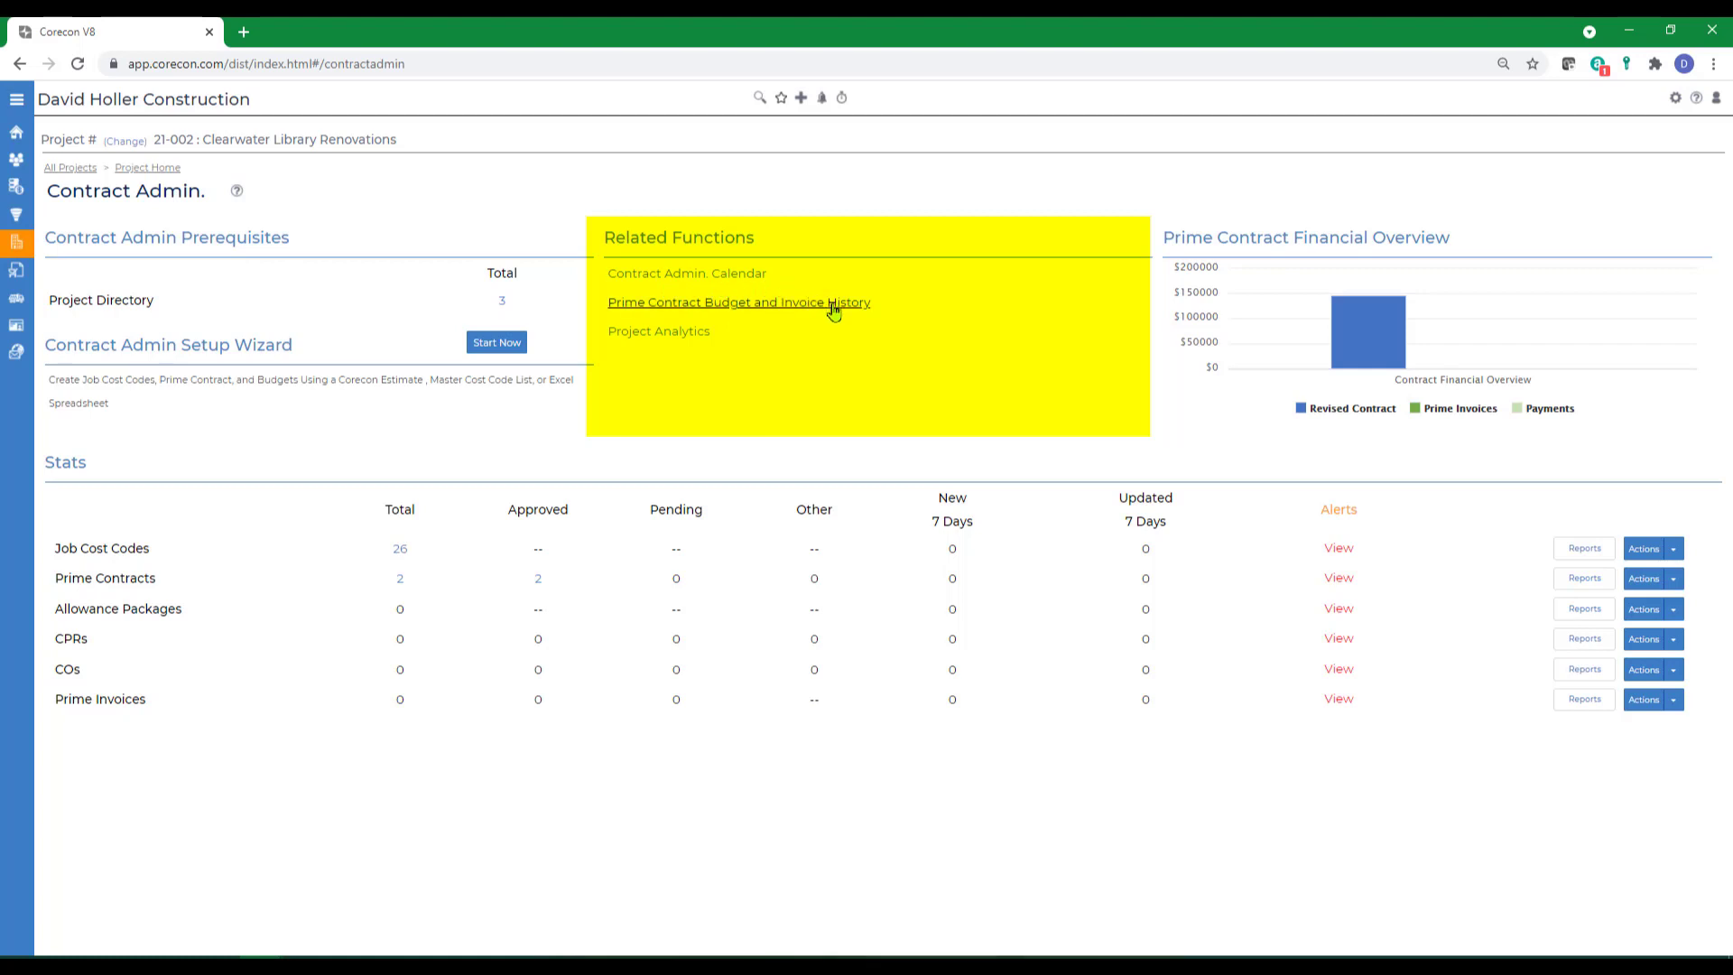
mouse_move(723, 353)
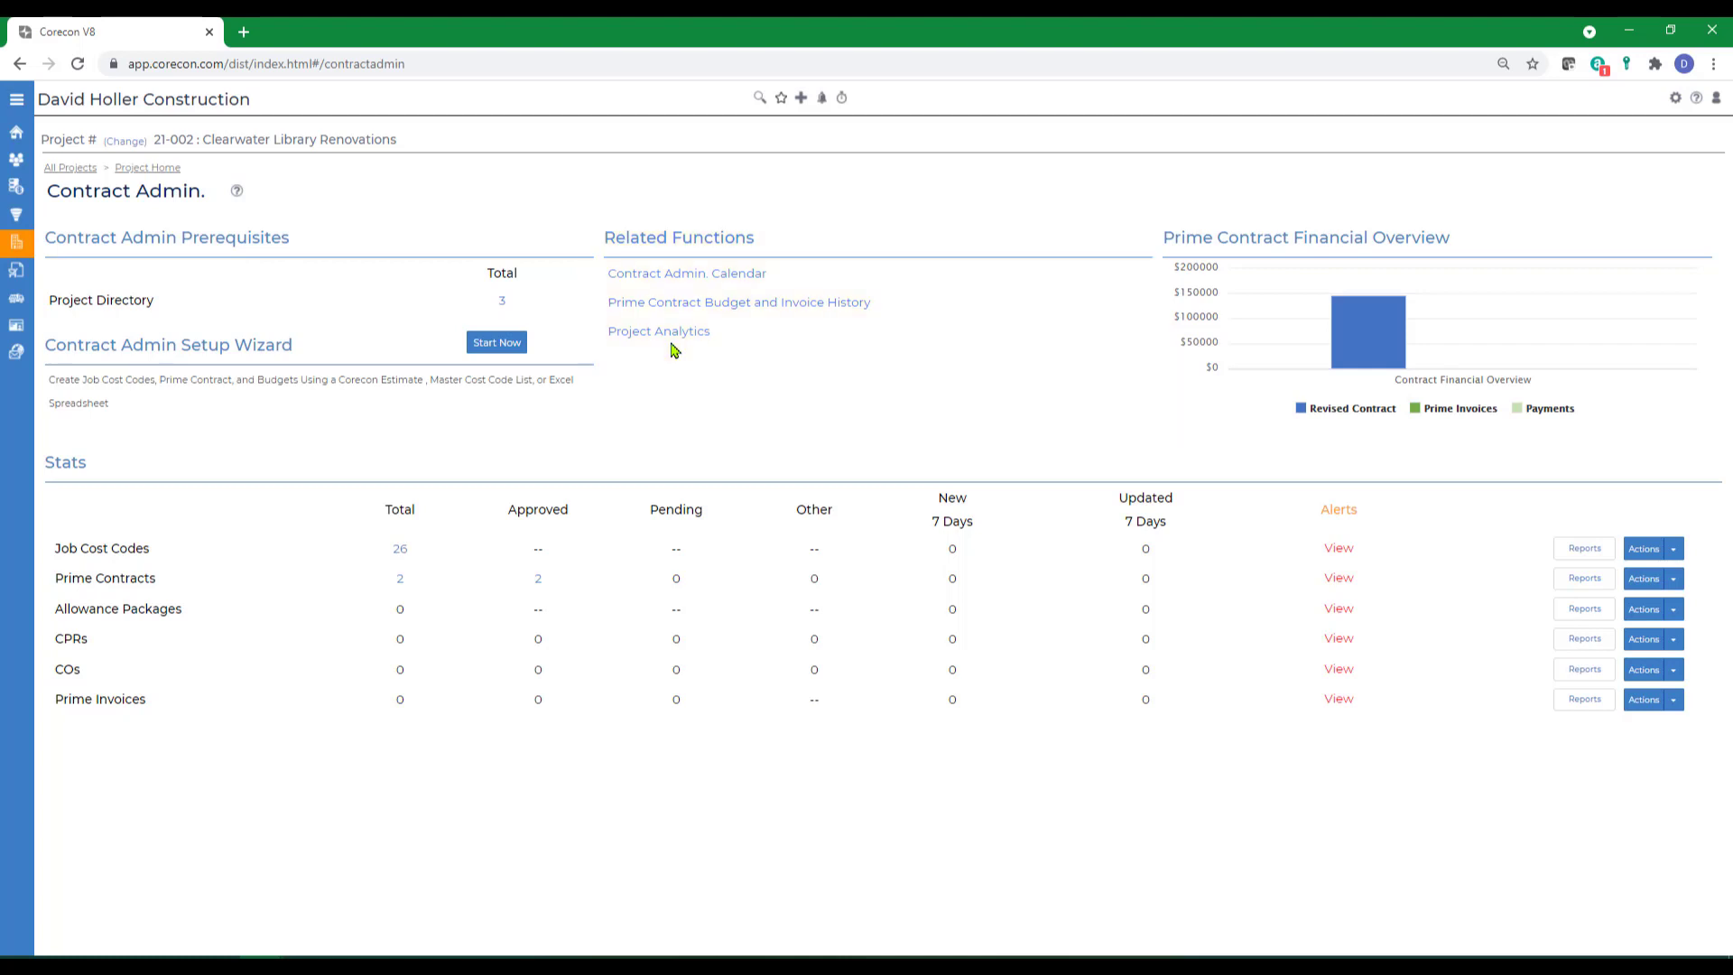
mouse_move(1418, 847)
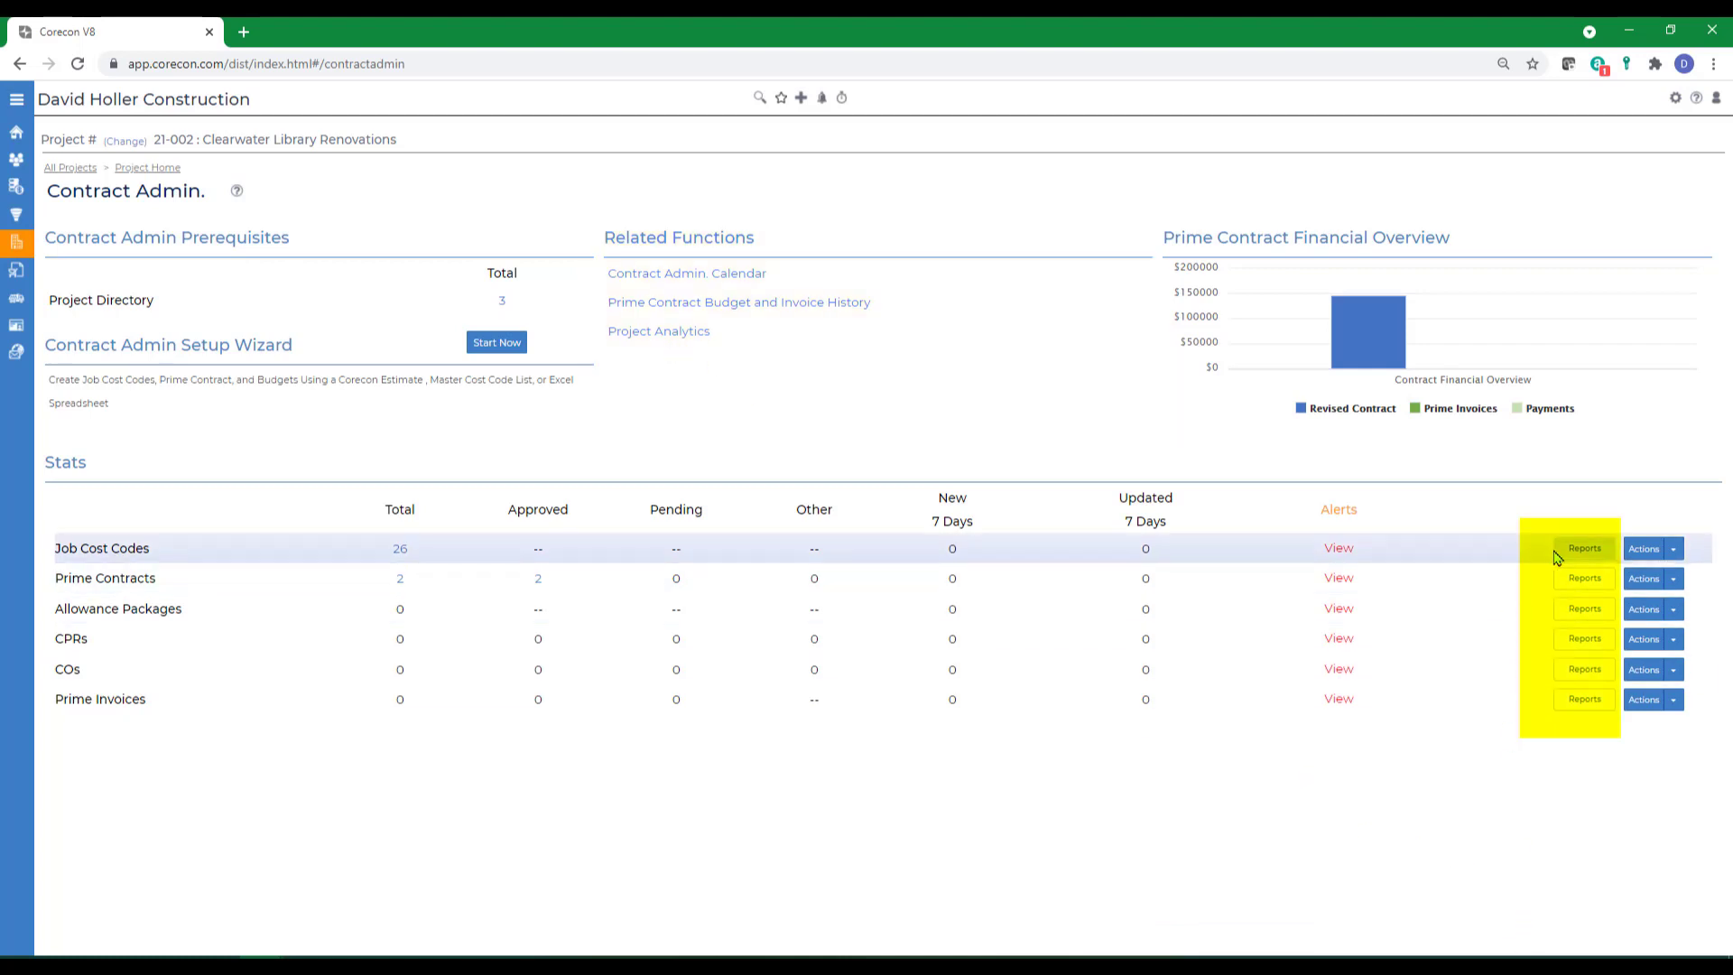
mouse_move(1604, 725)
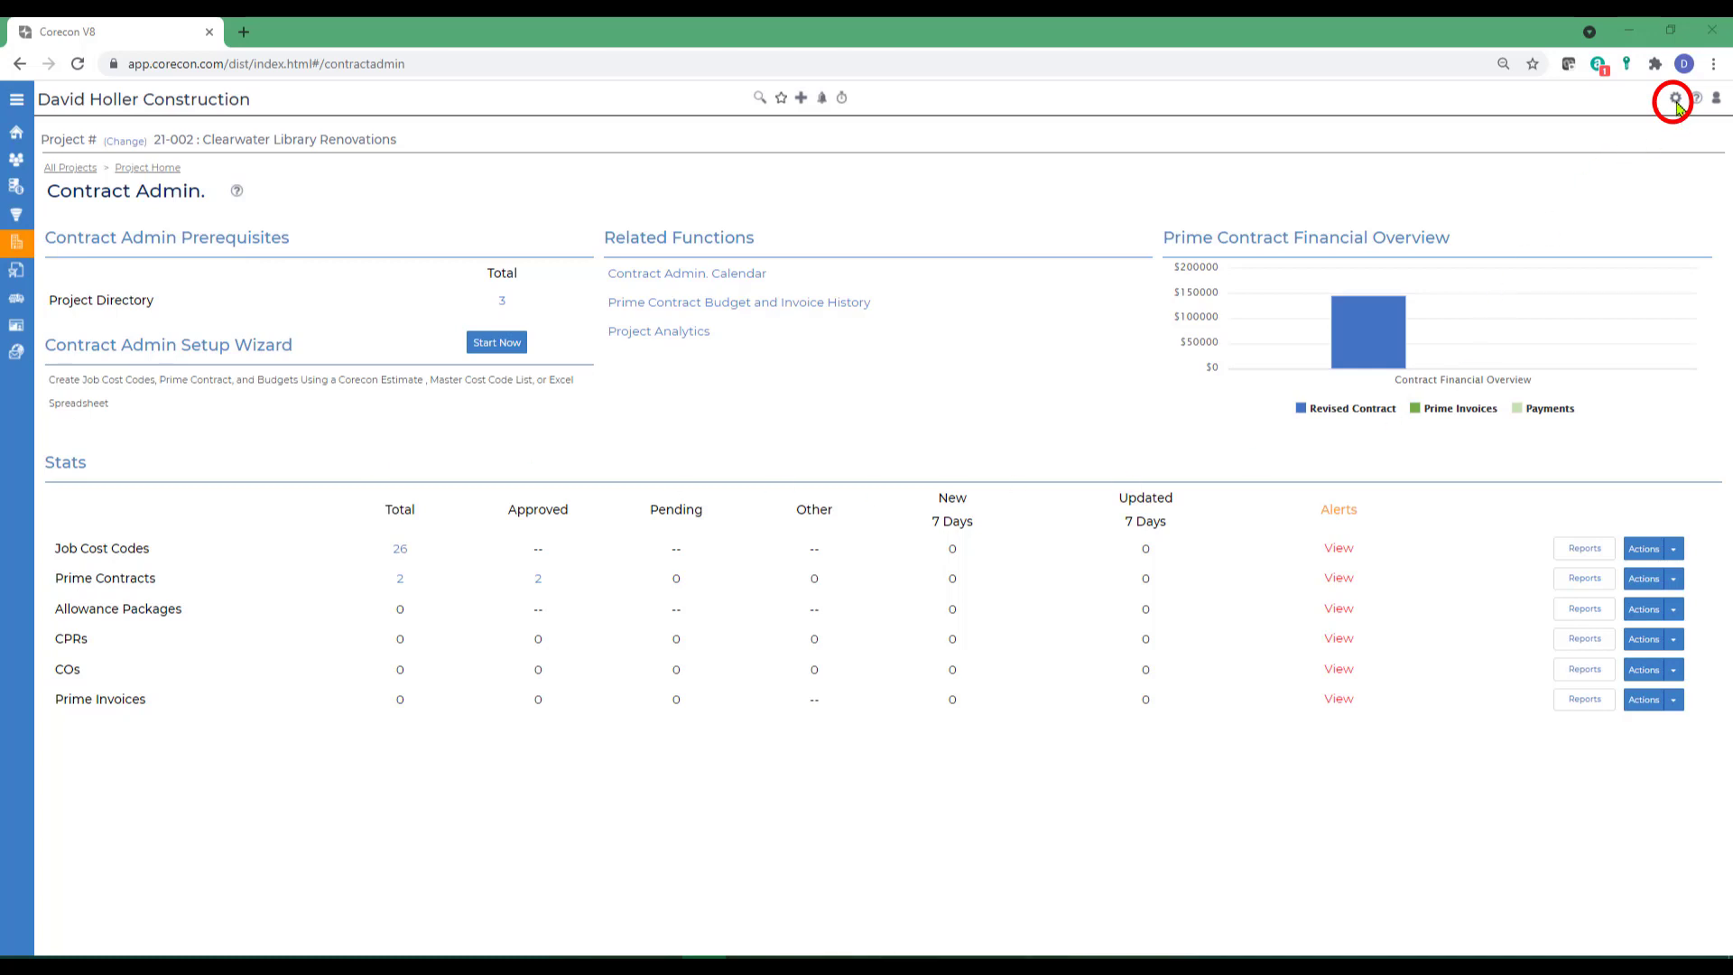
mouse_move(1674, 99)
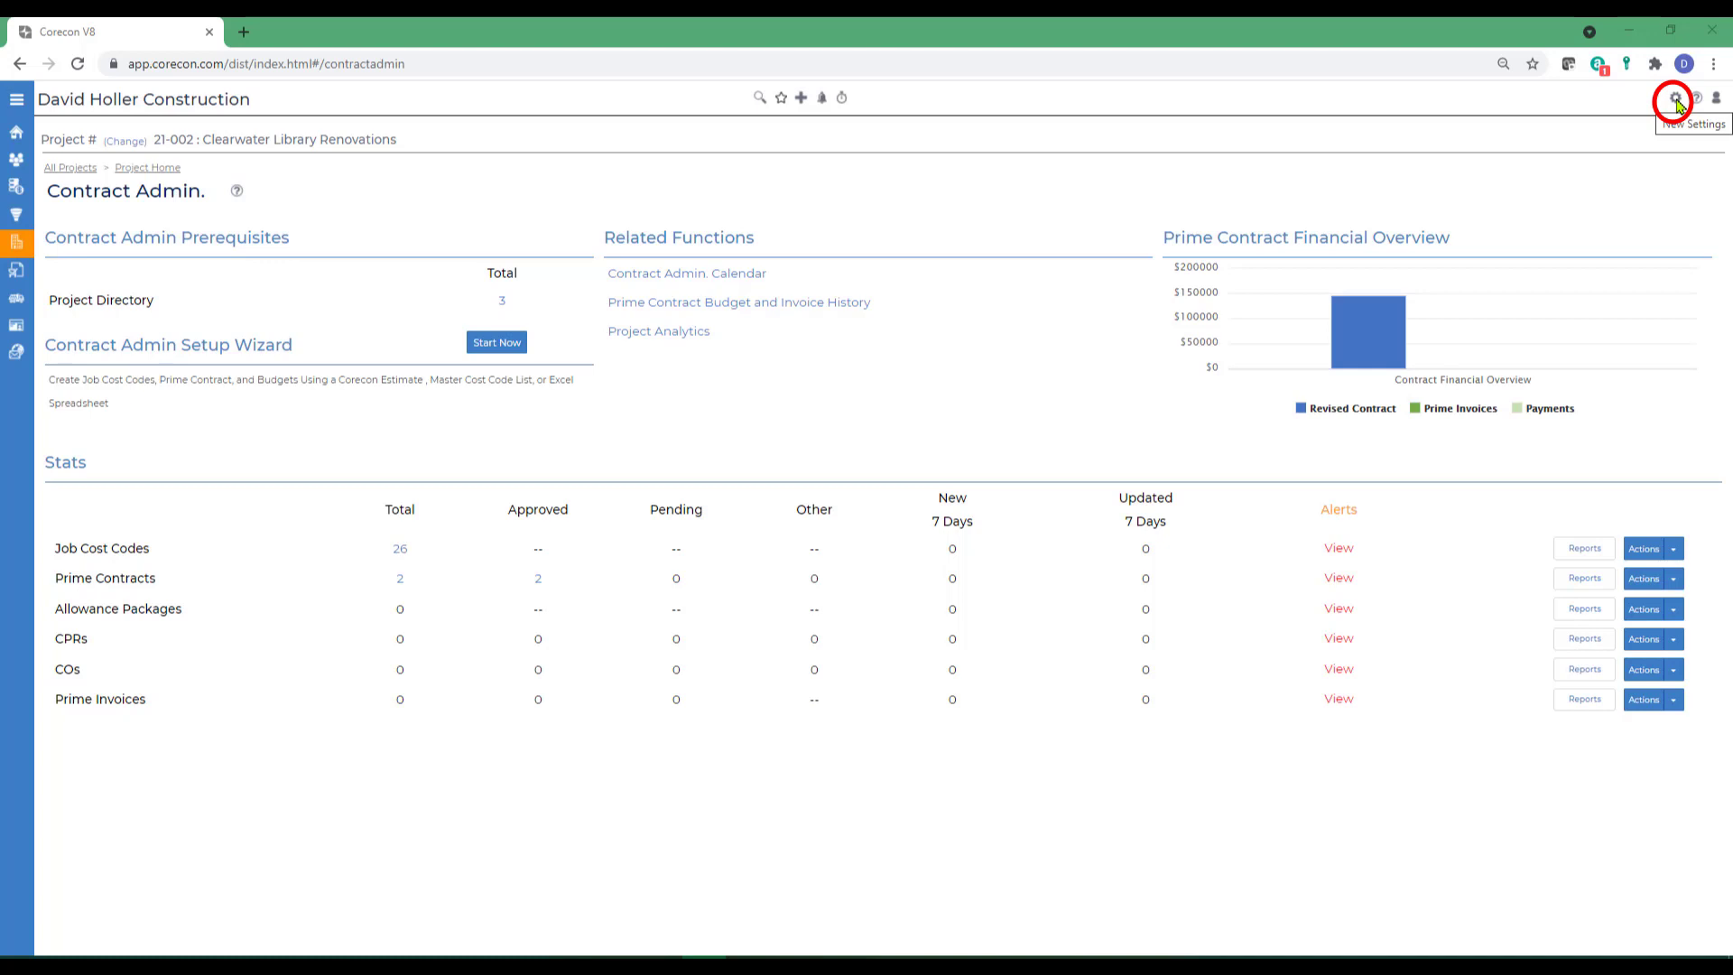
Step: Open Settings, expand Feature Settings, and select Contract Admin
click(1675, 98)
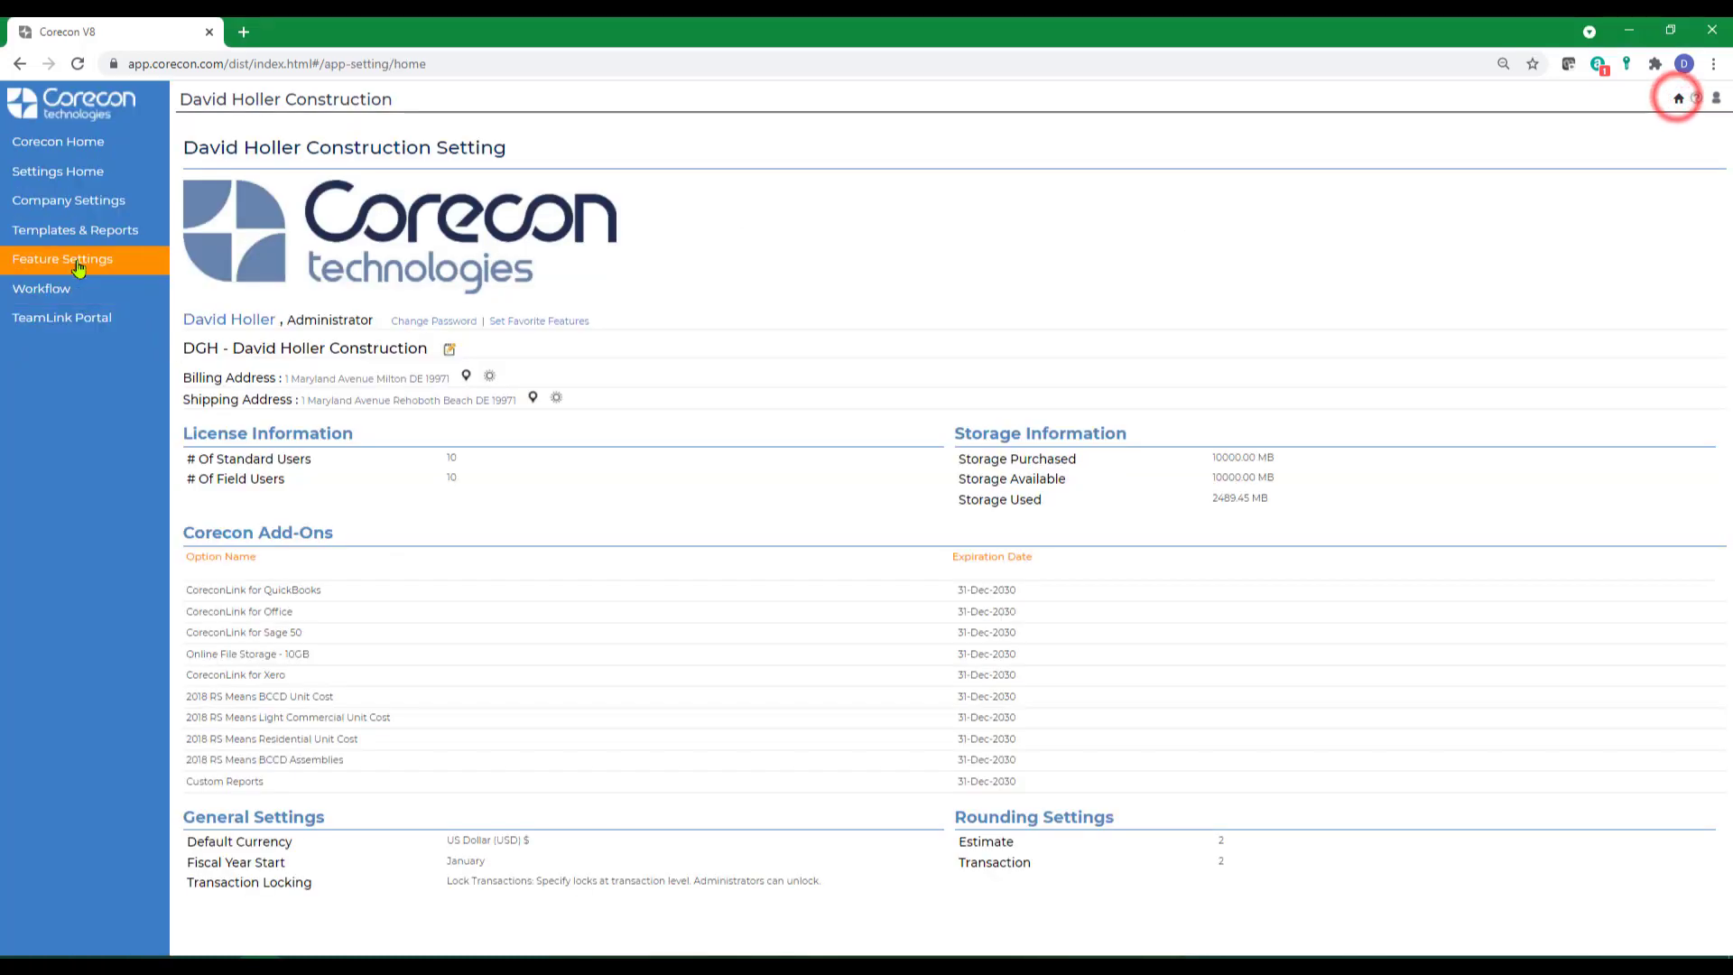
click(63, 259)
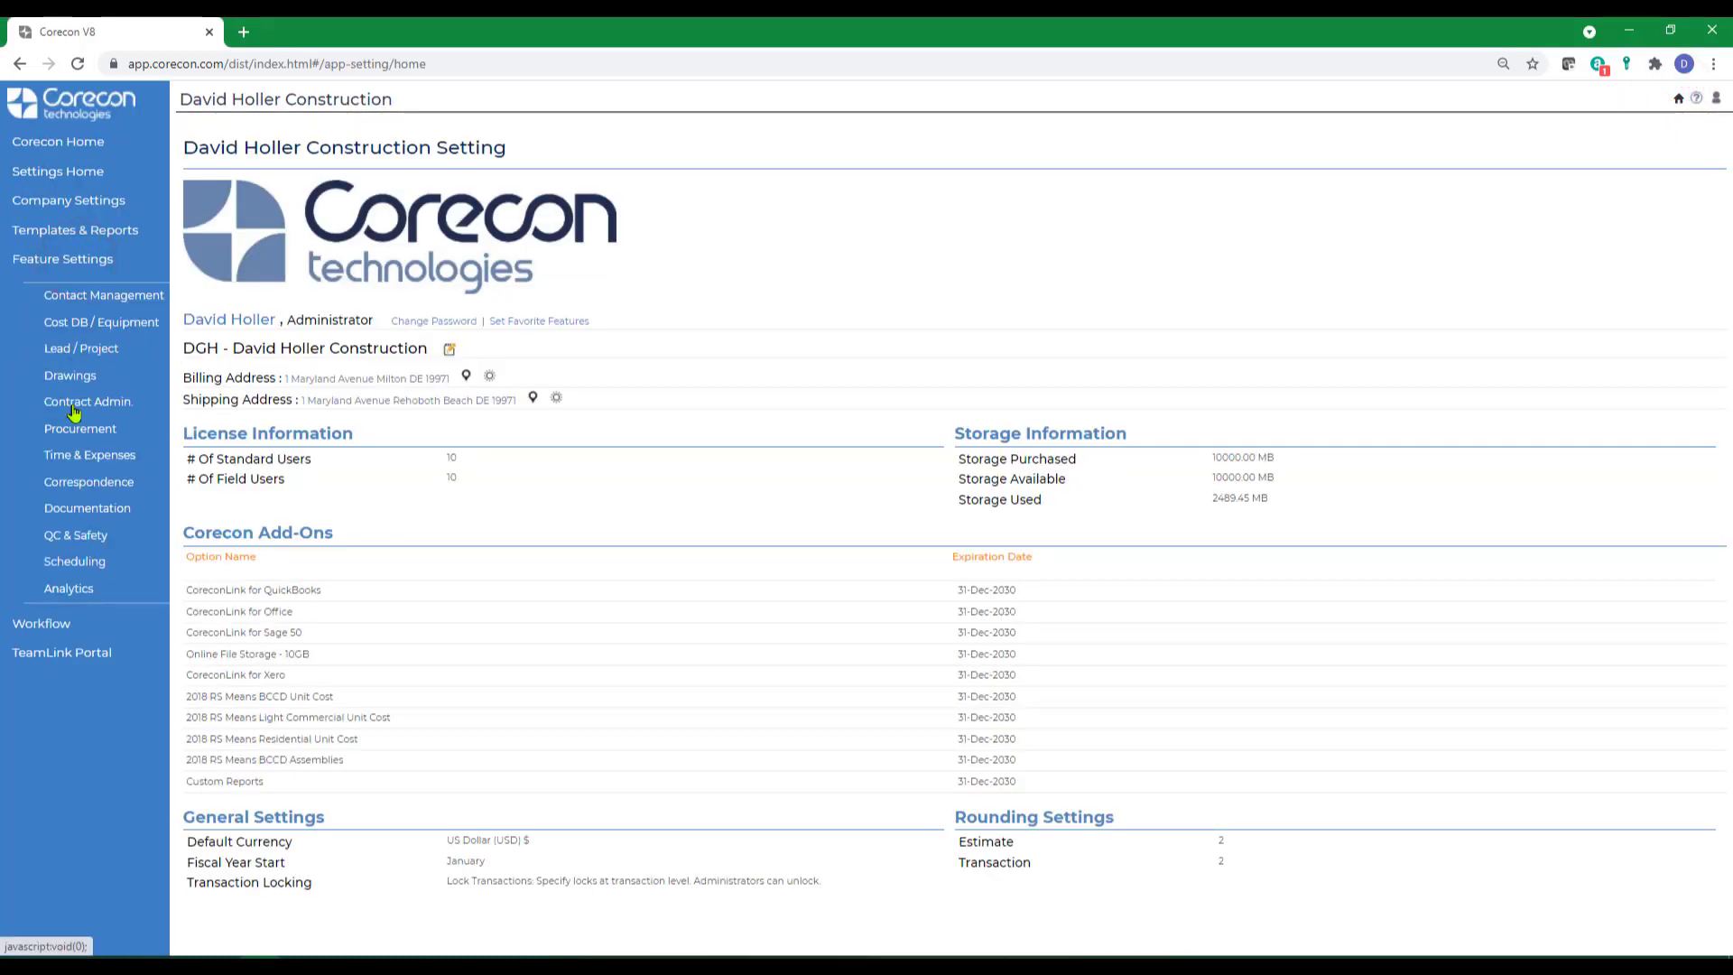
click(88, 400)
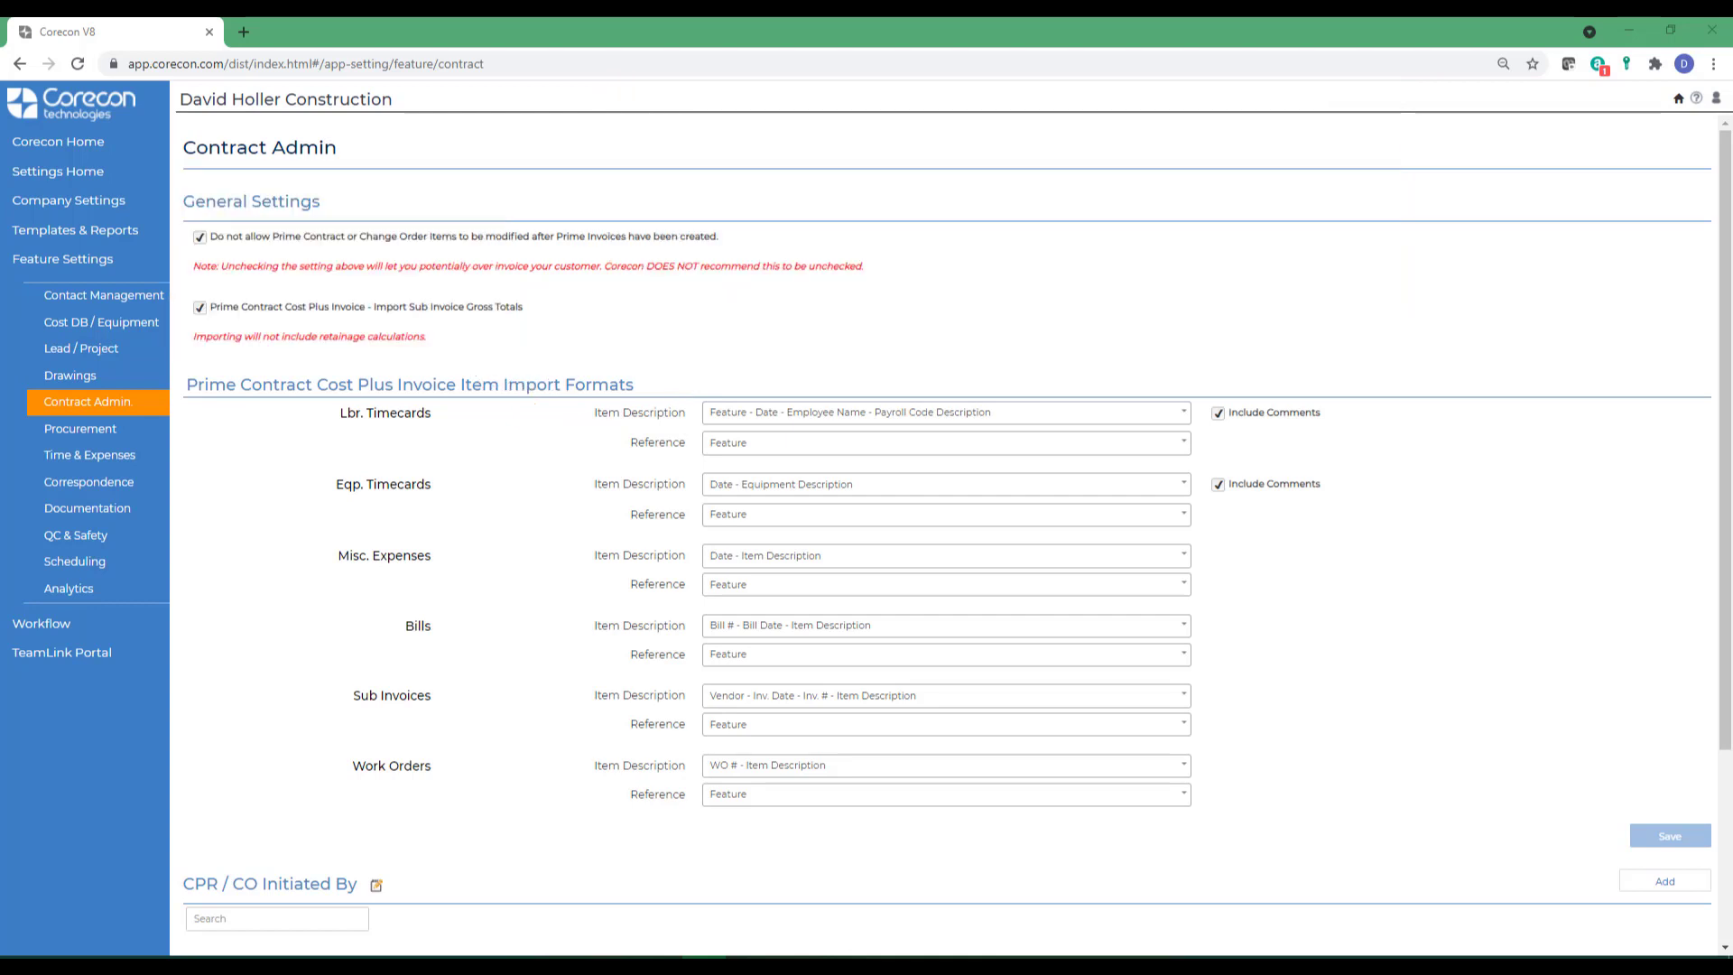
click(945, 442)
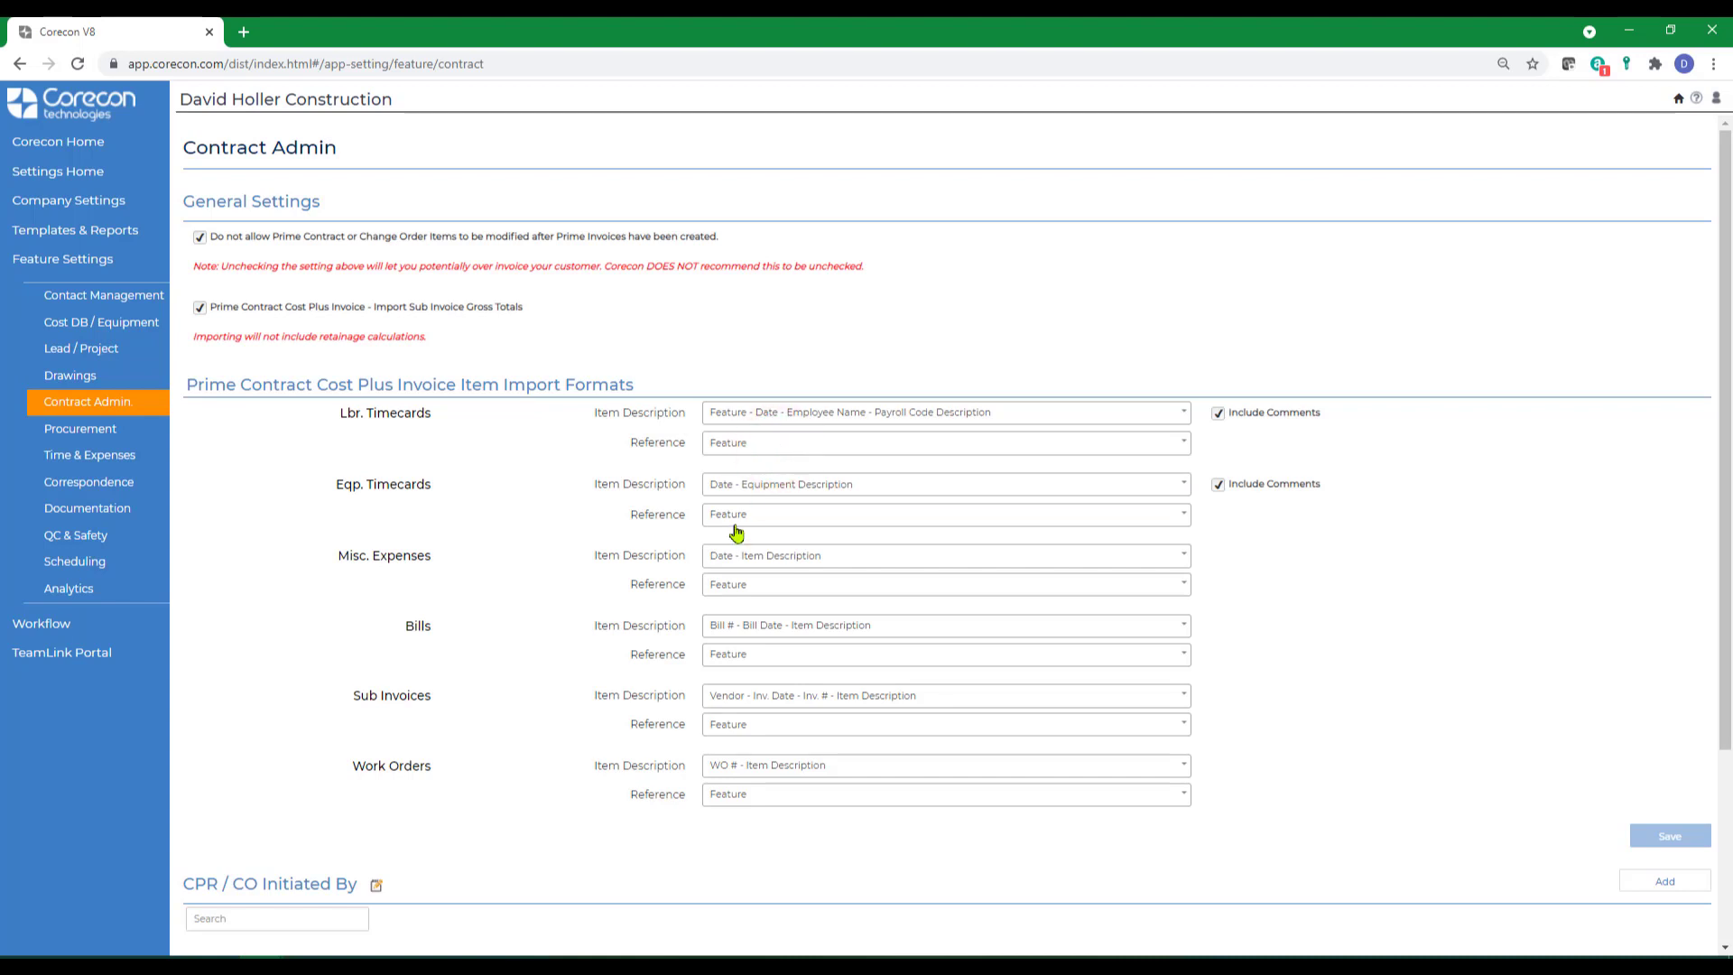
mouse_move(769, 452)
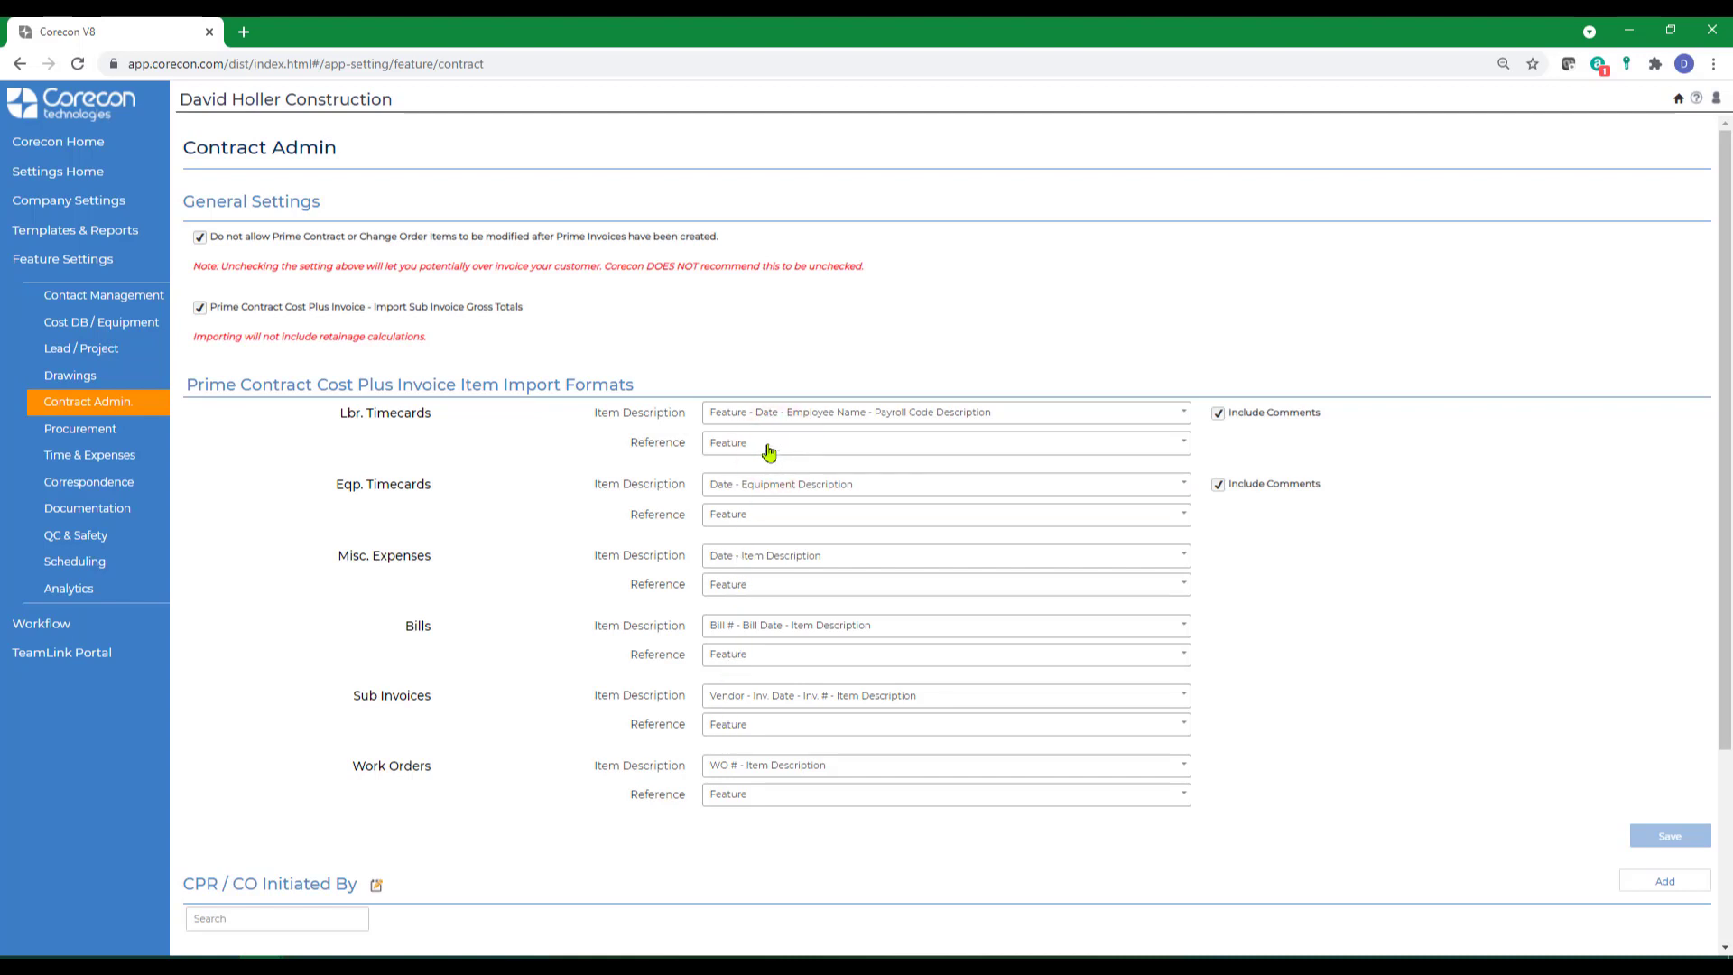
mouse_move(738, 816)
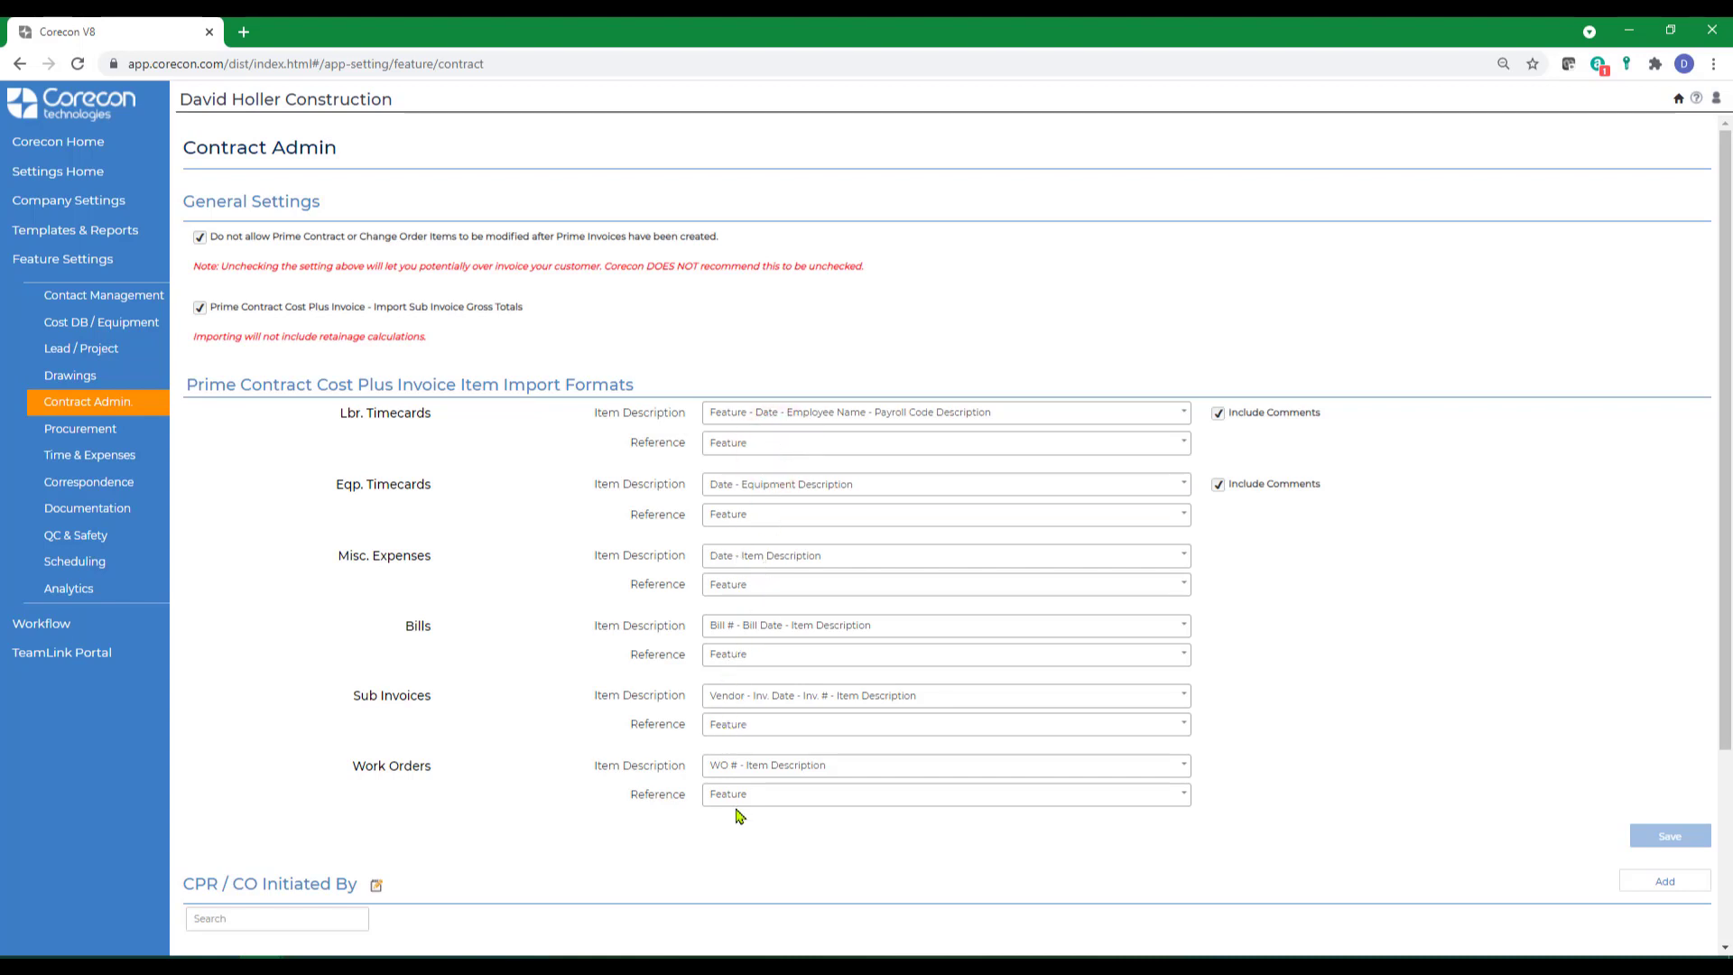
mouse_move(807, 399)
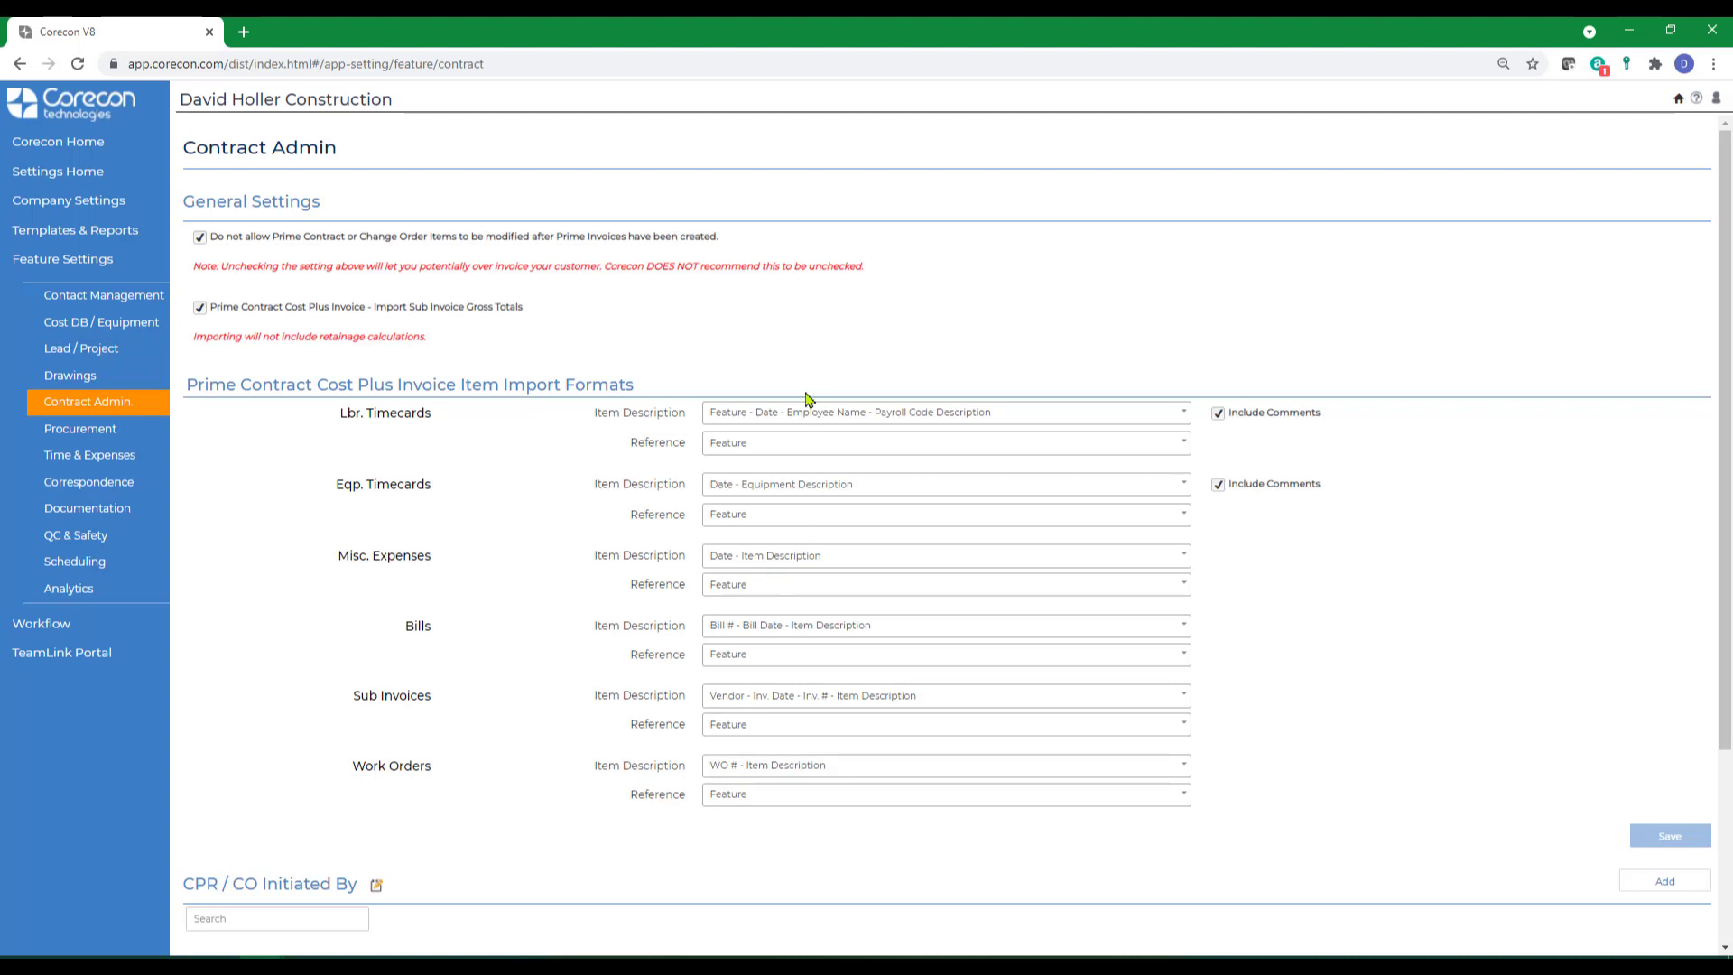
mouse_move(799, 418)
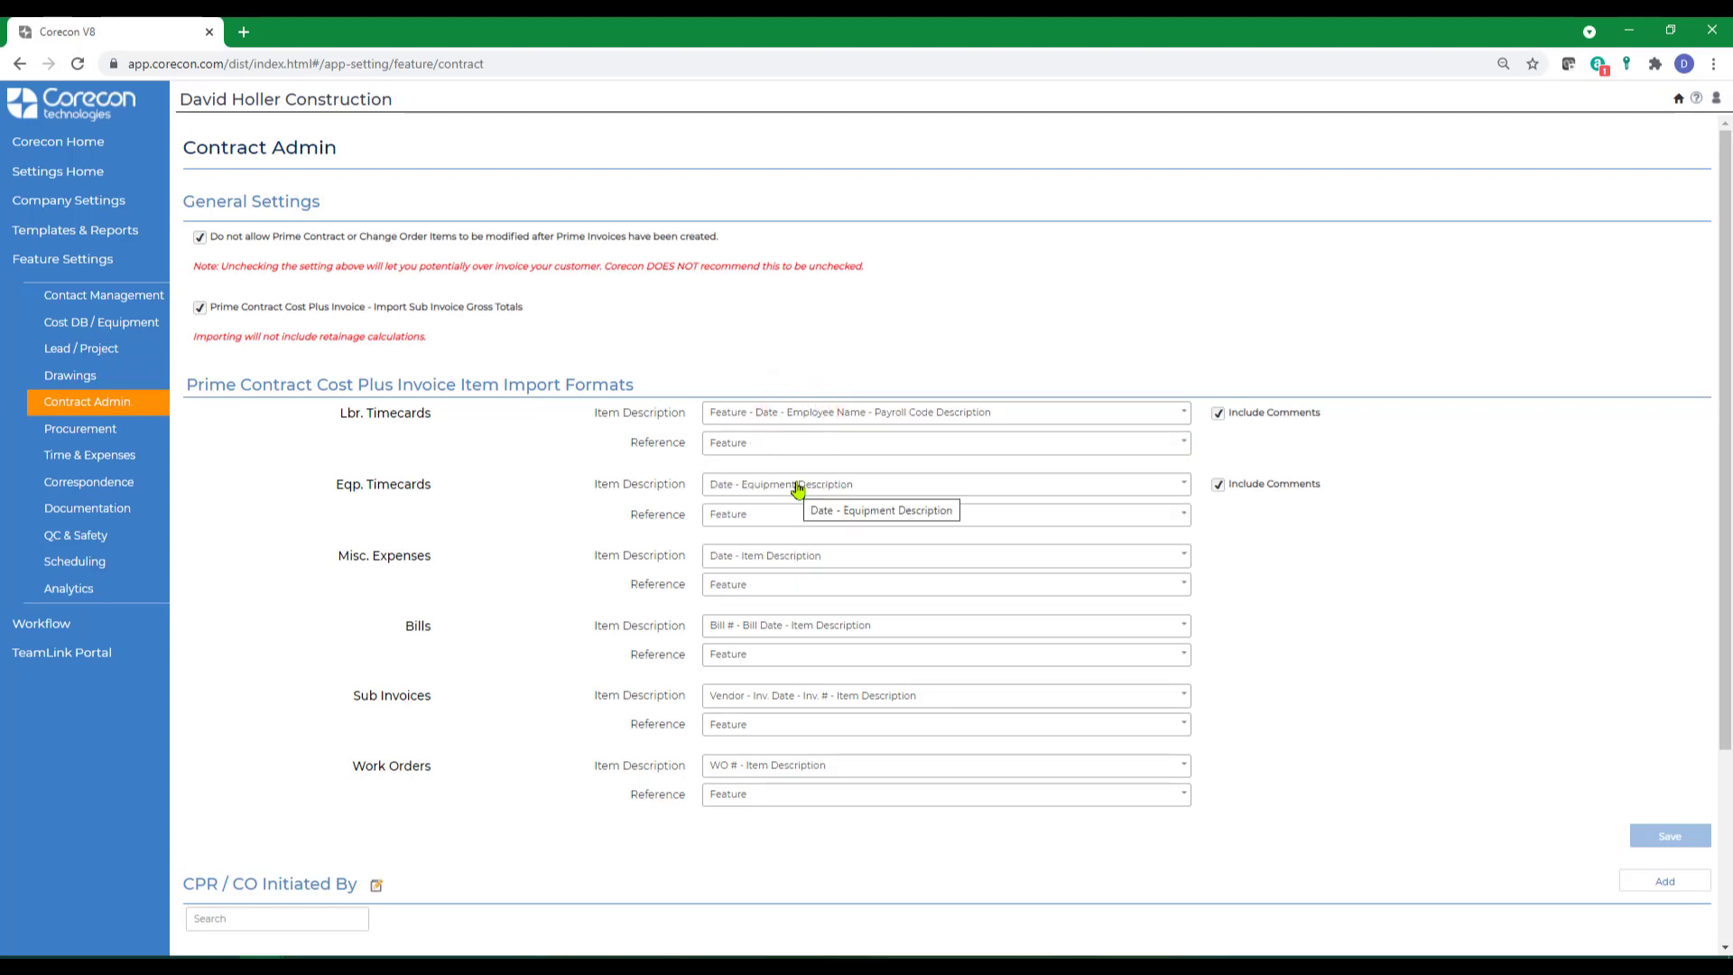
mouse_move(752, 425)
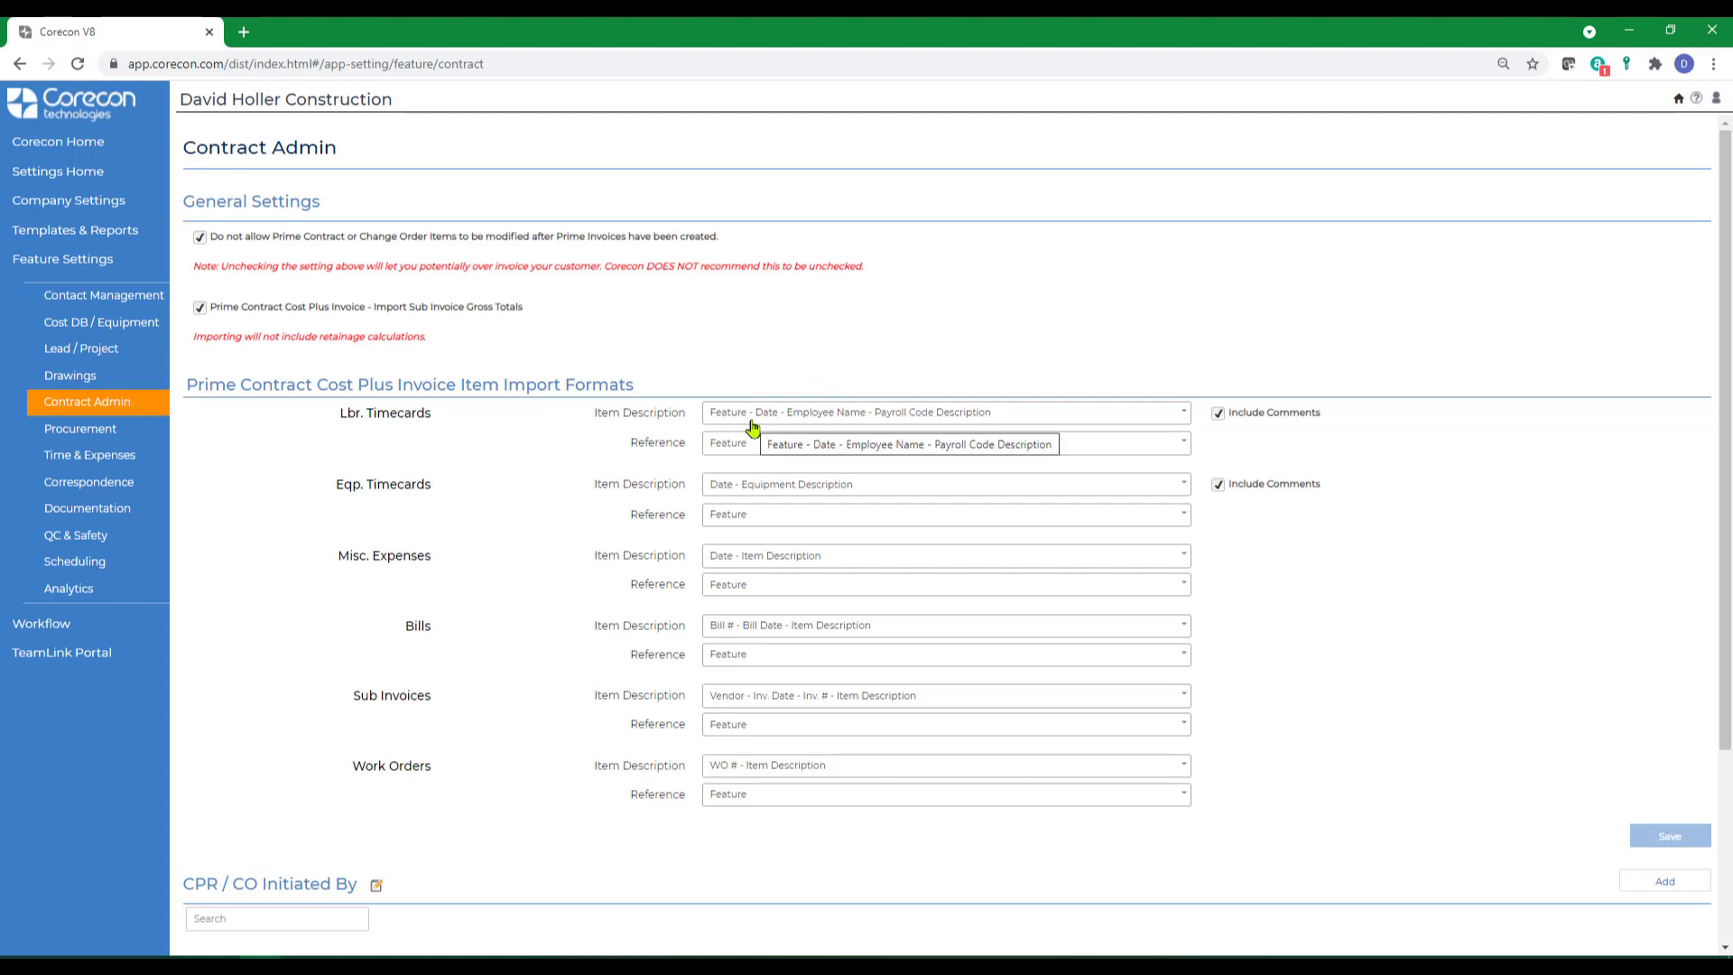
mouse_move(983, 821)
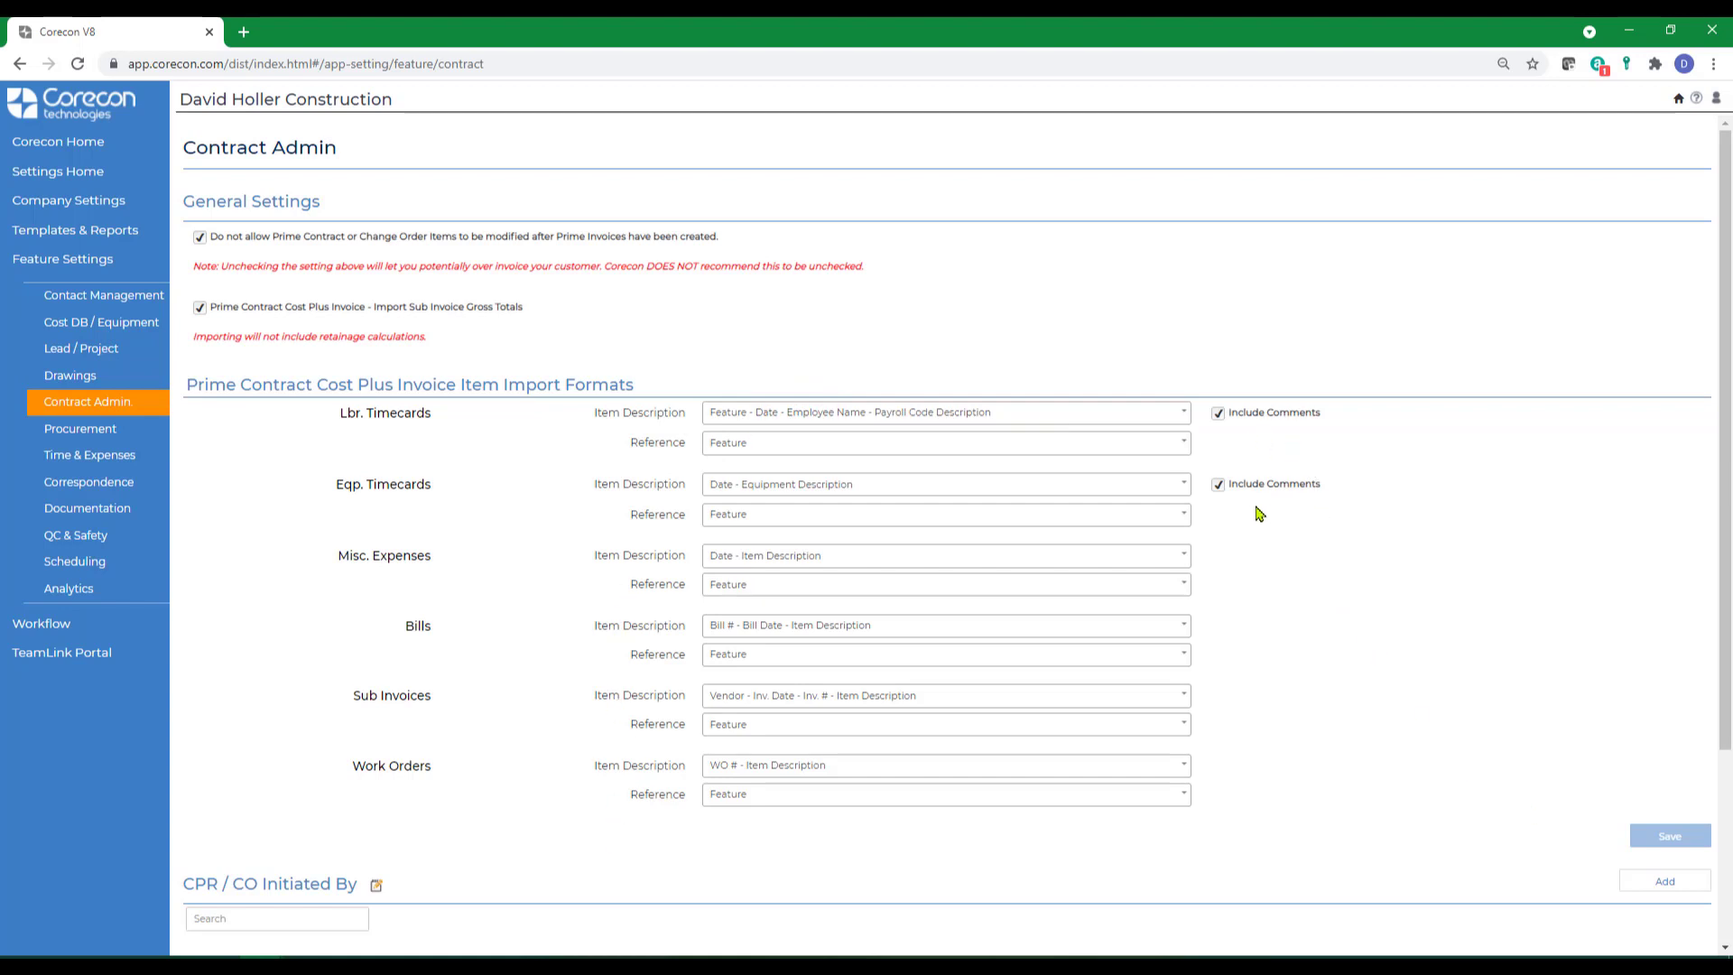
mouse_move(1298, 610)
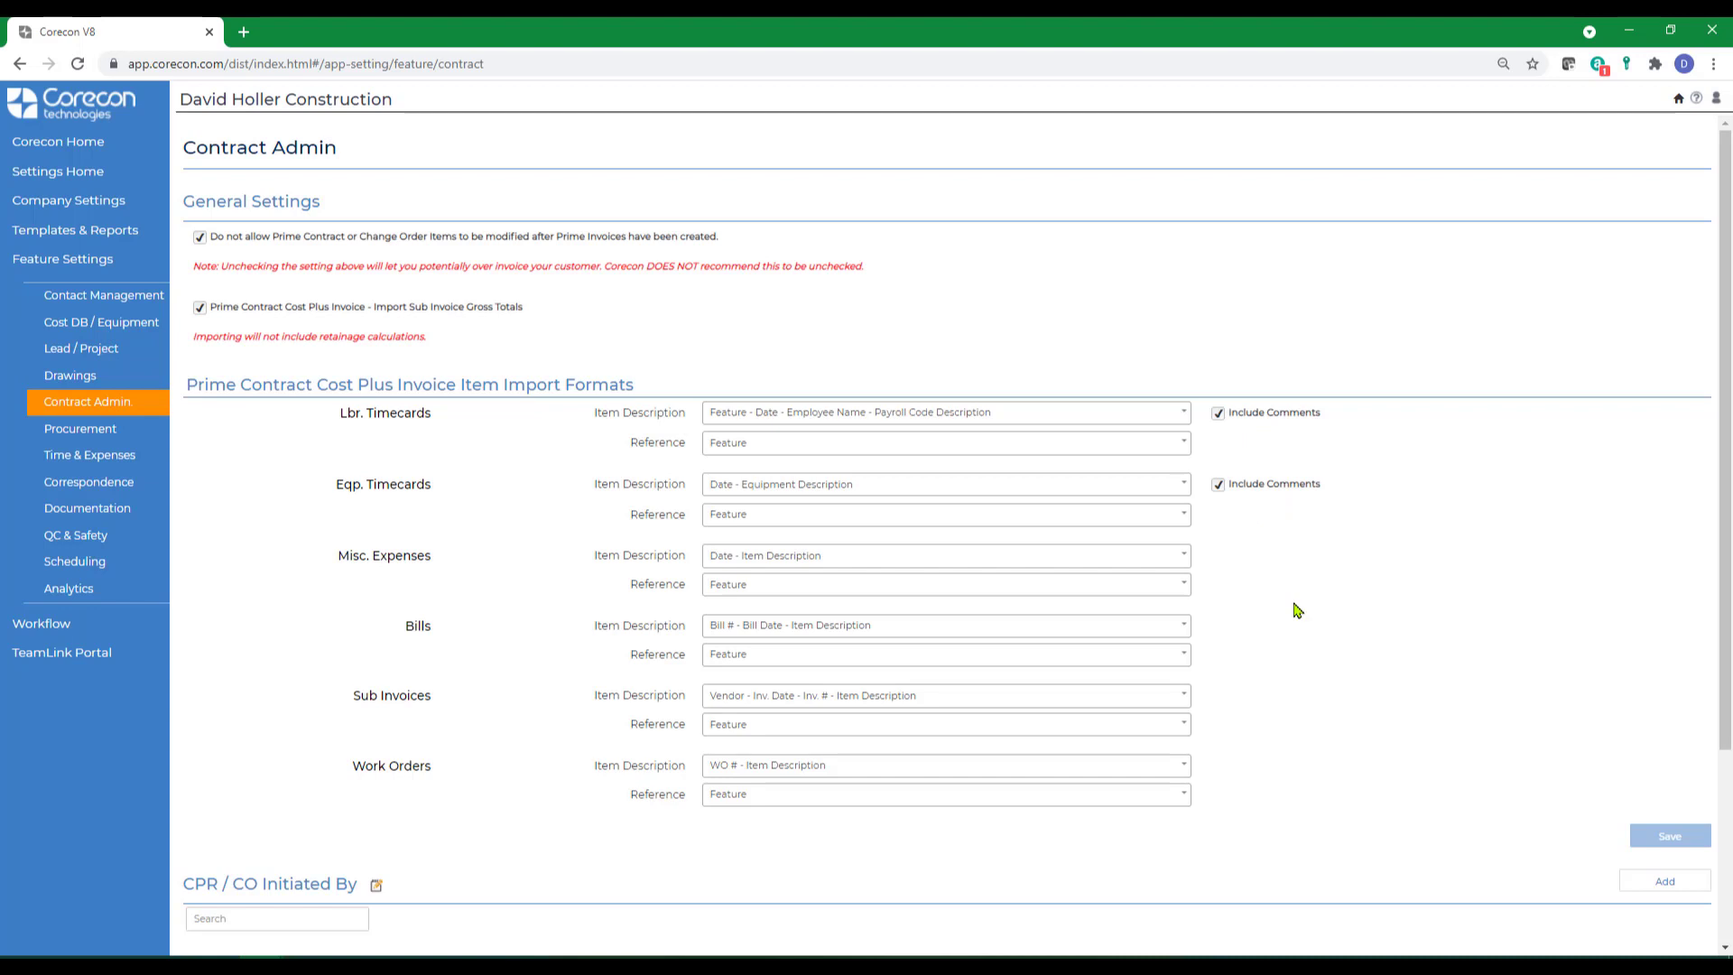
Step: Scroll to the CPR / CO Initiated By grid, then down Prime Contract #001's information page
scroll(down, 3)
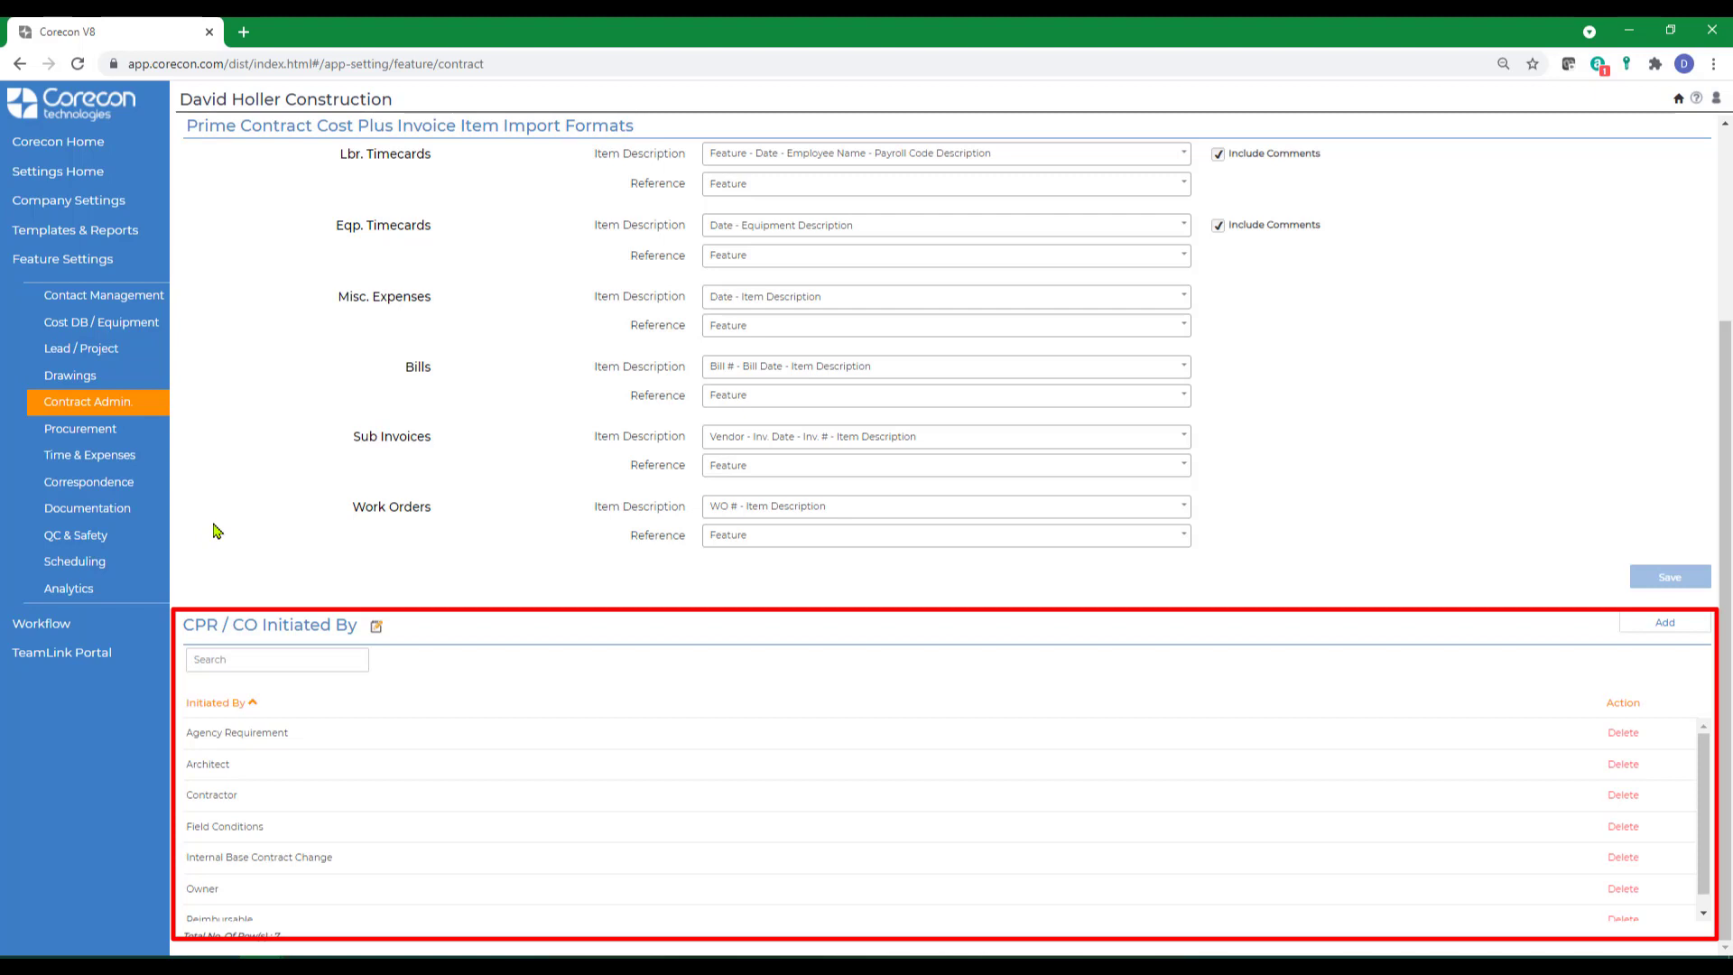
mouse_move(649, 693)
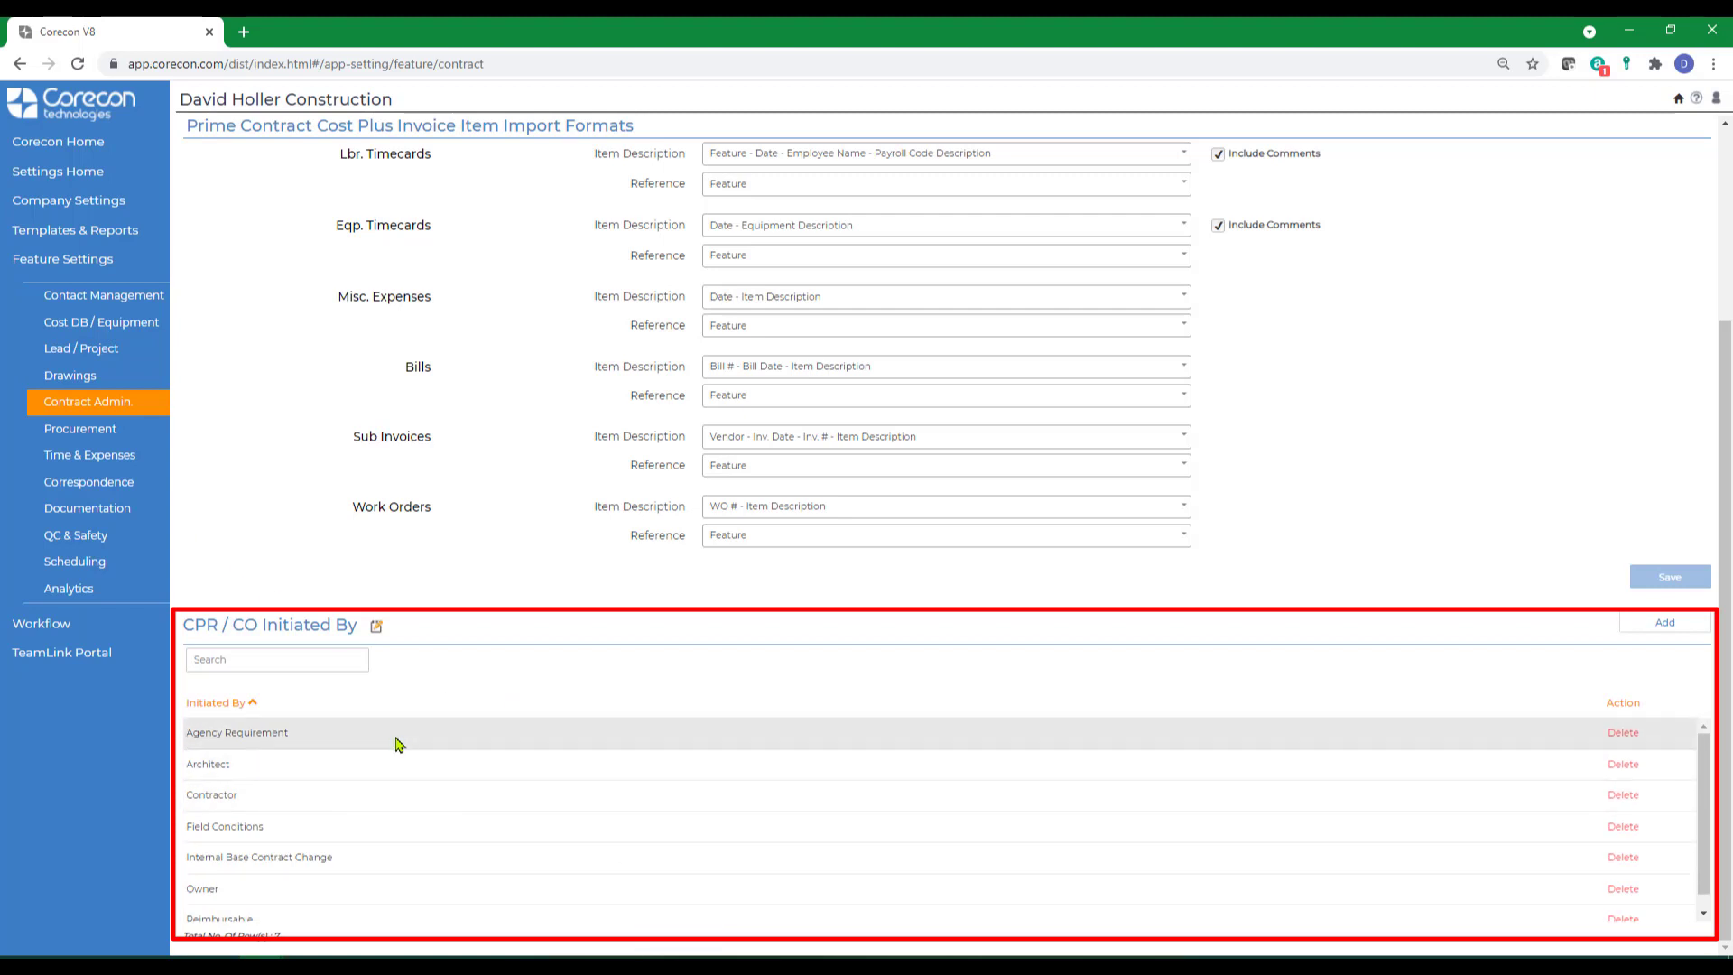
mouse_move(446, 704)
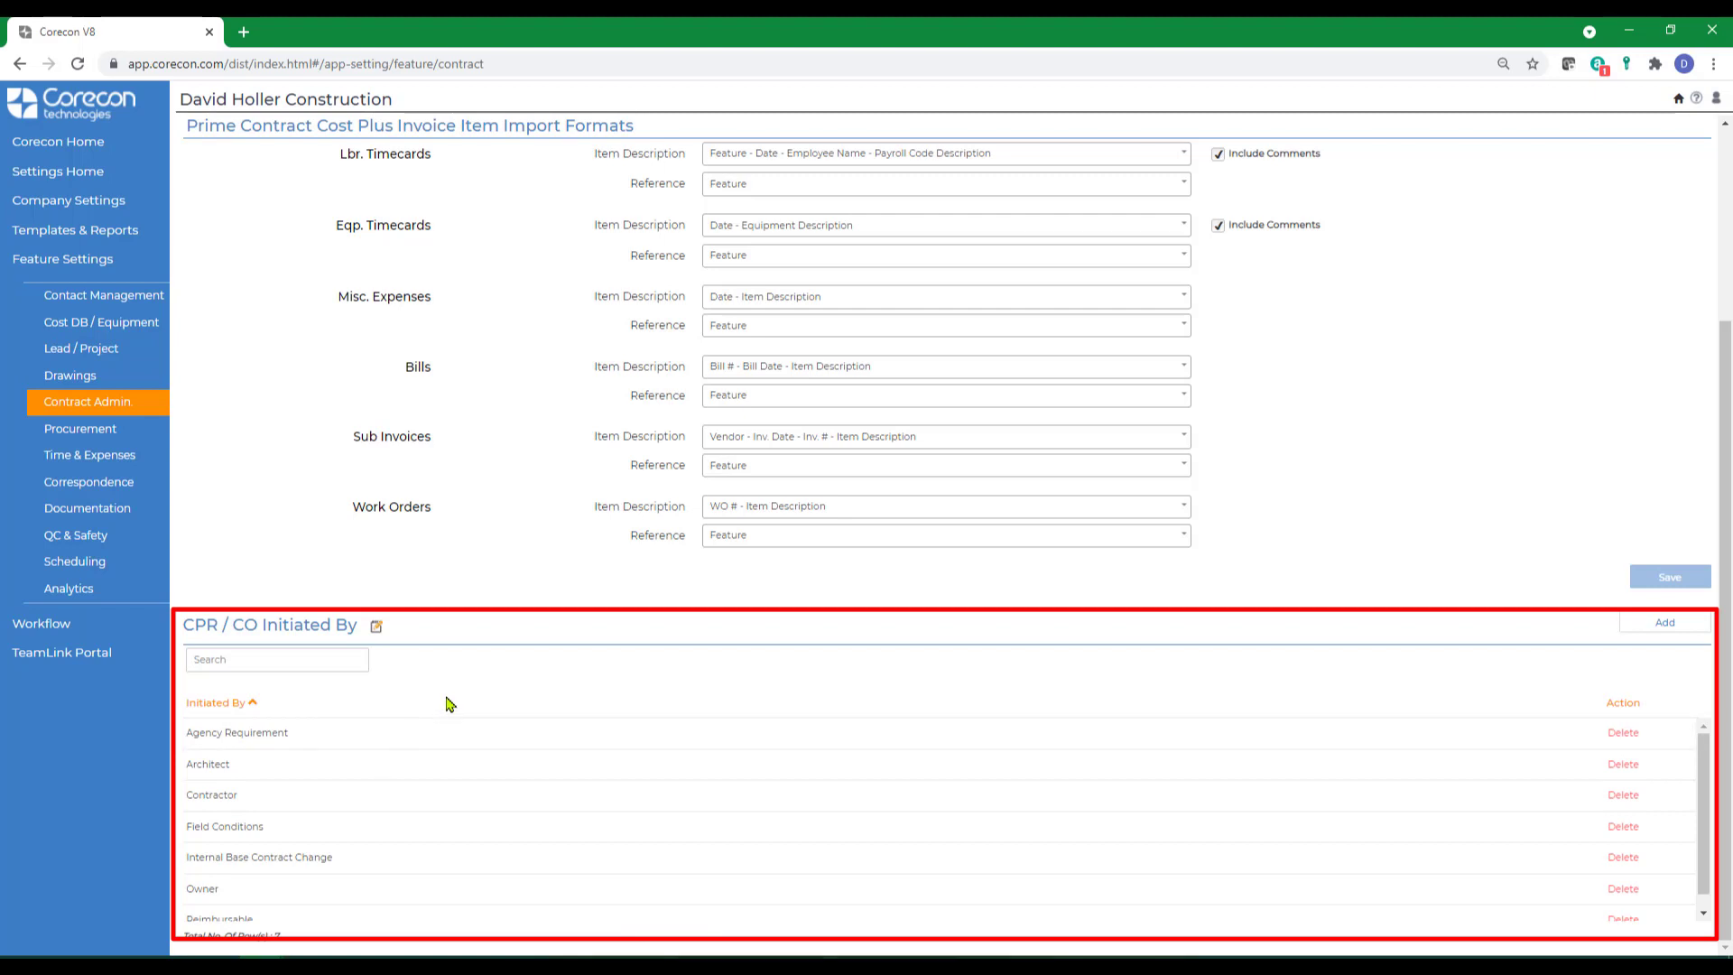
mouse_move(420, 669)
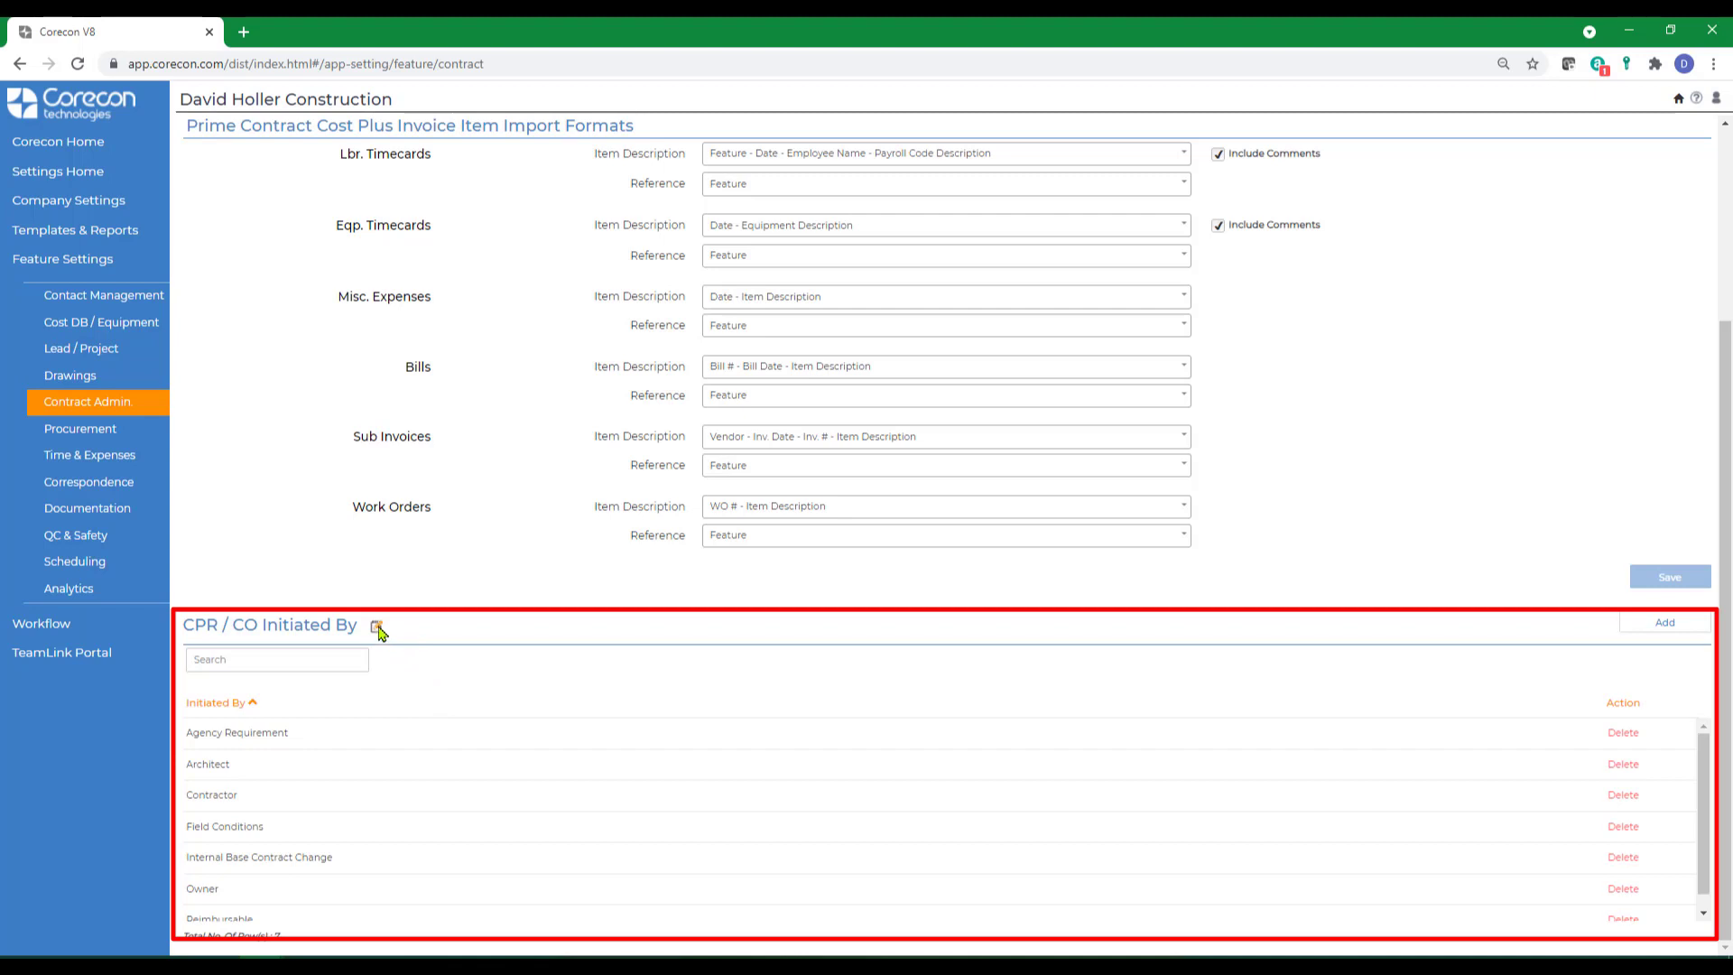
mouse_move(394, 635)
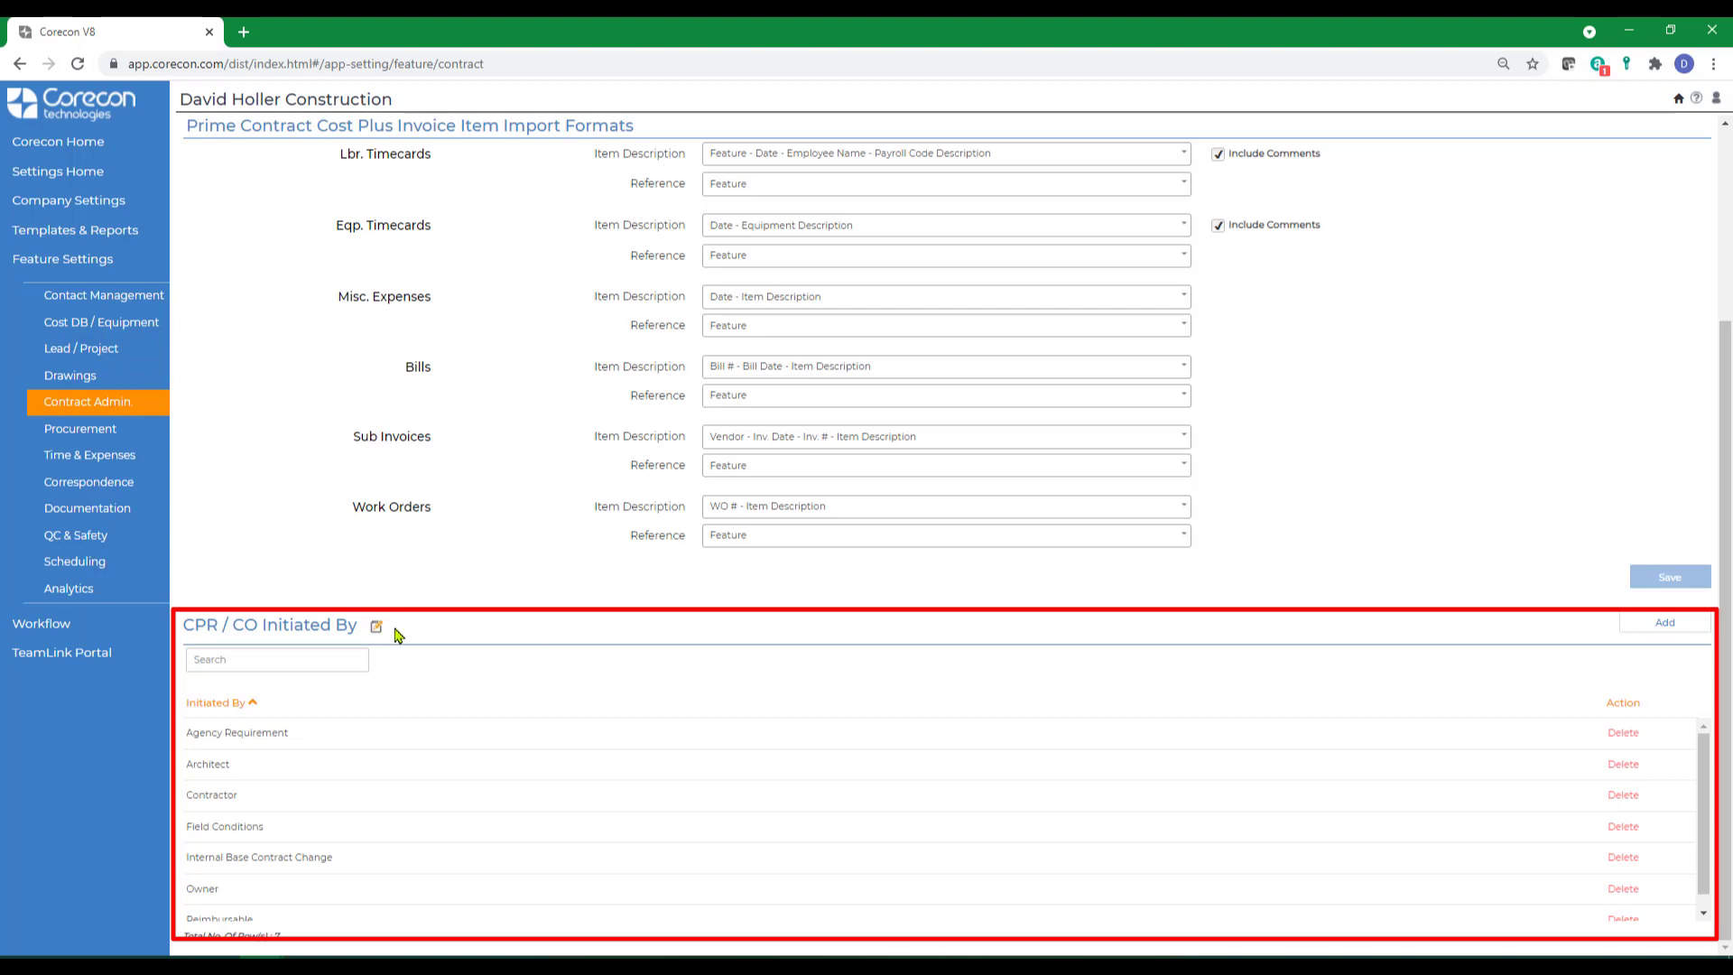
mouse_move(1624, 739)
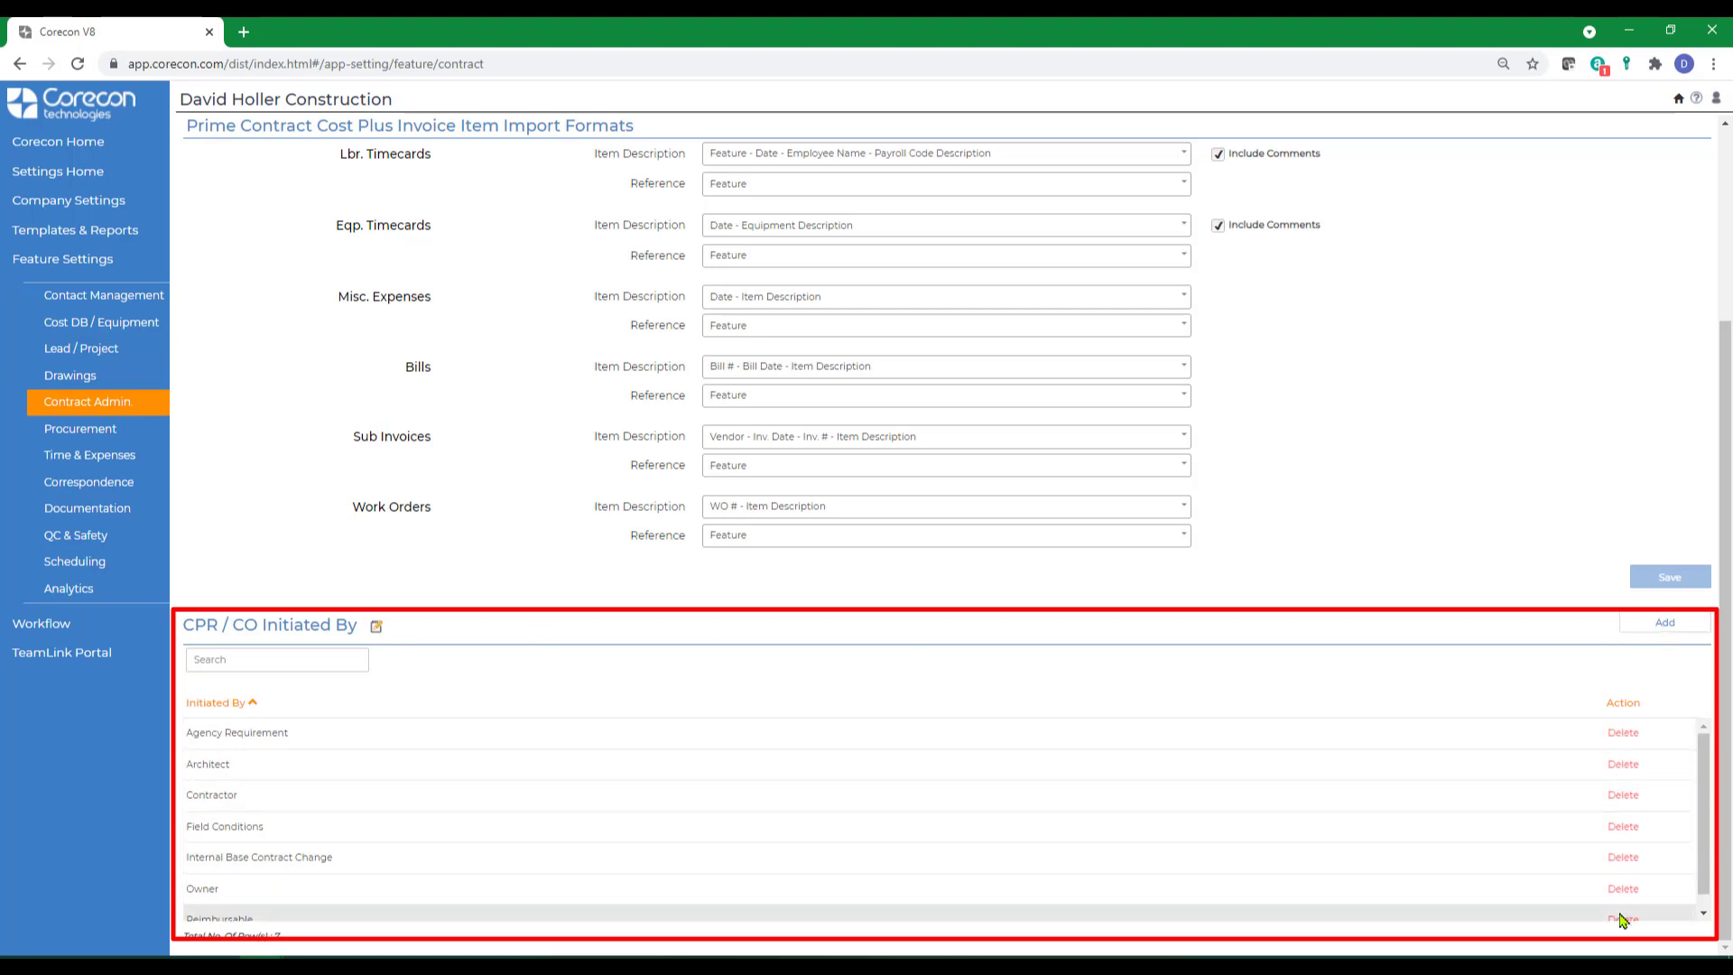
mouse_move(1458, 674)
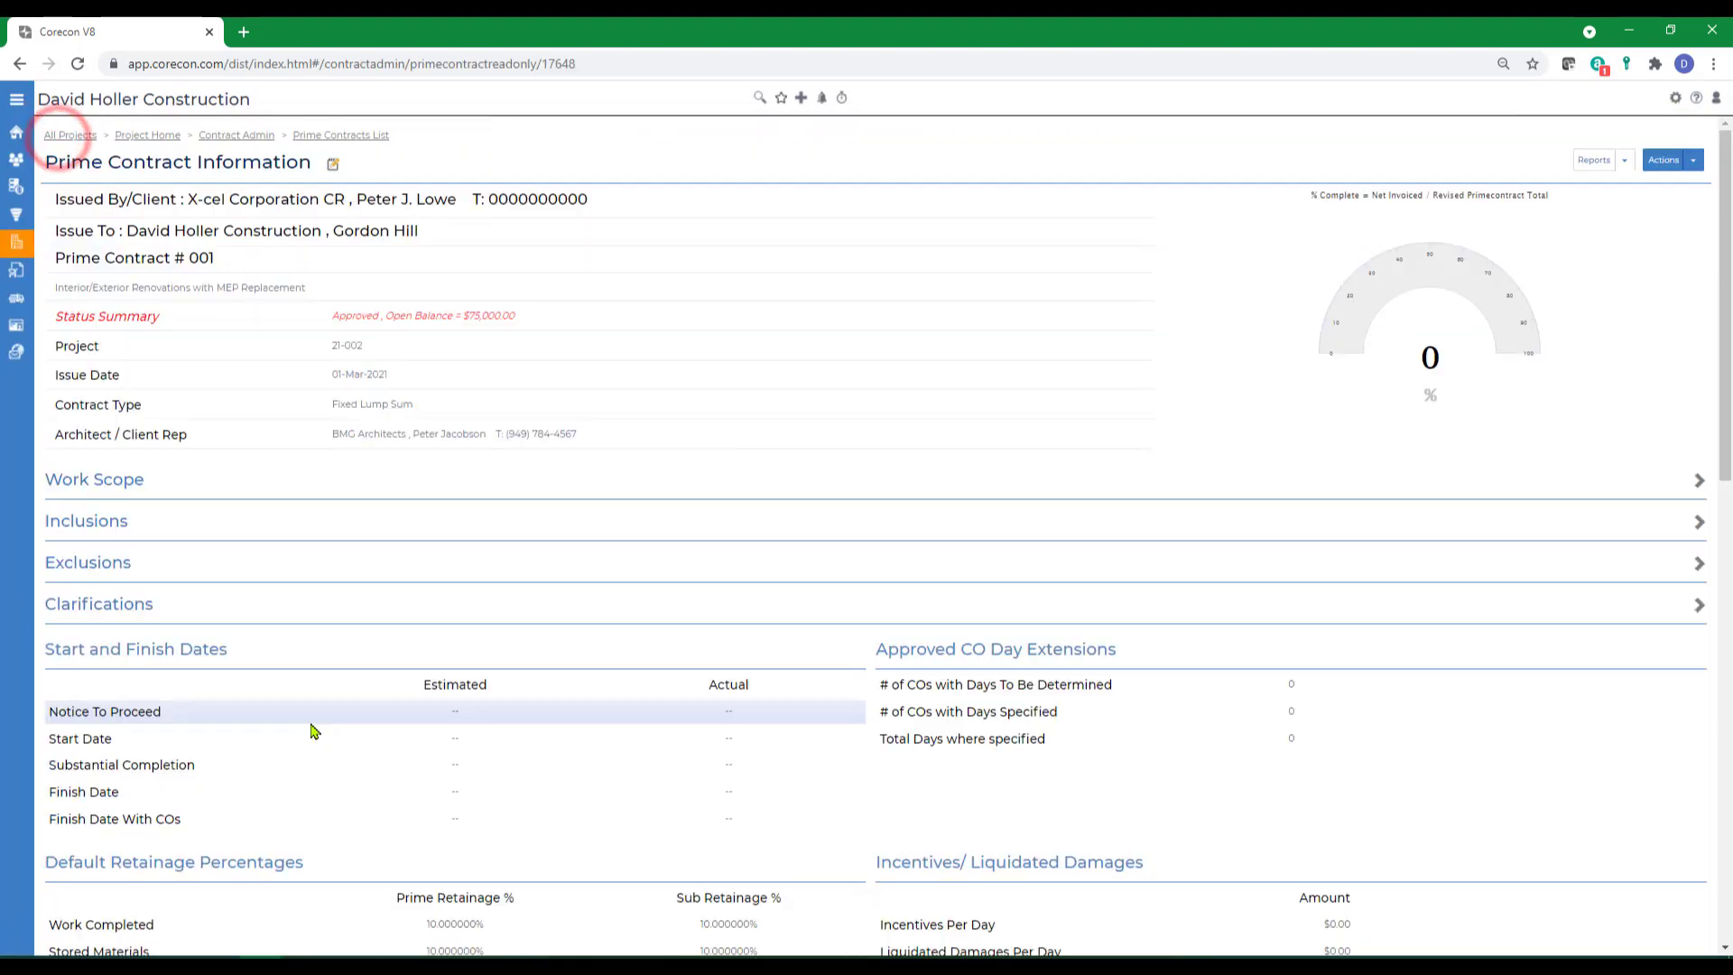
scroll(down, 3)
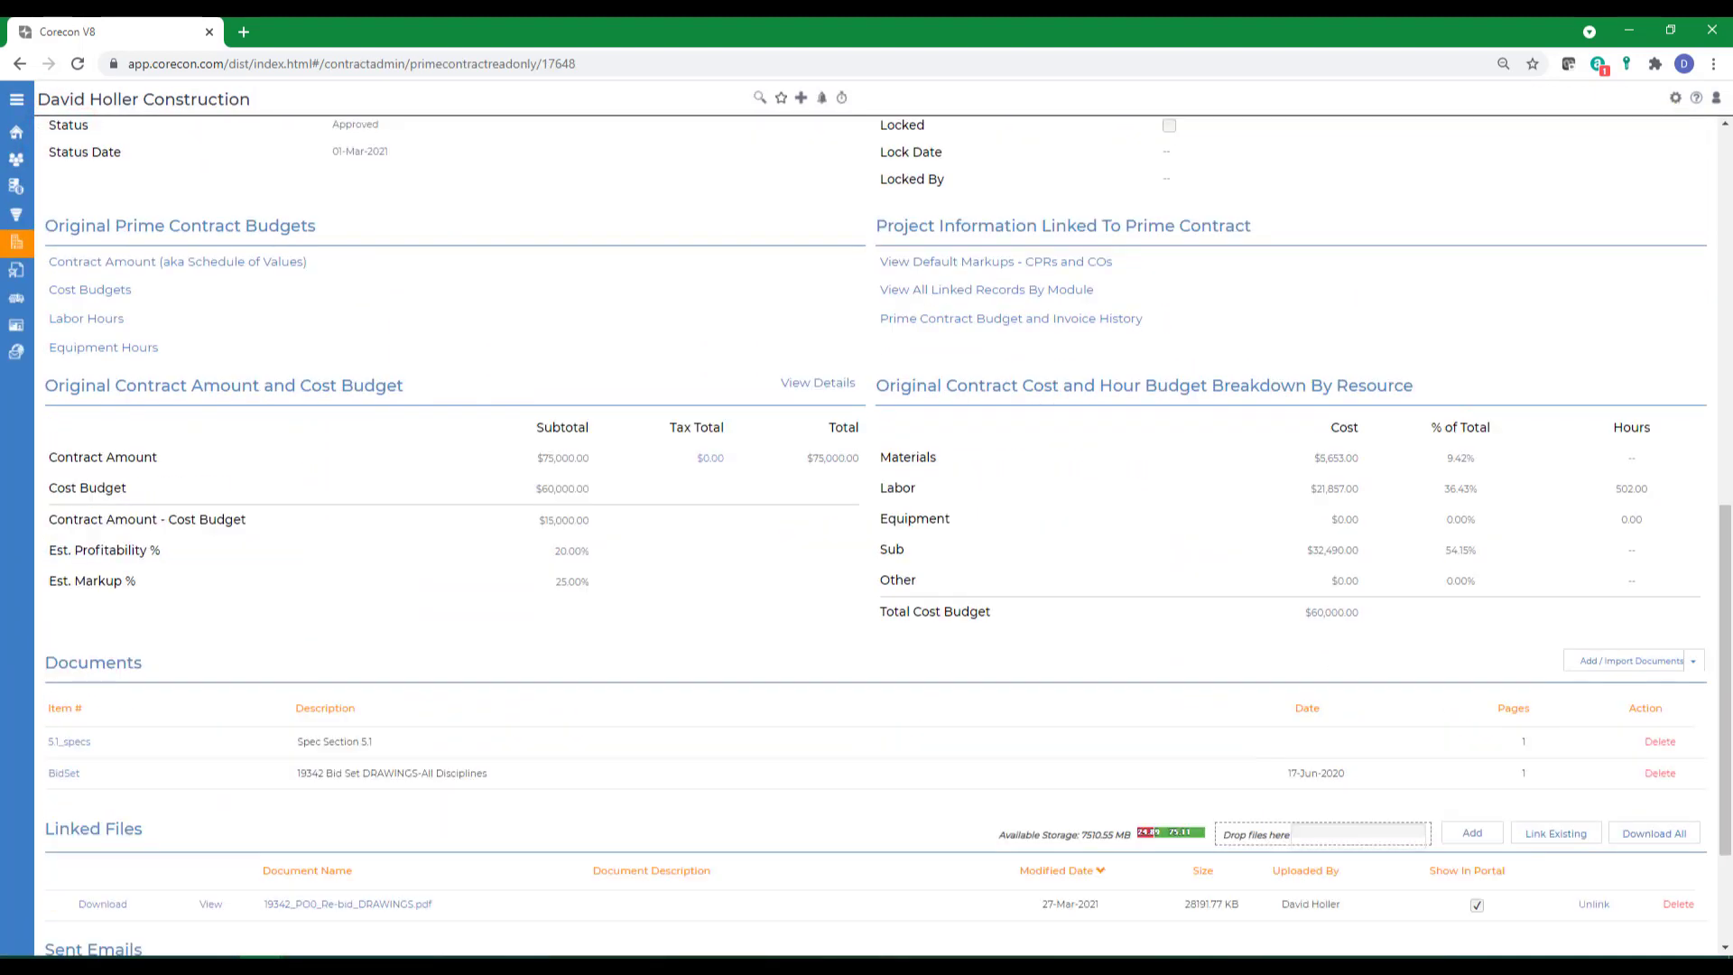
mouse_move(1695, 118)
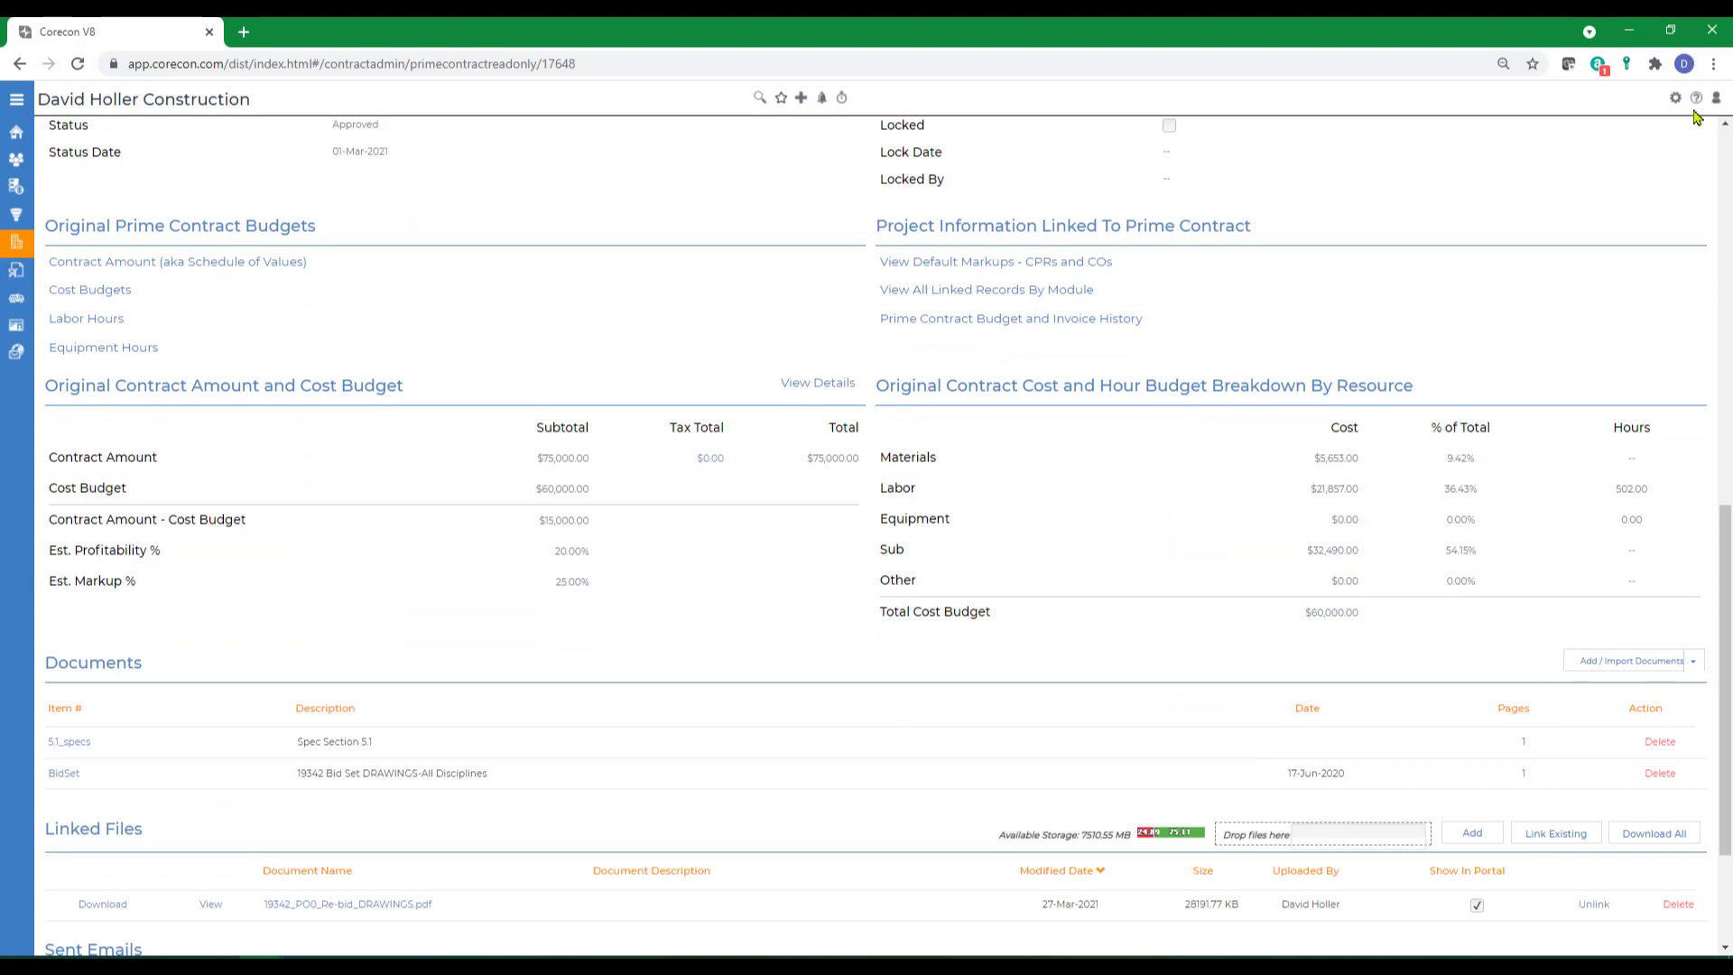
Step: In the Help knowledge base, open Leads and Projects > Contract Administration
click(1695, 98)
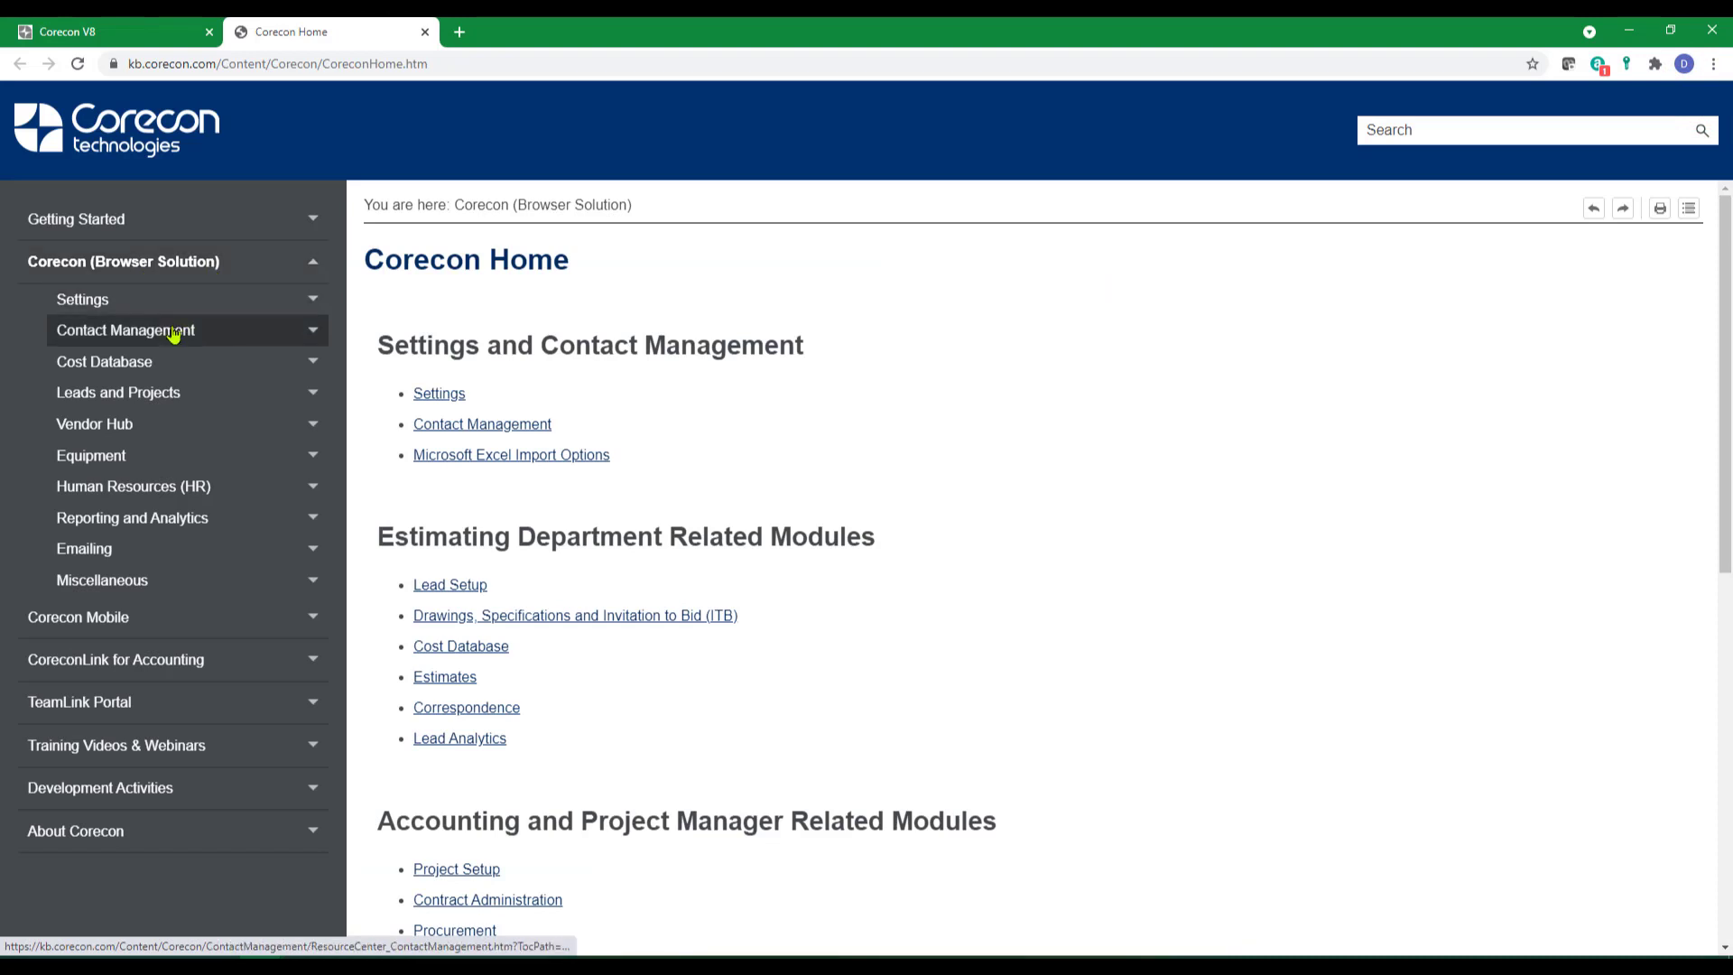
click(117, 393)
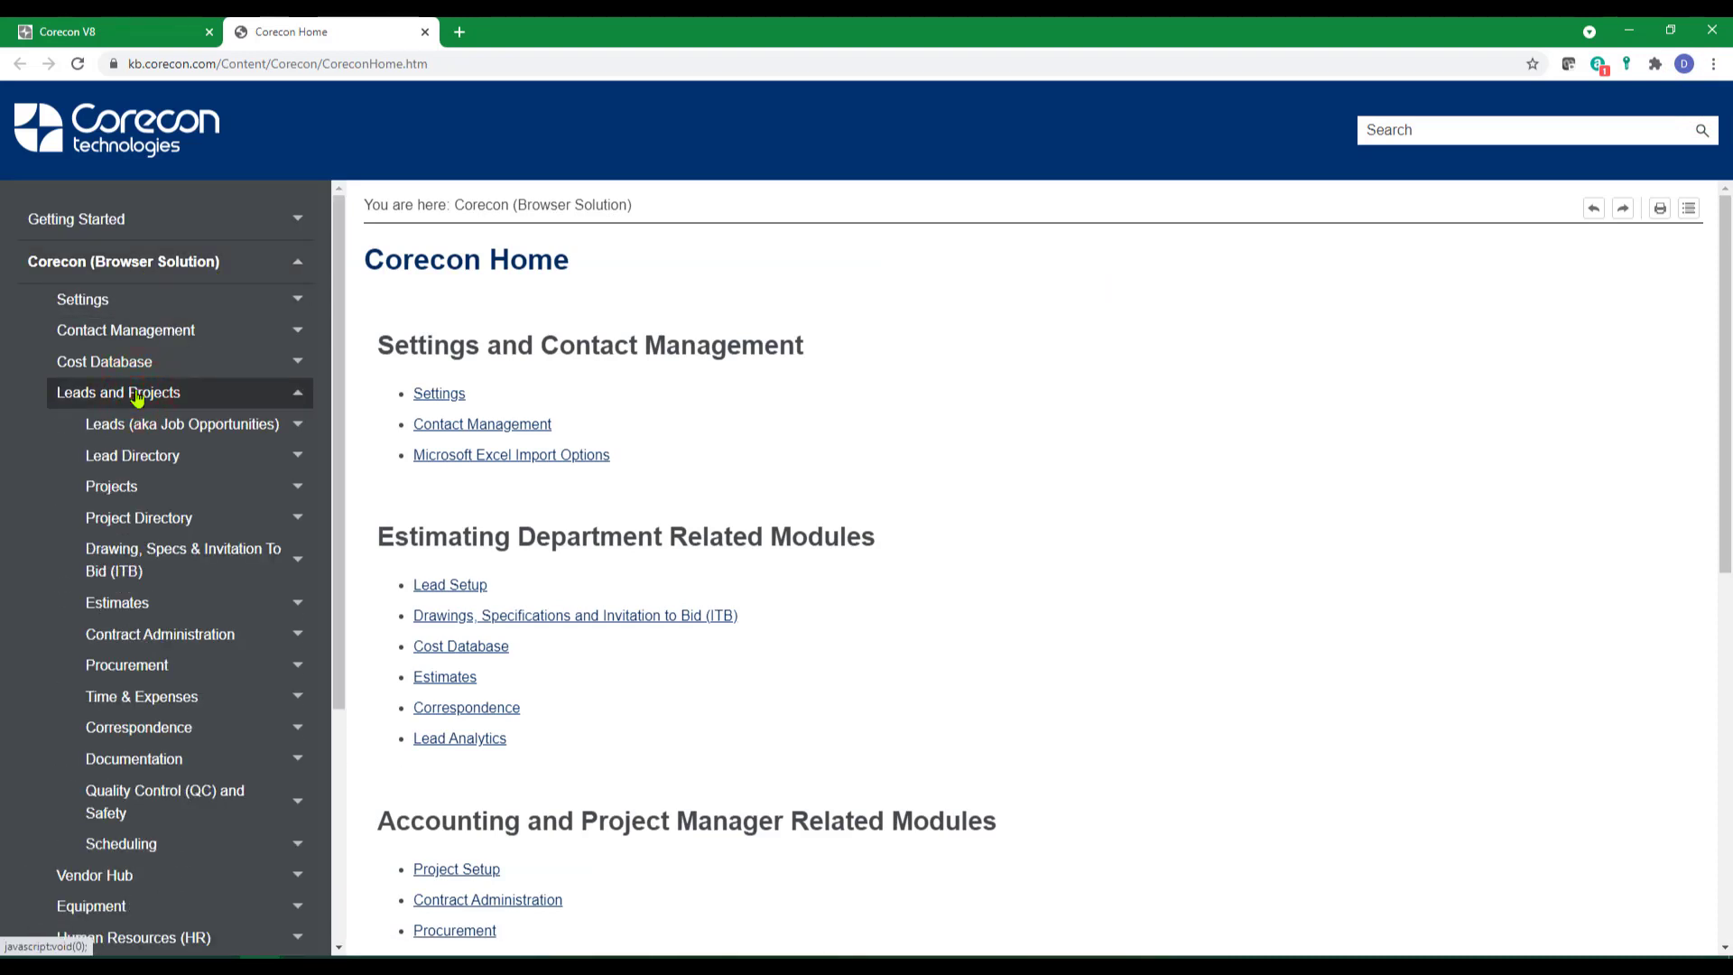
click(159, 633)
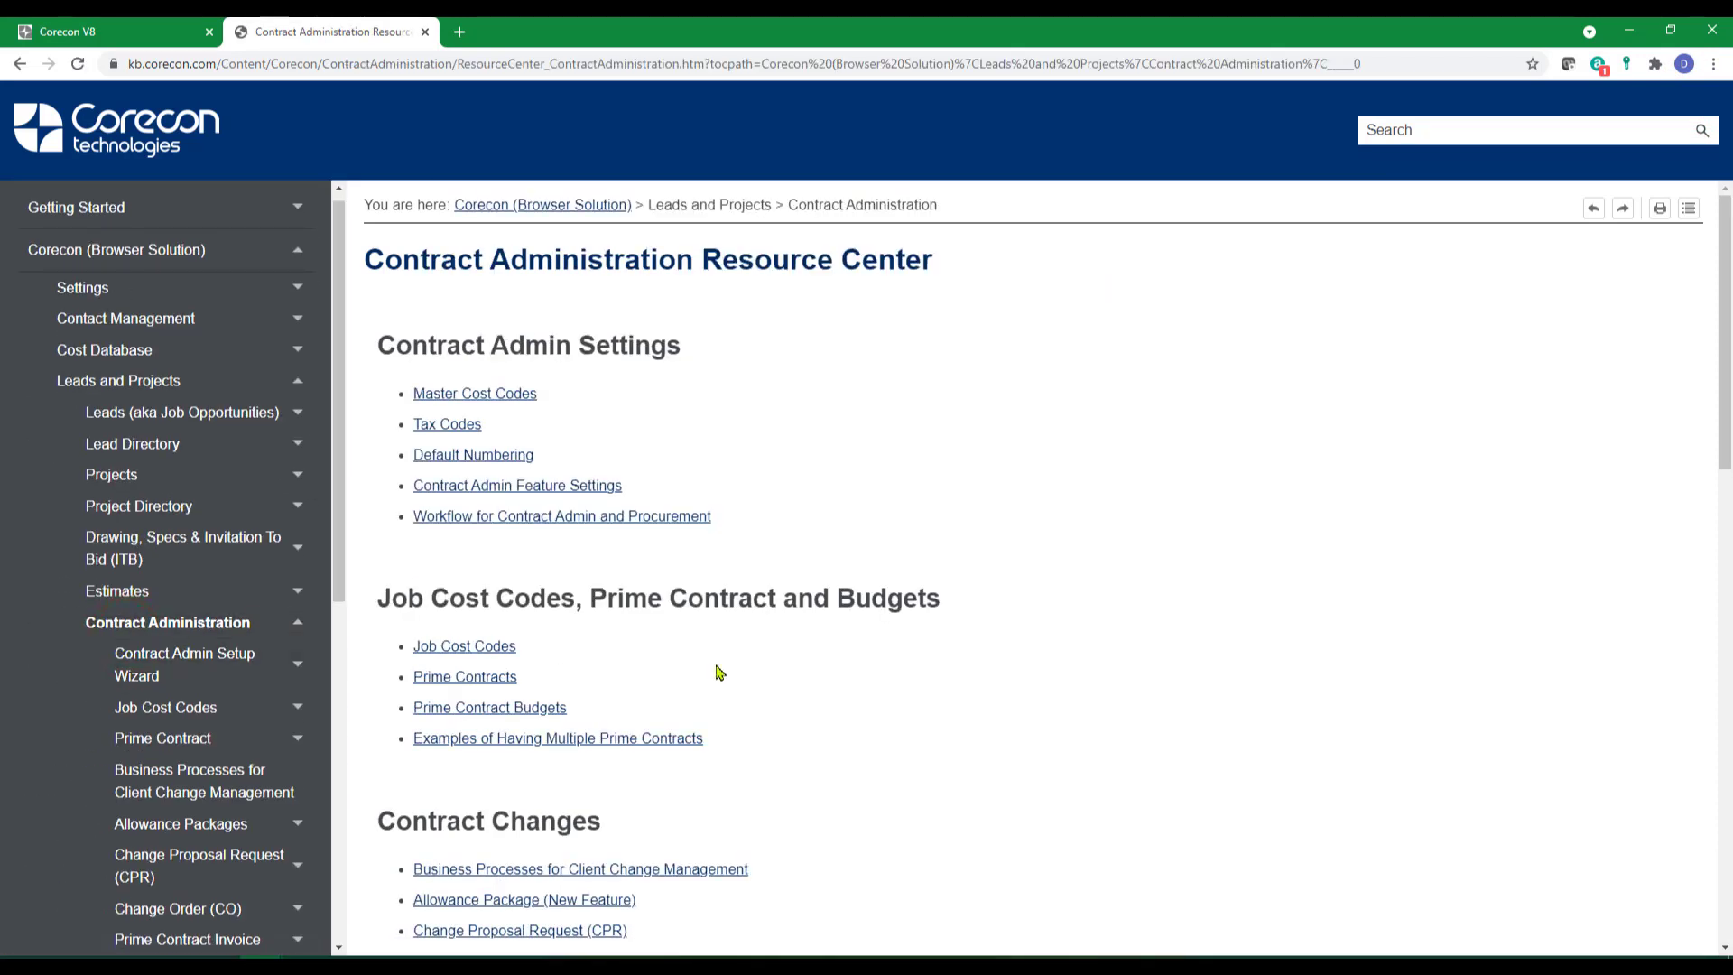
mouse_move(977, 579)
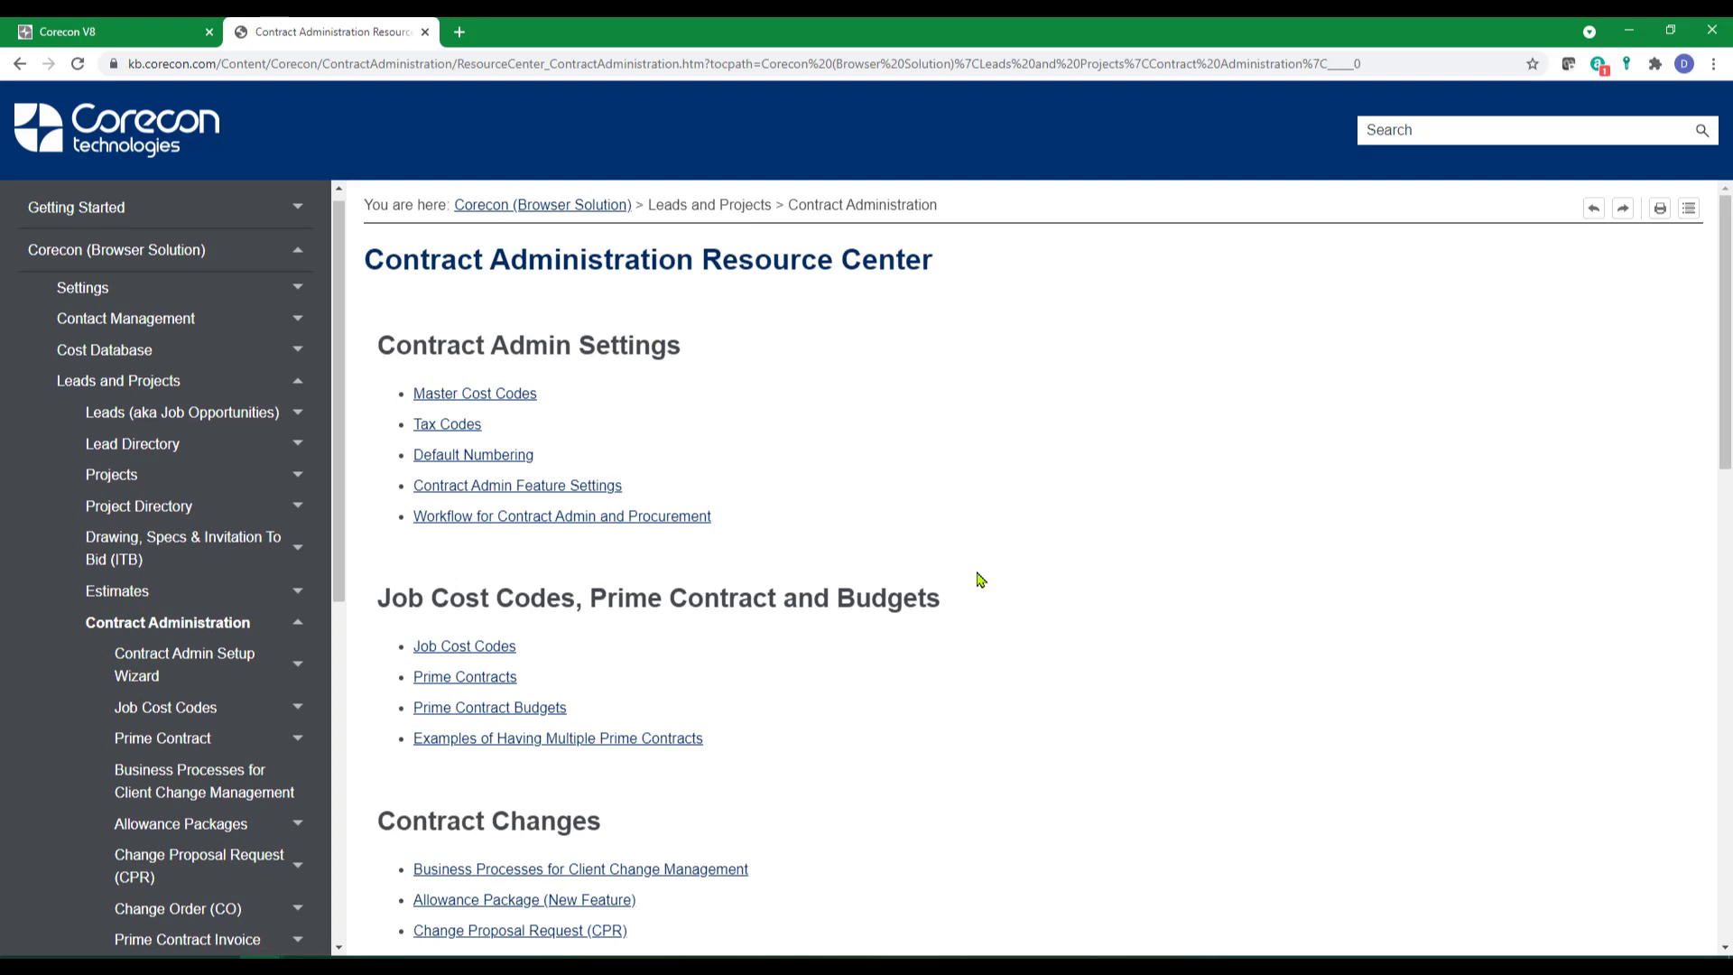